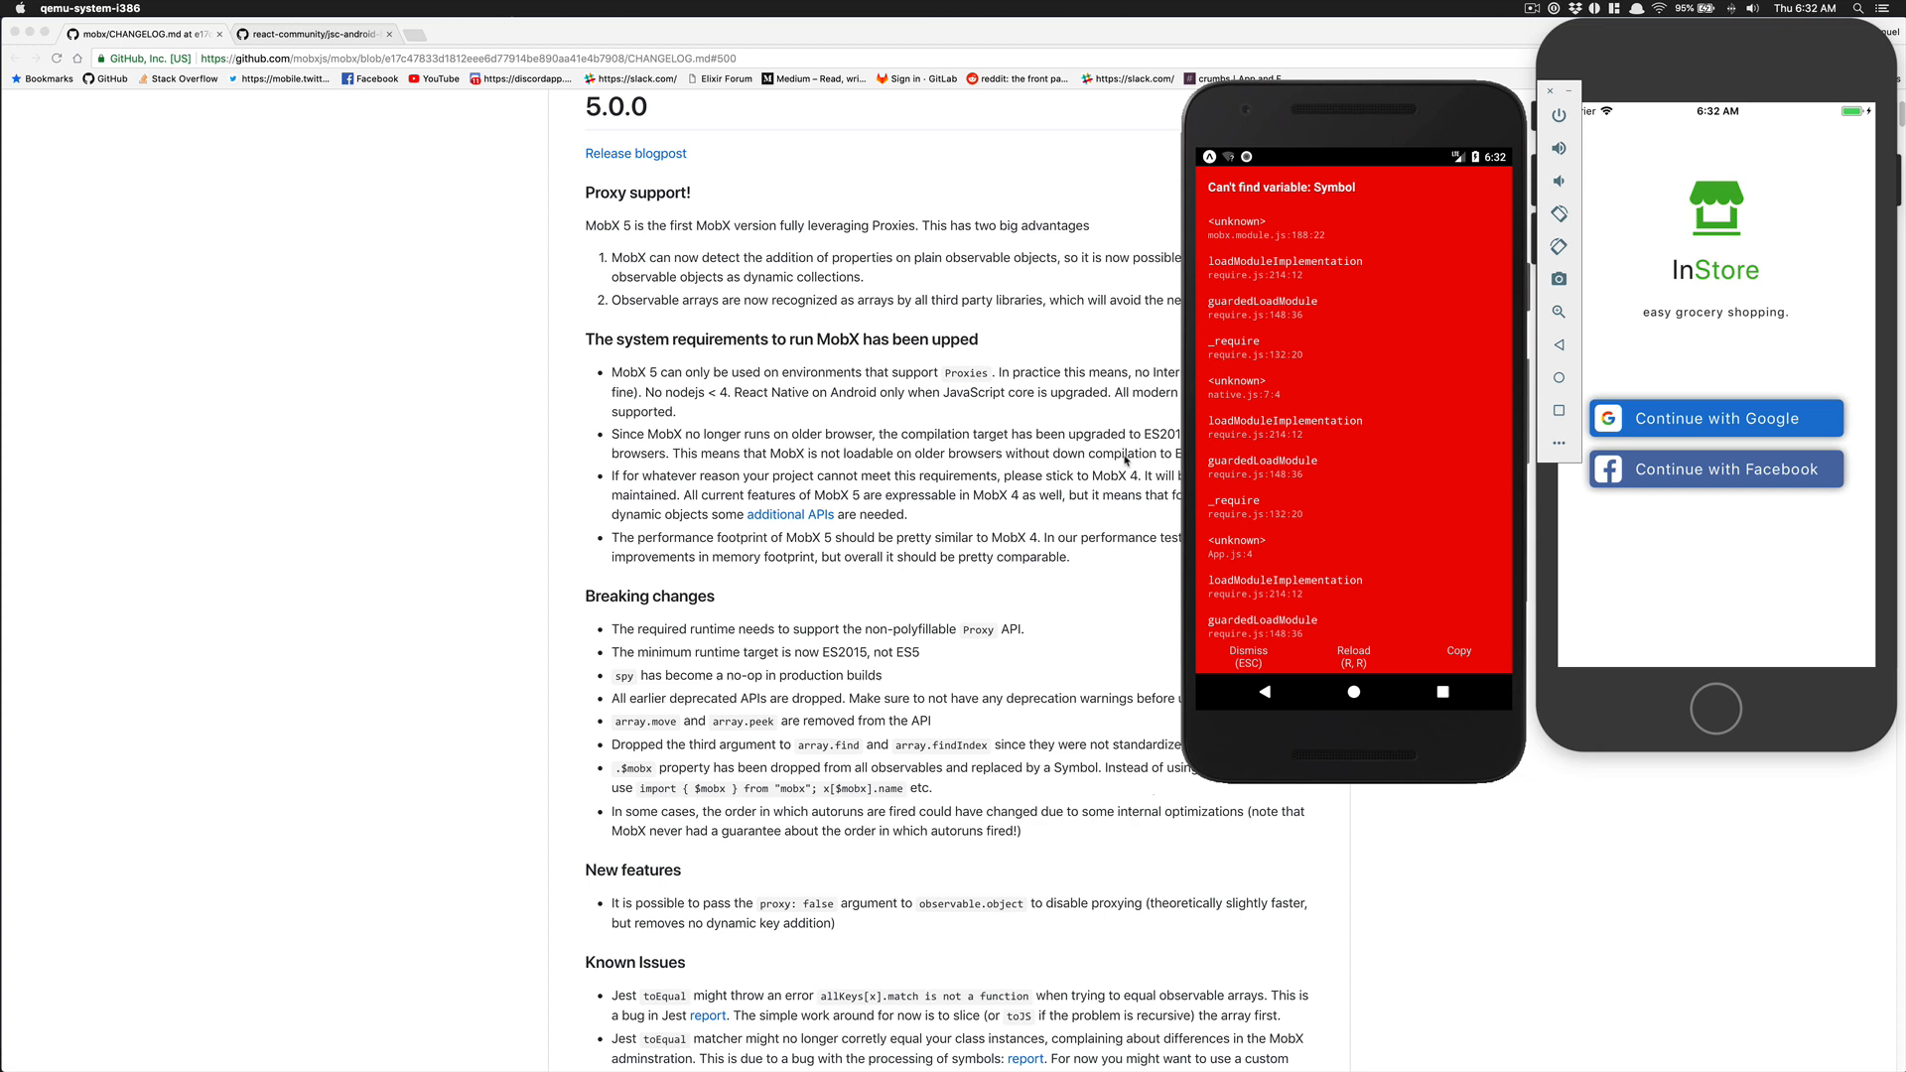
mouse_move(1124, 246)
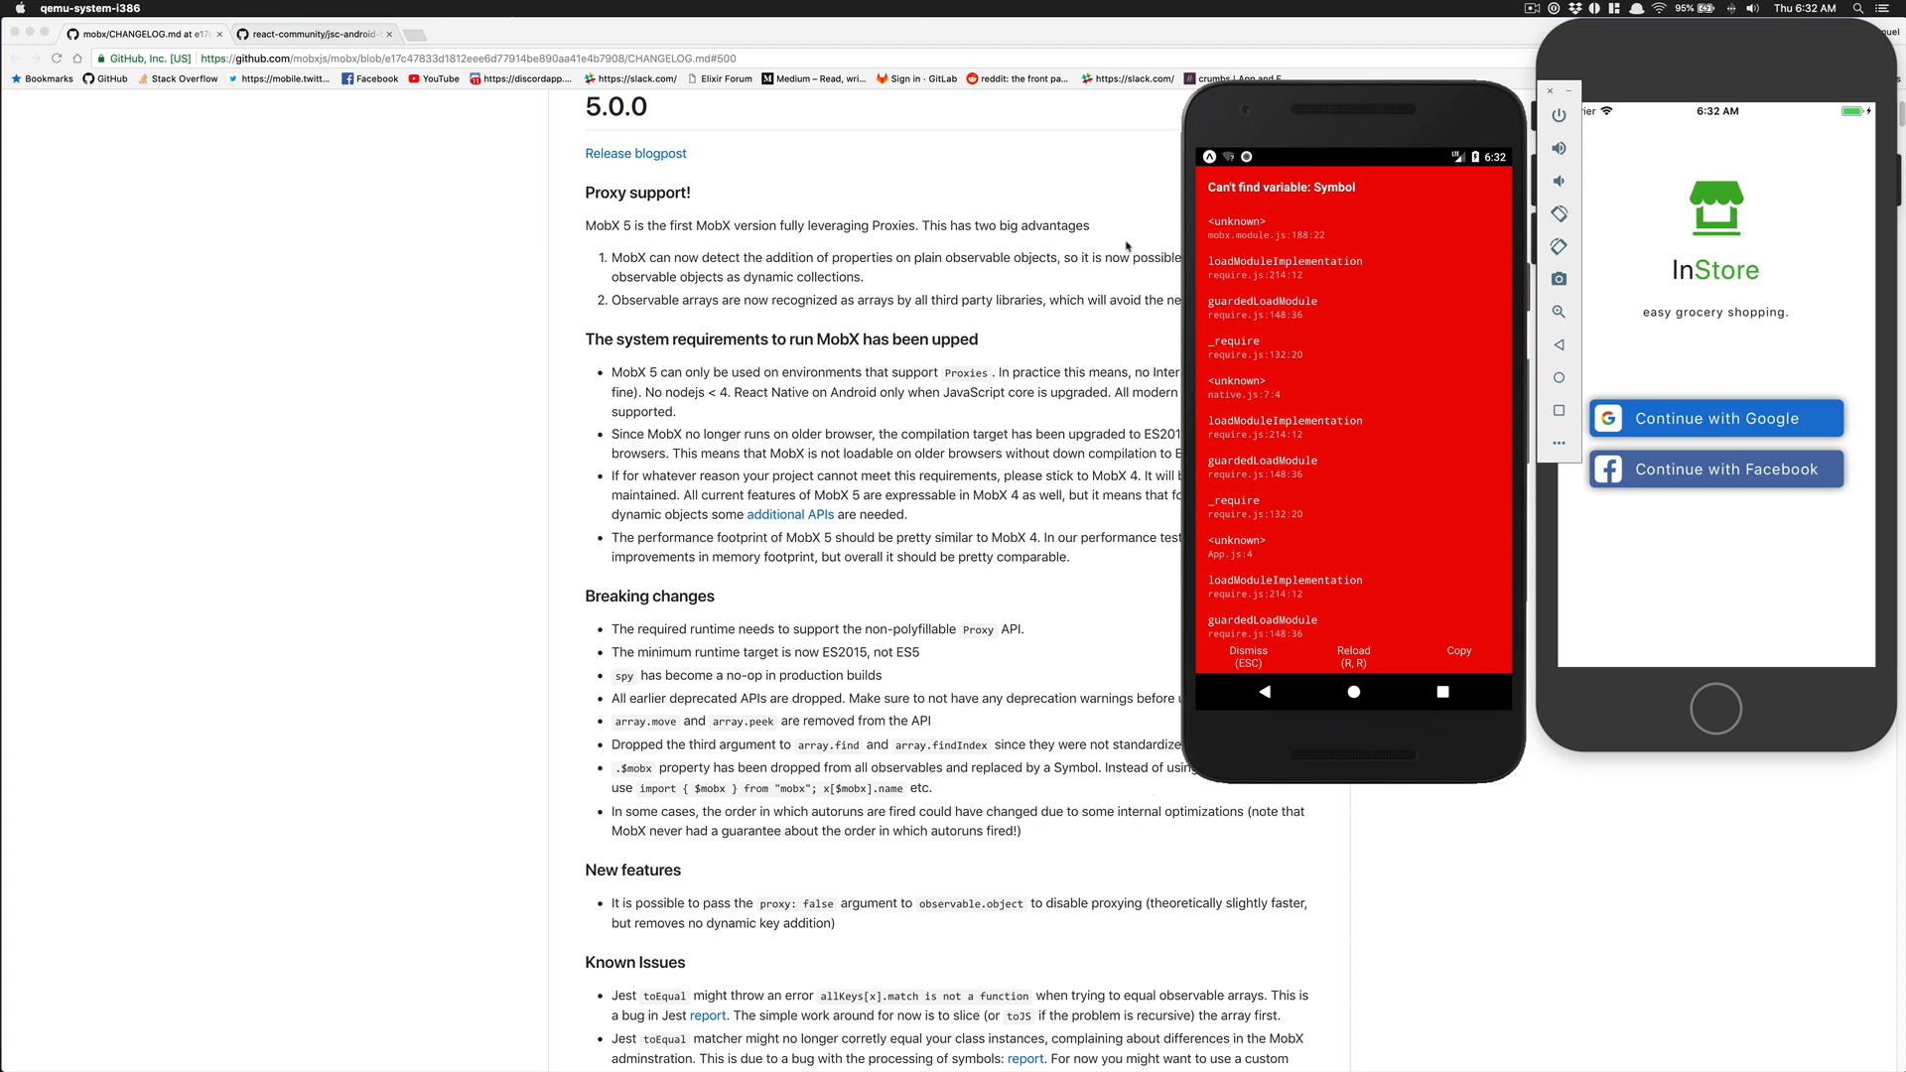
mouse_move(1276, 208)
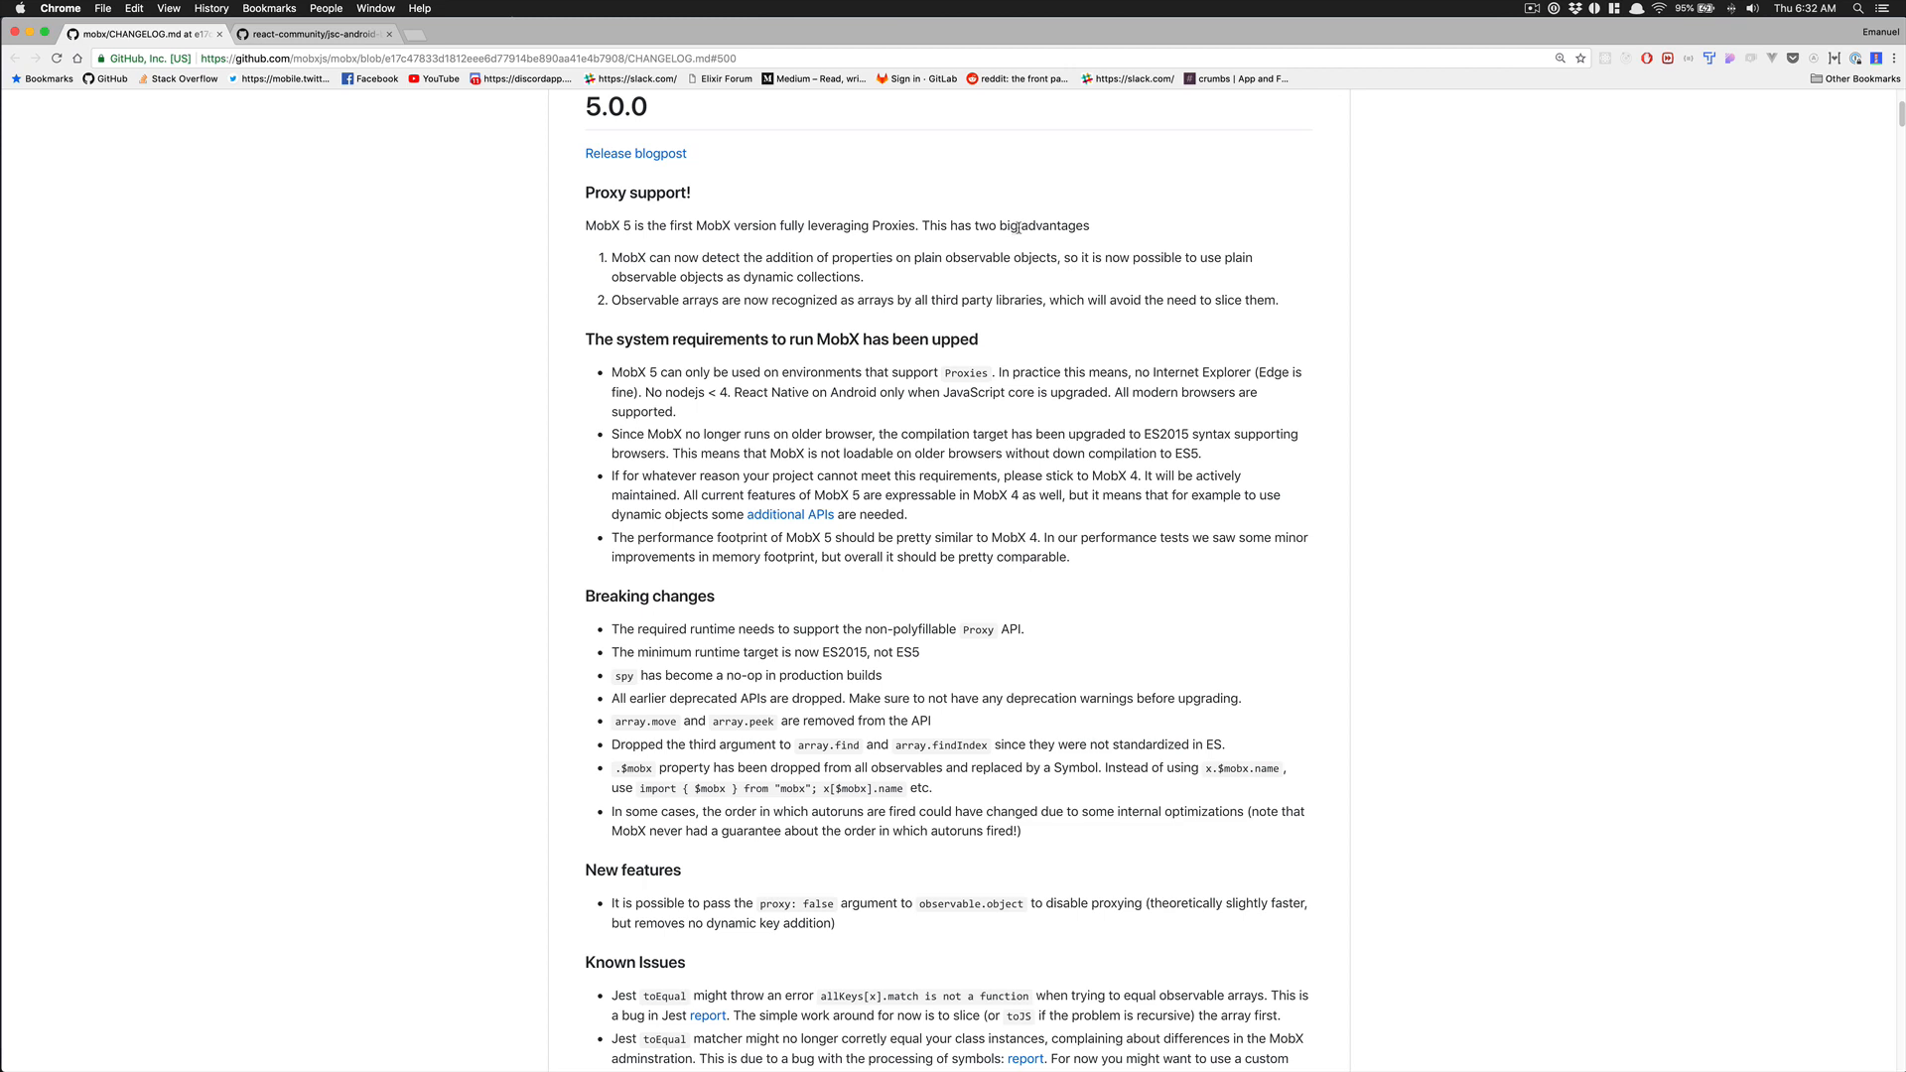
mouse_move(1007, 250)
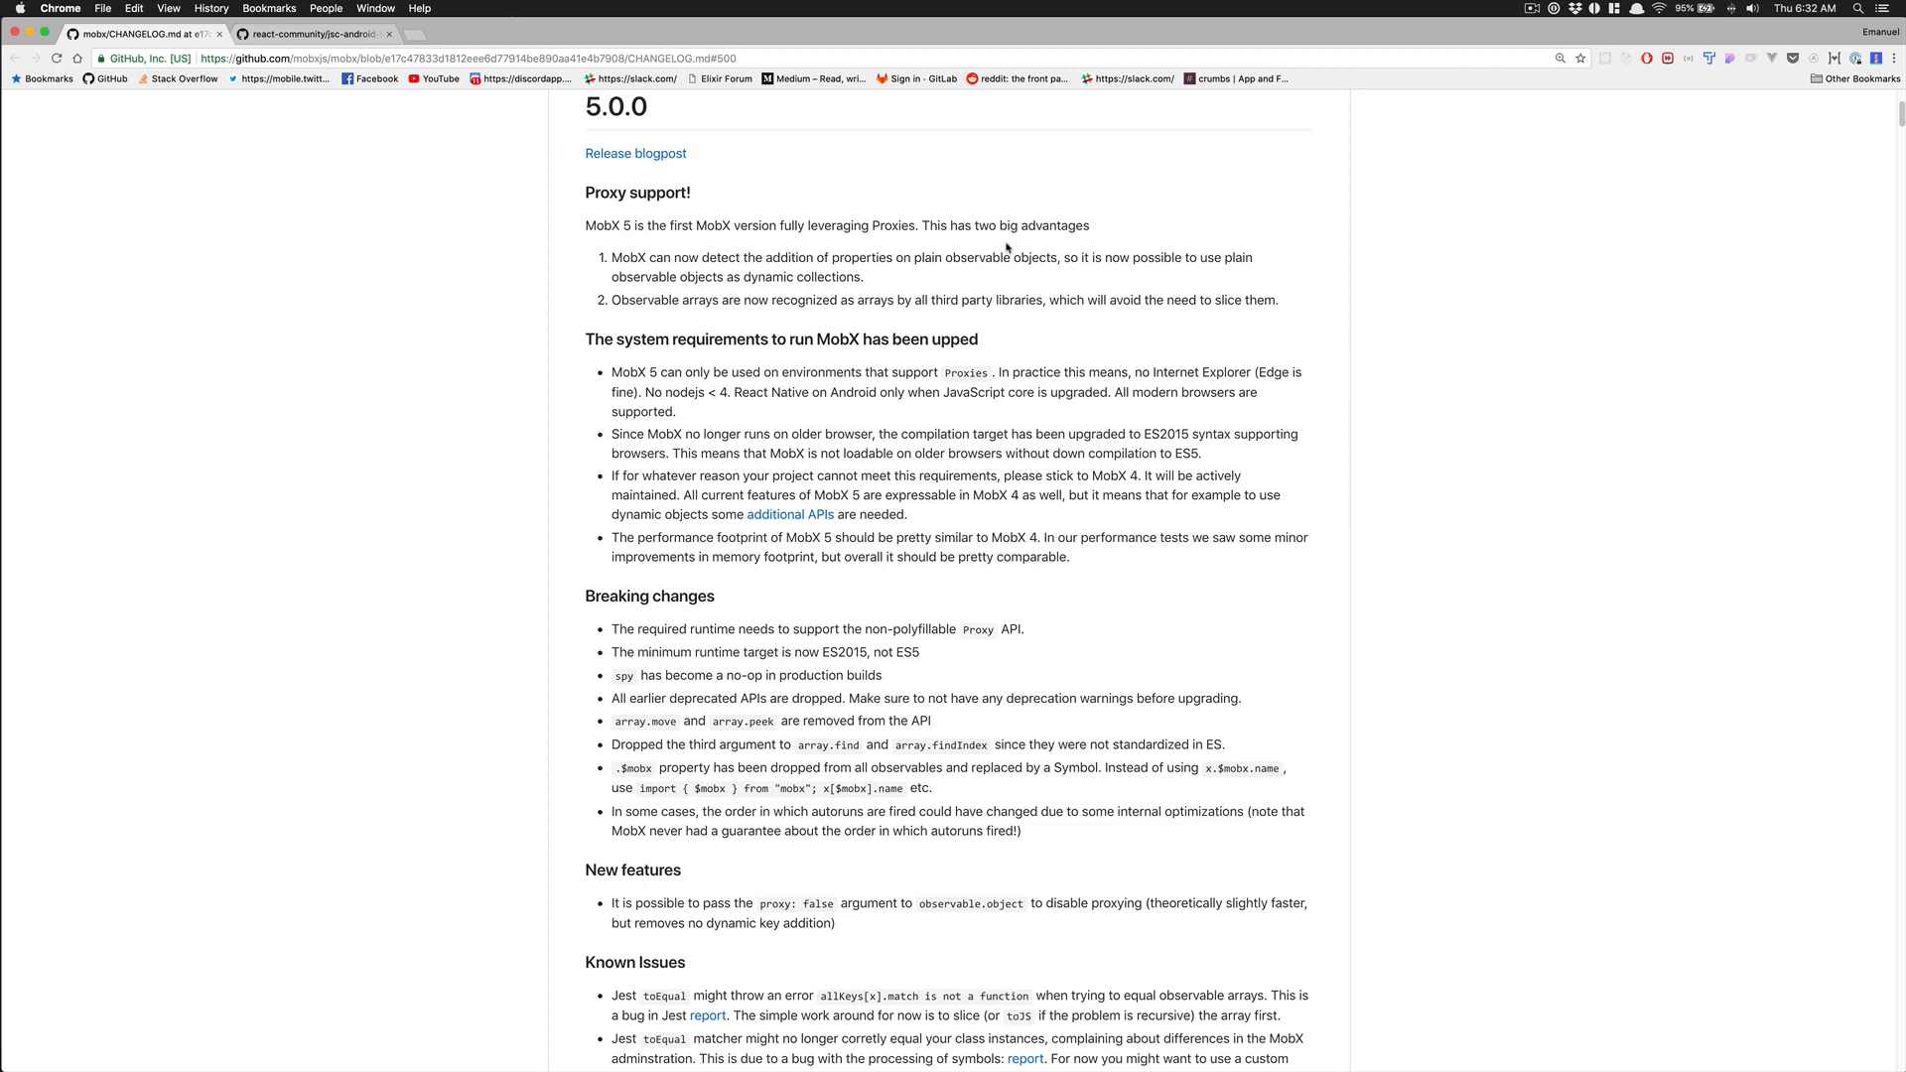
mouse_move(1006, 253)
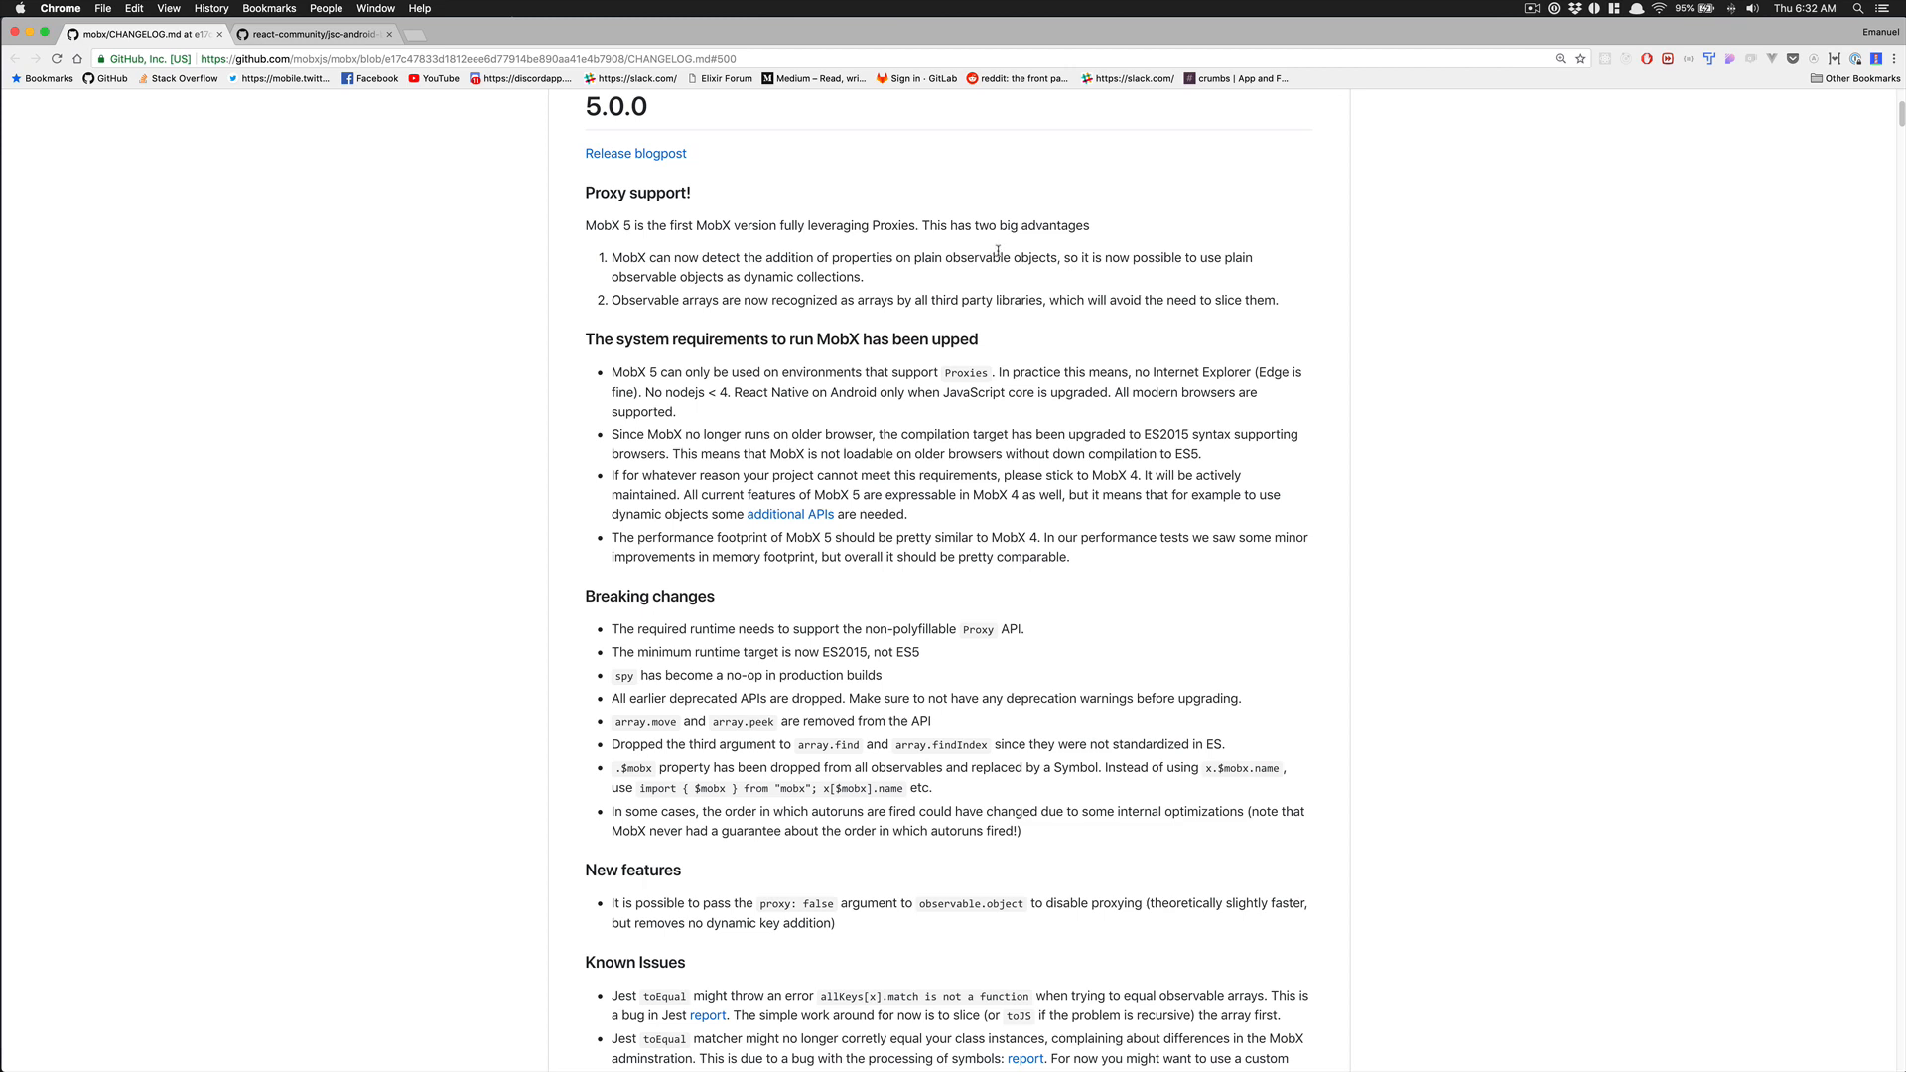
mouse_move(995, 250)
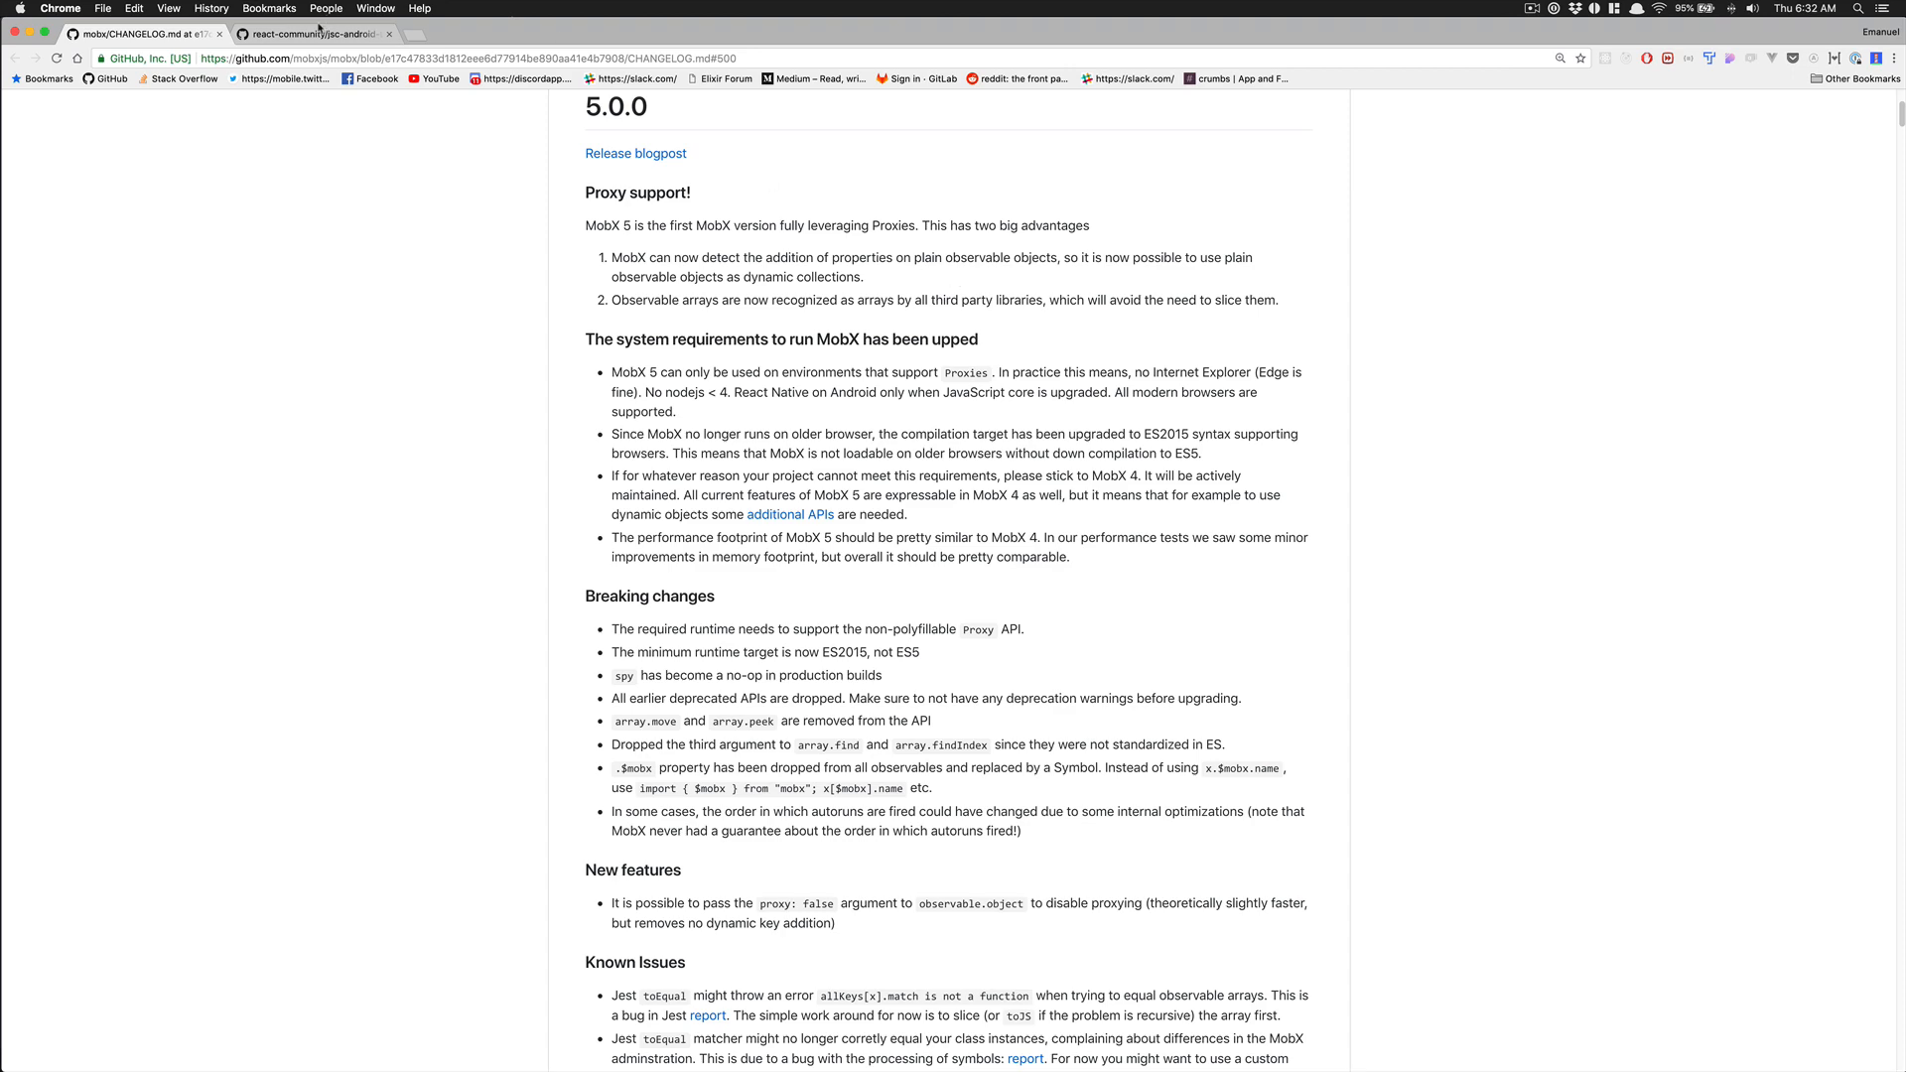
Read the jsc-android-buildscripts README down to its build and usage instructions
left_click(310, 34)
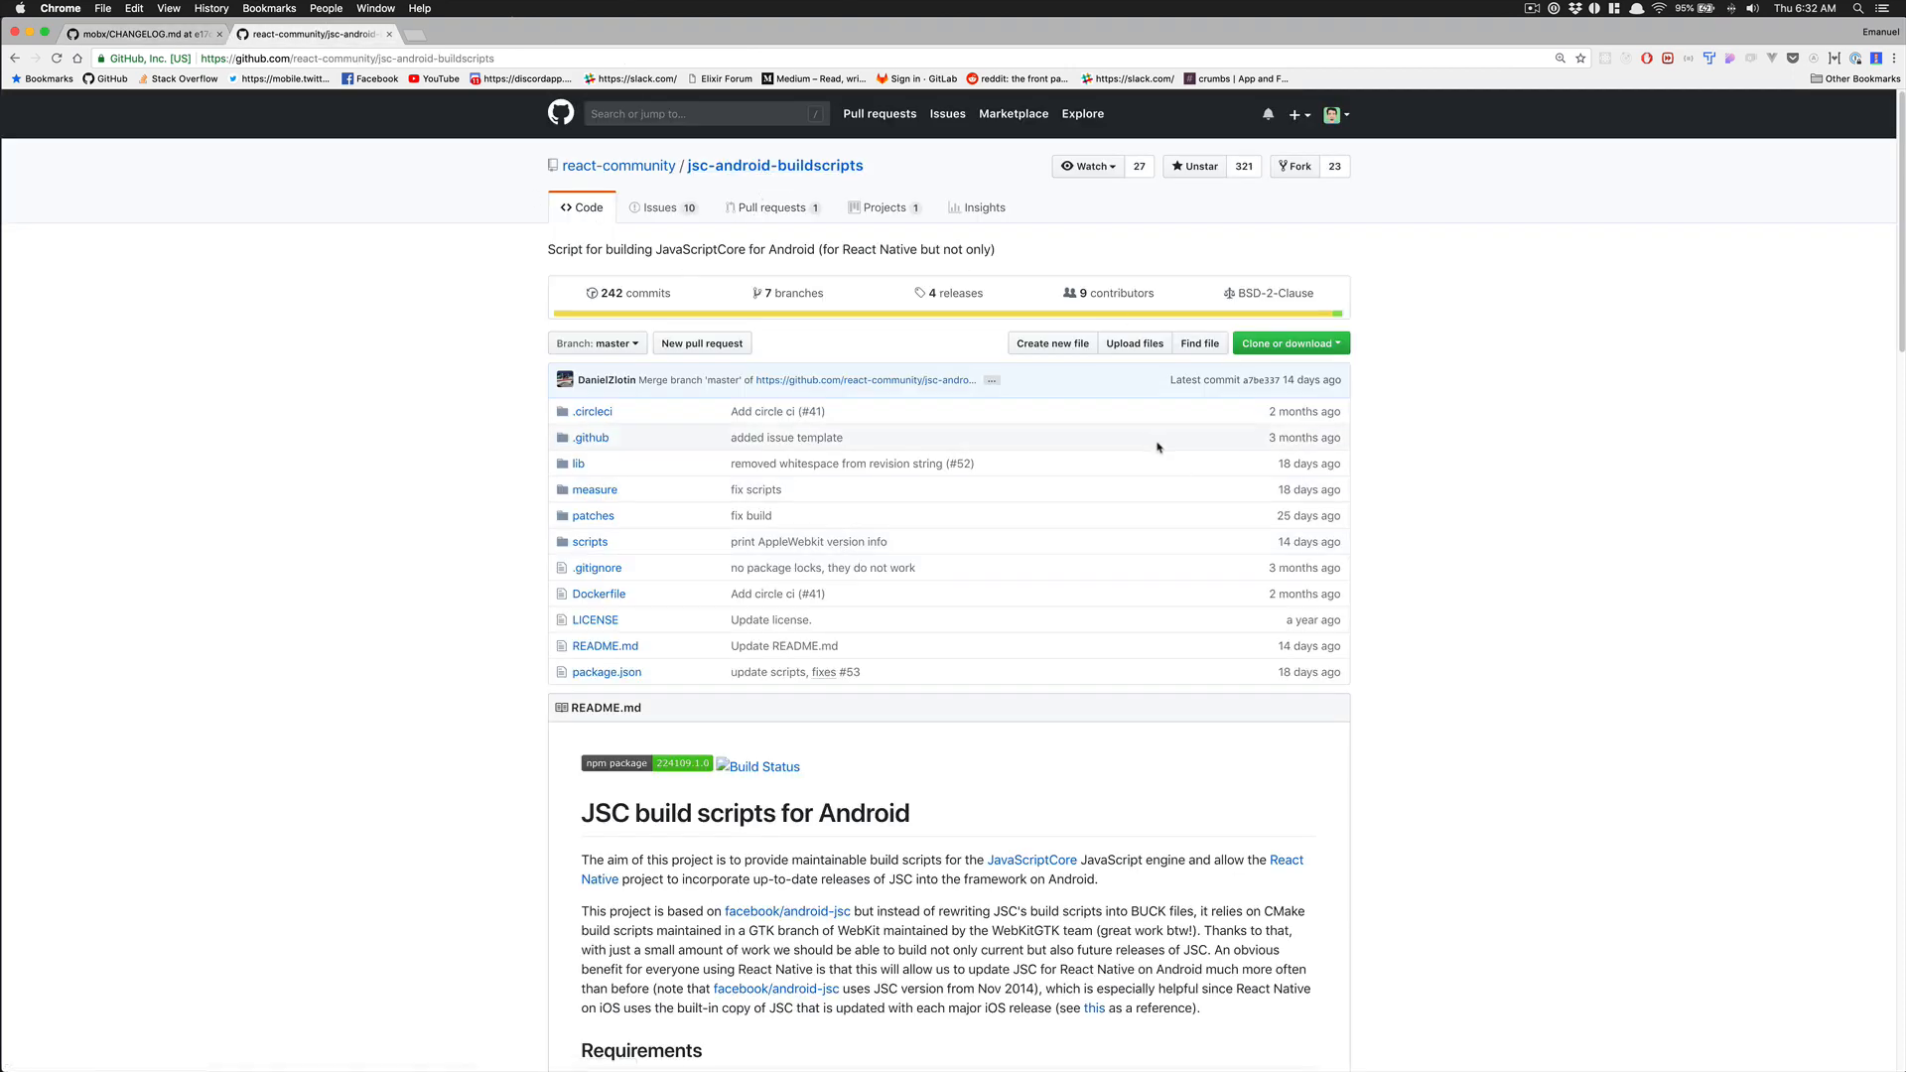
scroll("down", 3)
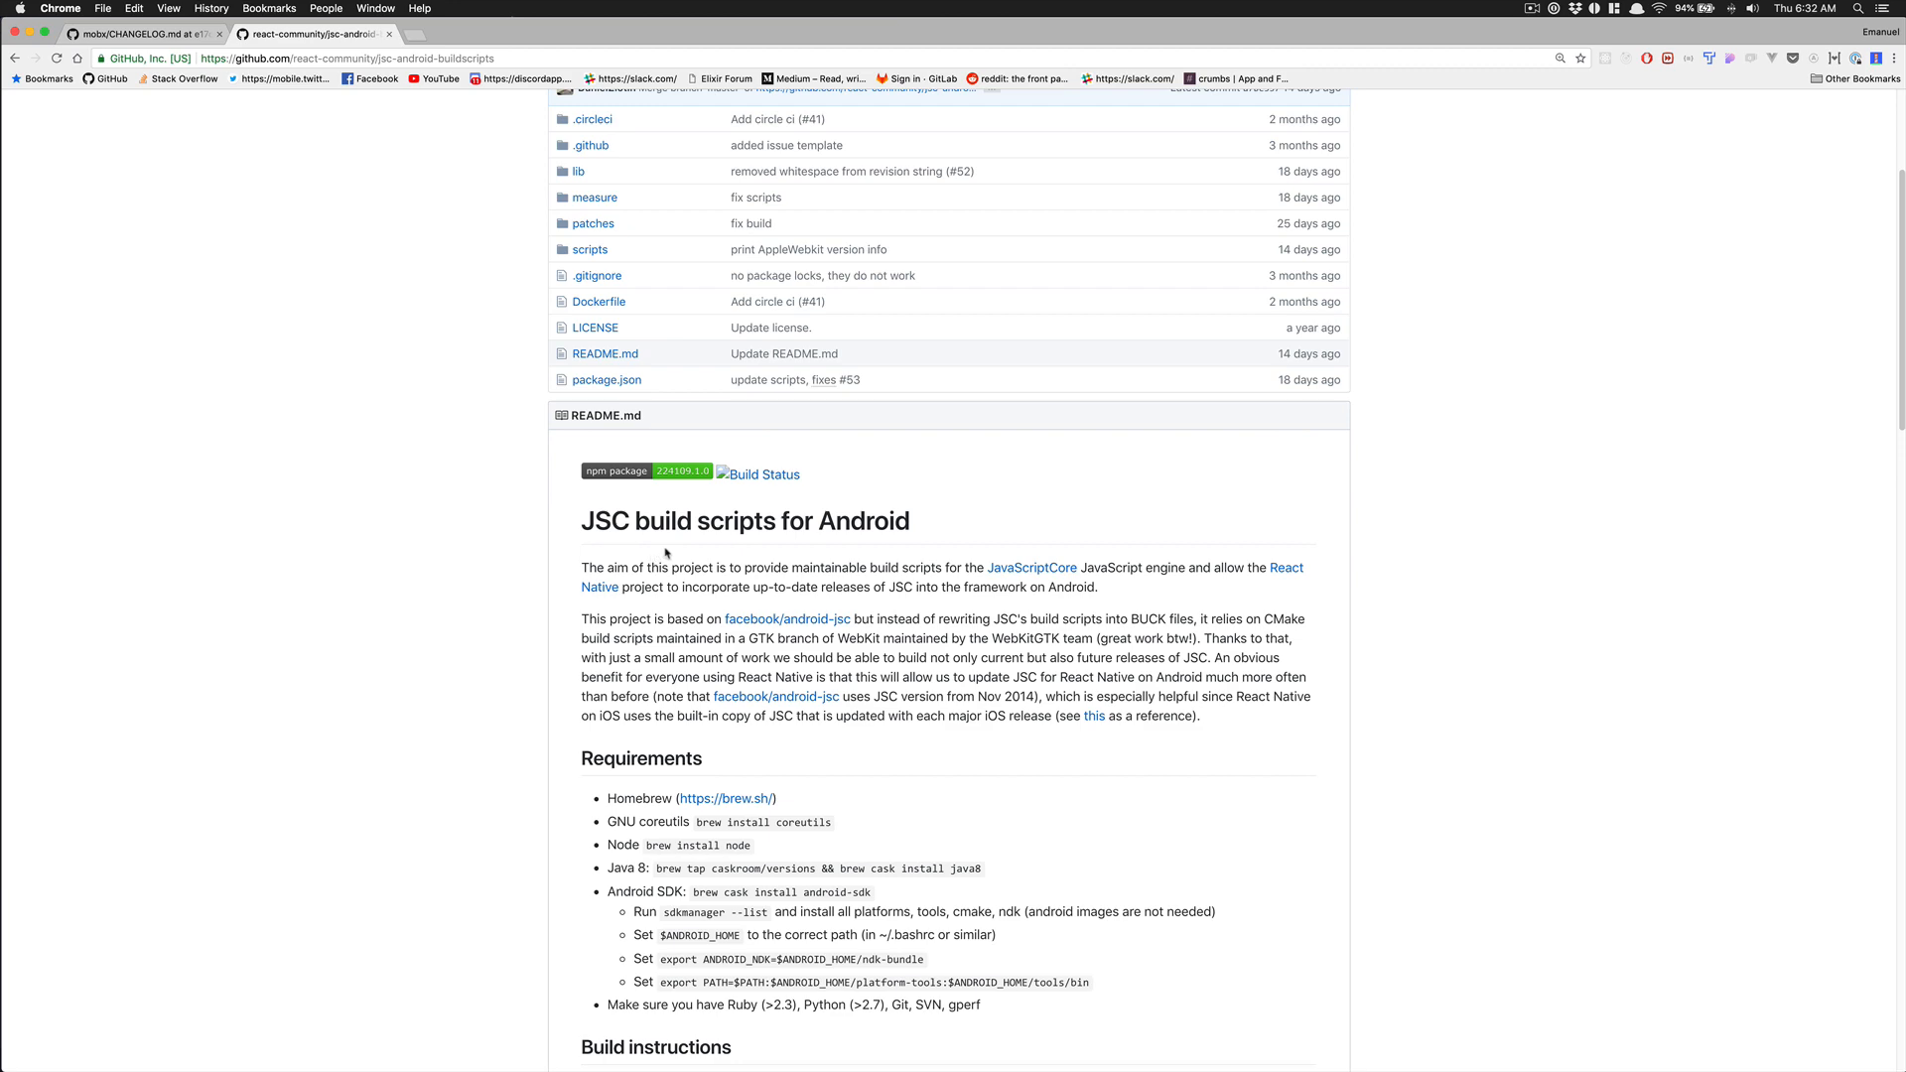
scroll("down", 3)
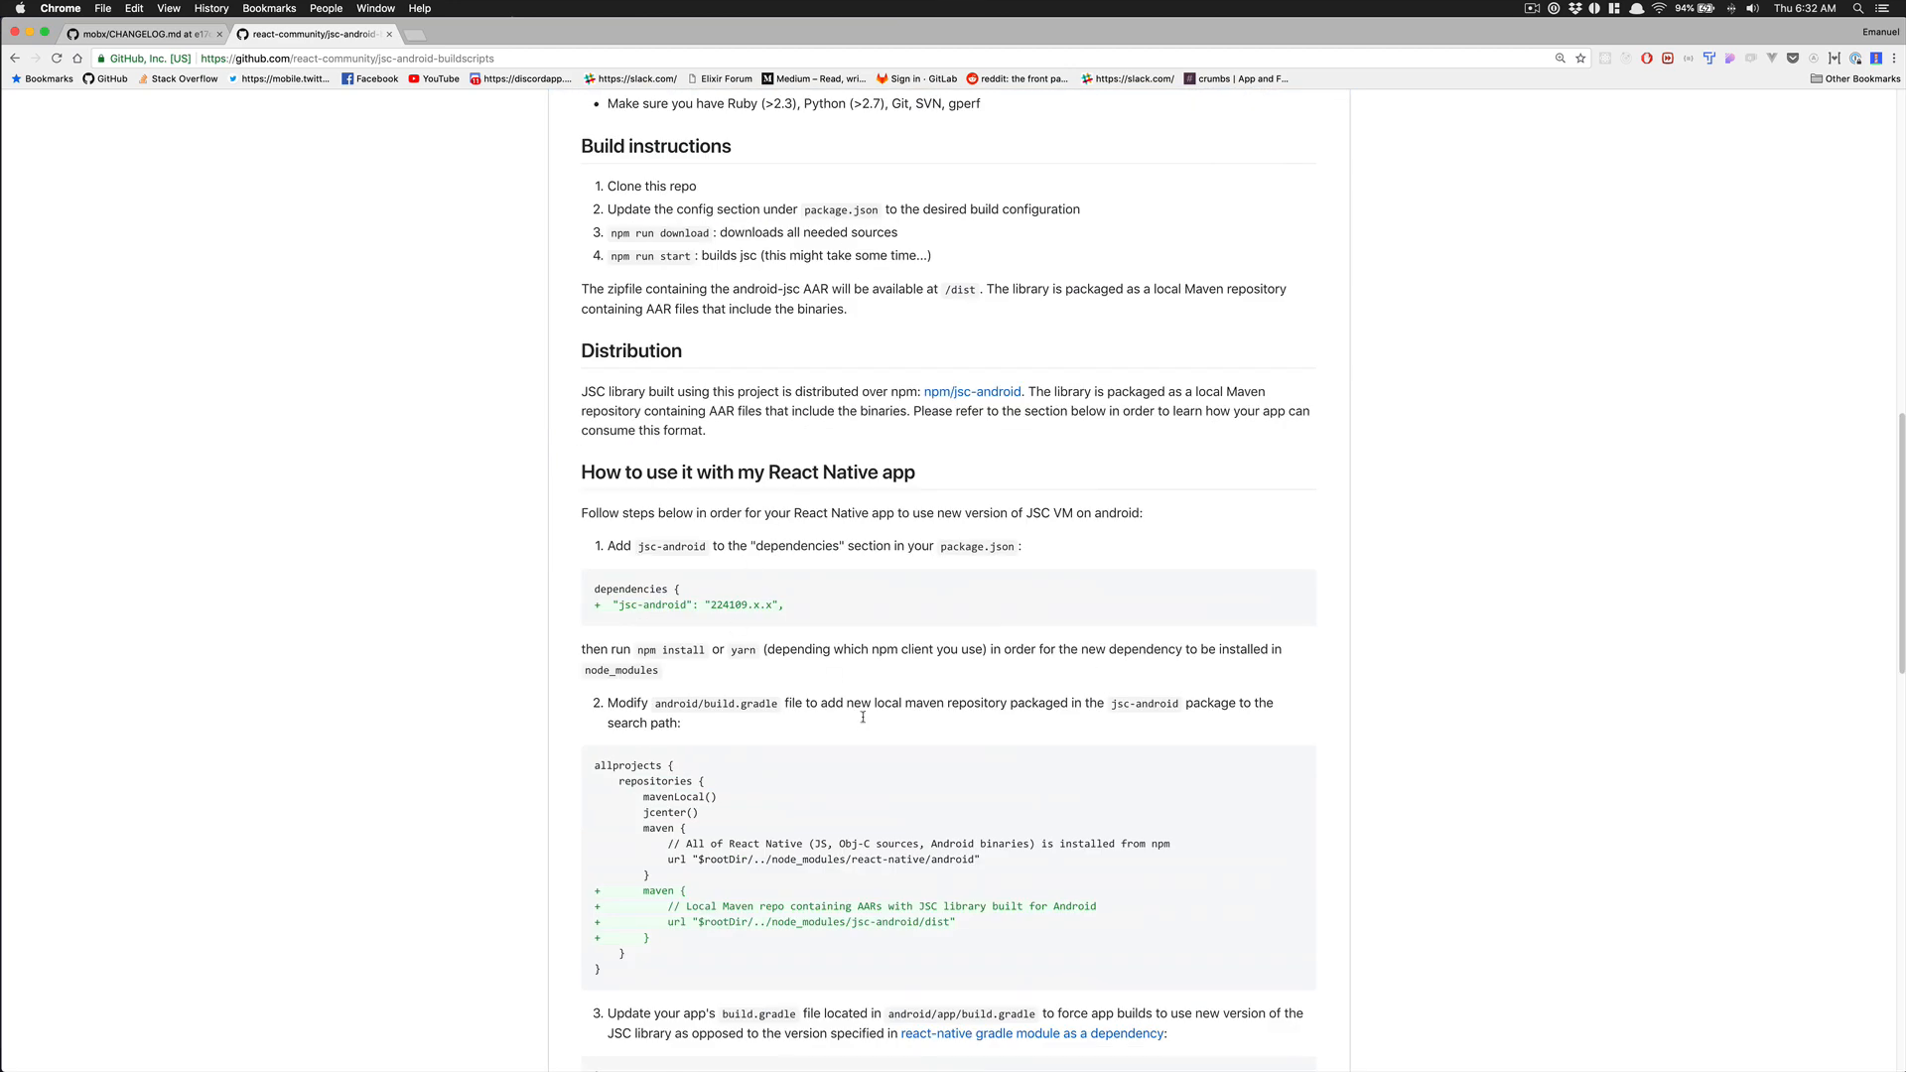
mouse_move(954, 488)
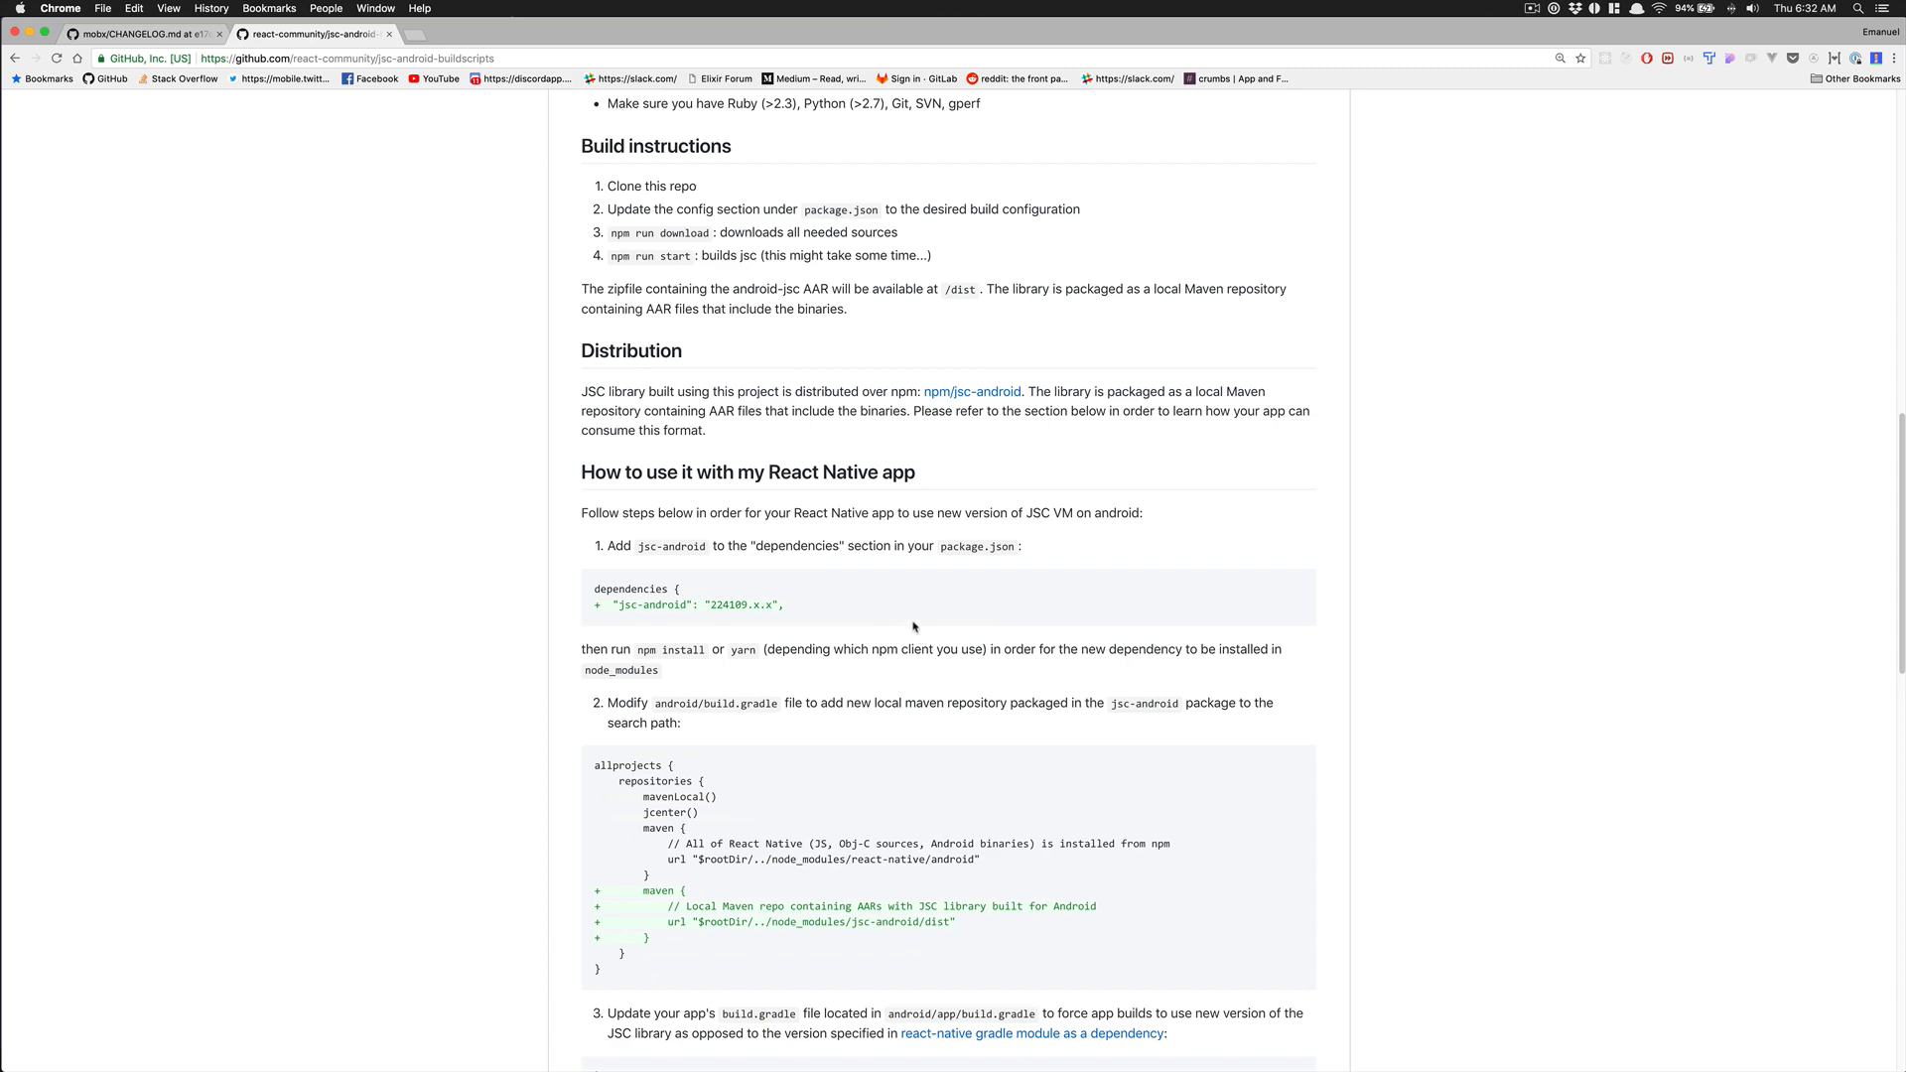
scroll("down", 3)
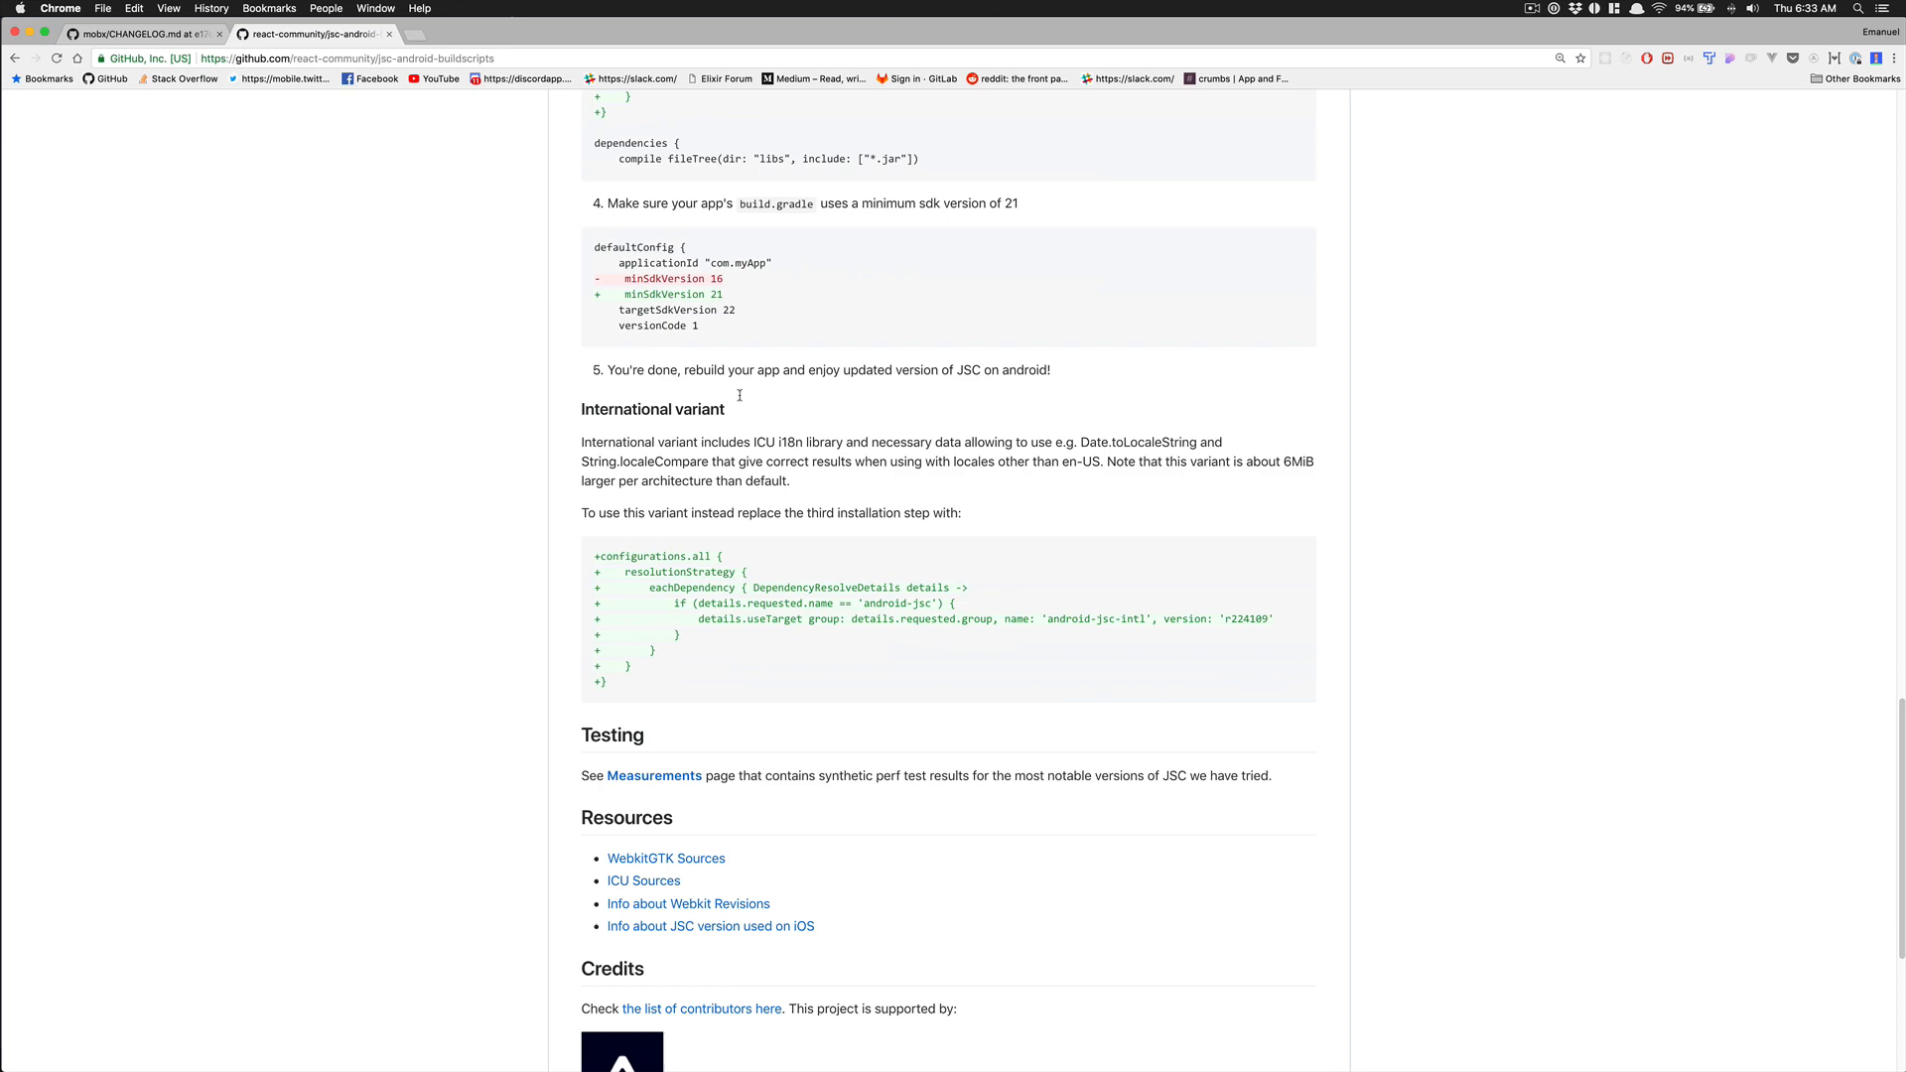
scroll("up", 3)
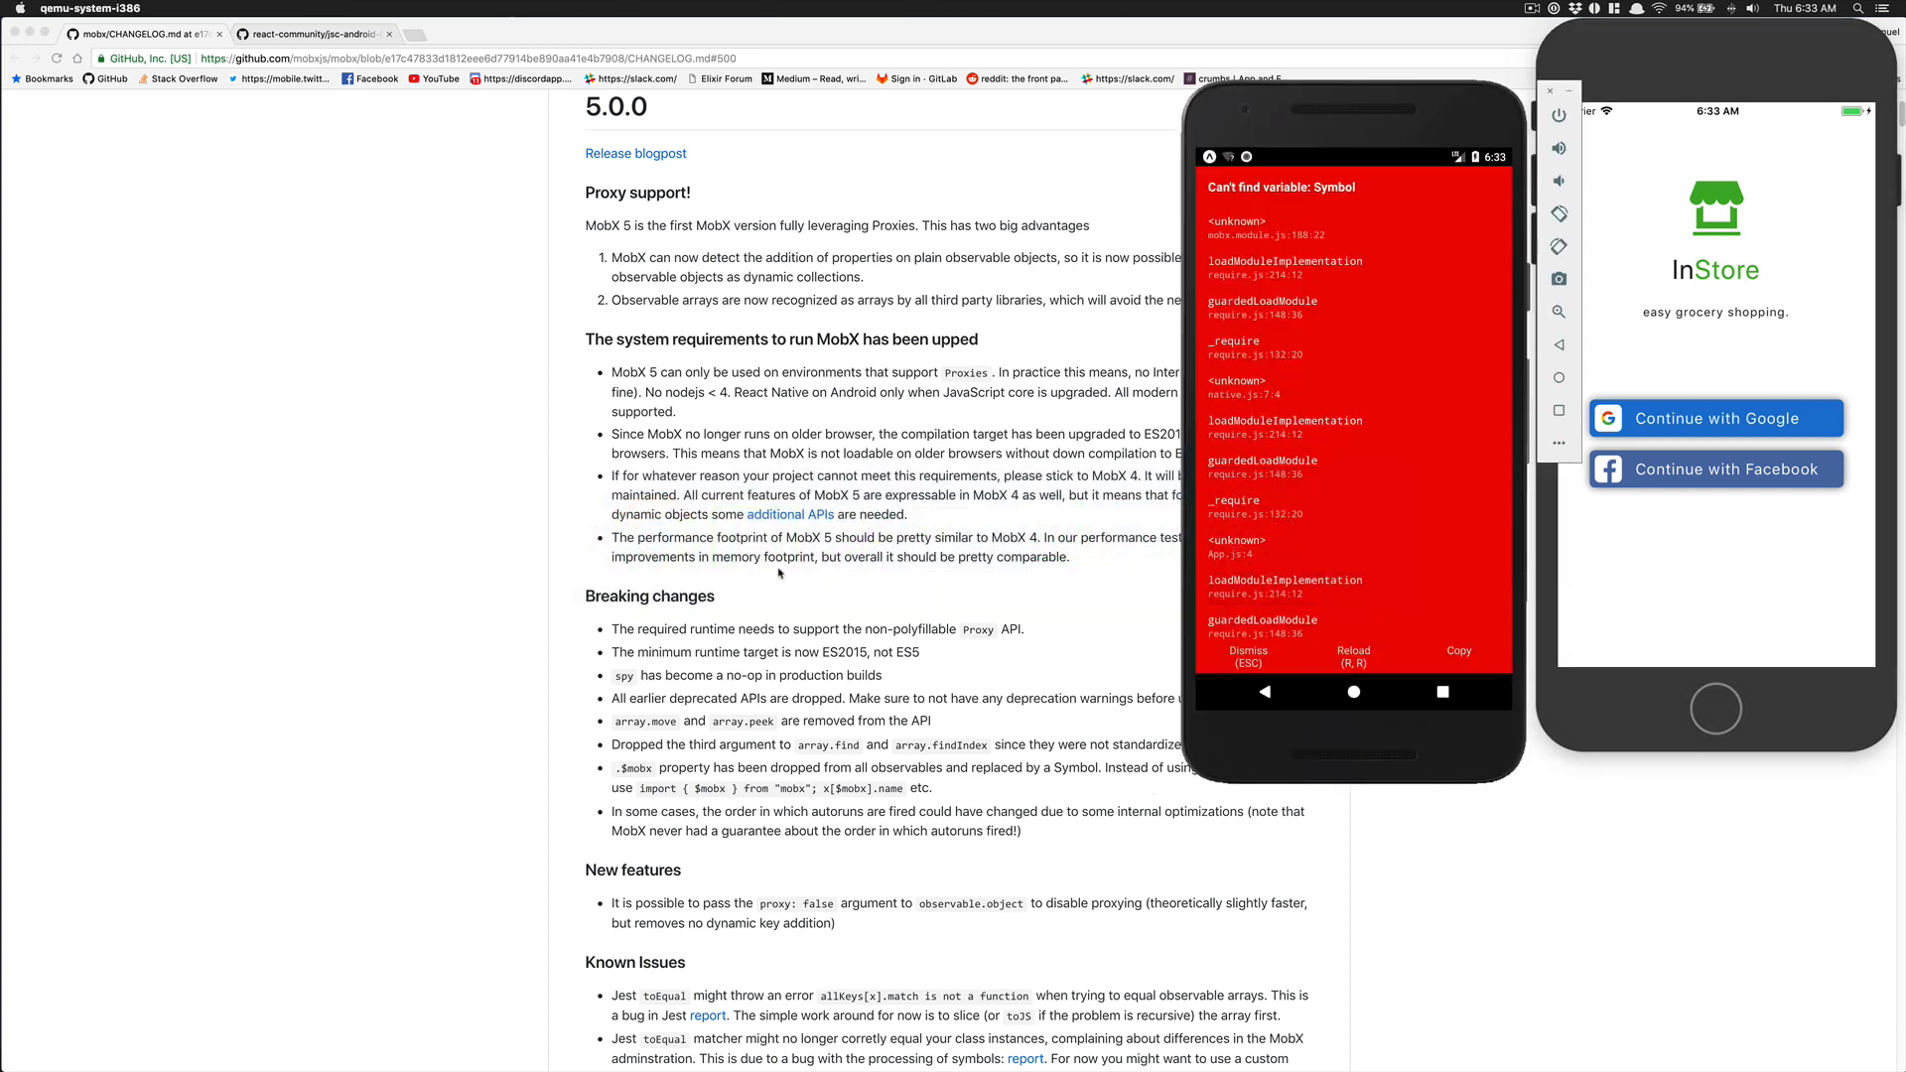
mouse_move(826, 608)
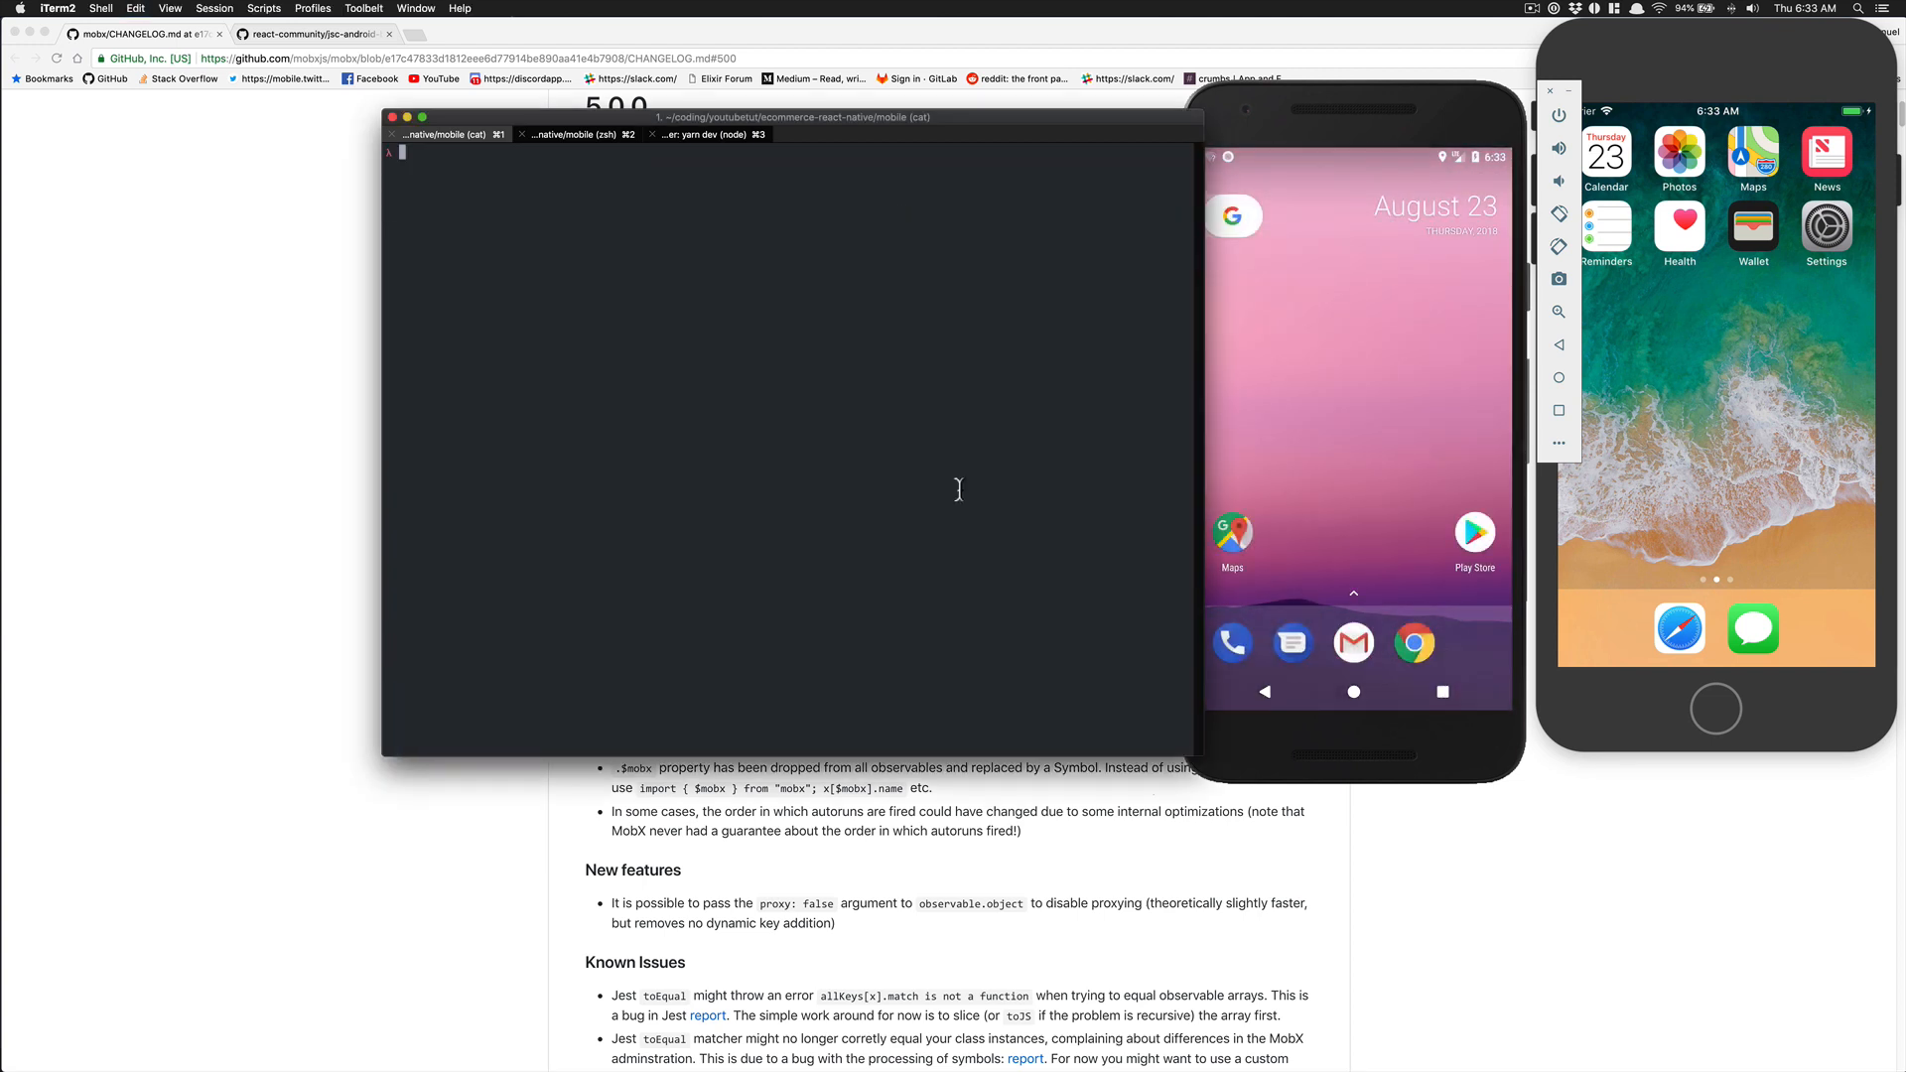
Enter rm -rf node_modules yarn.lock to clear the installed dependencies
type("rm -rf")
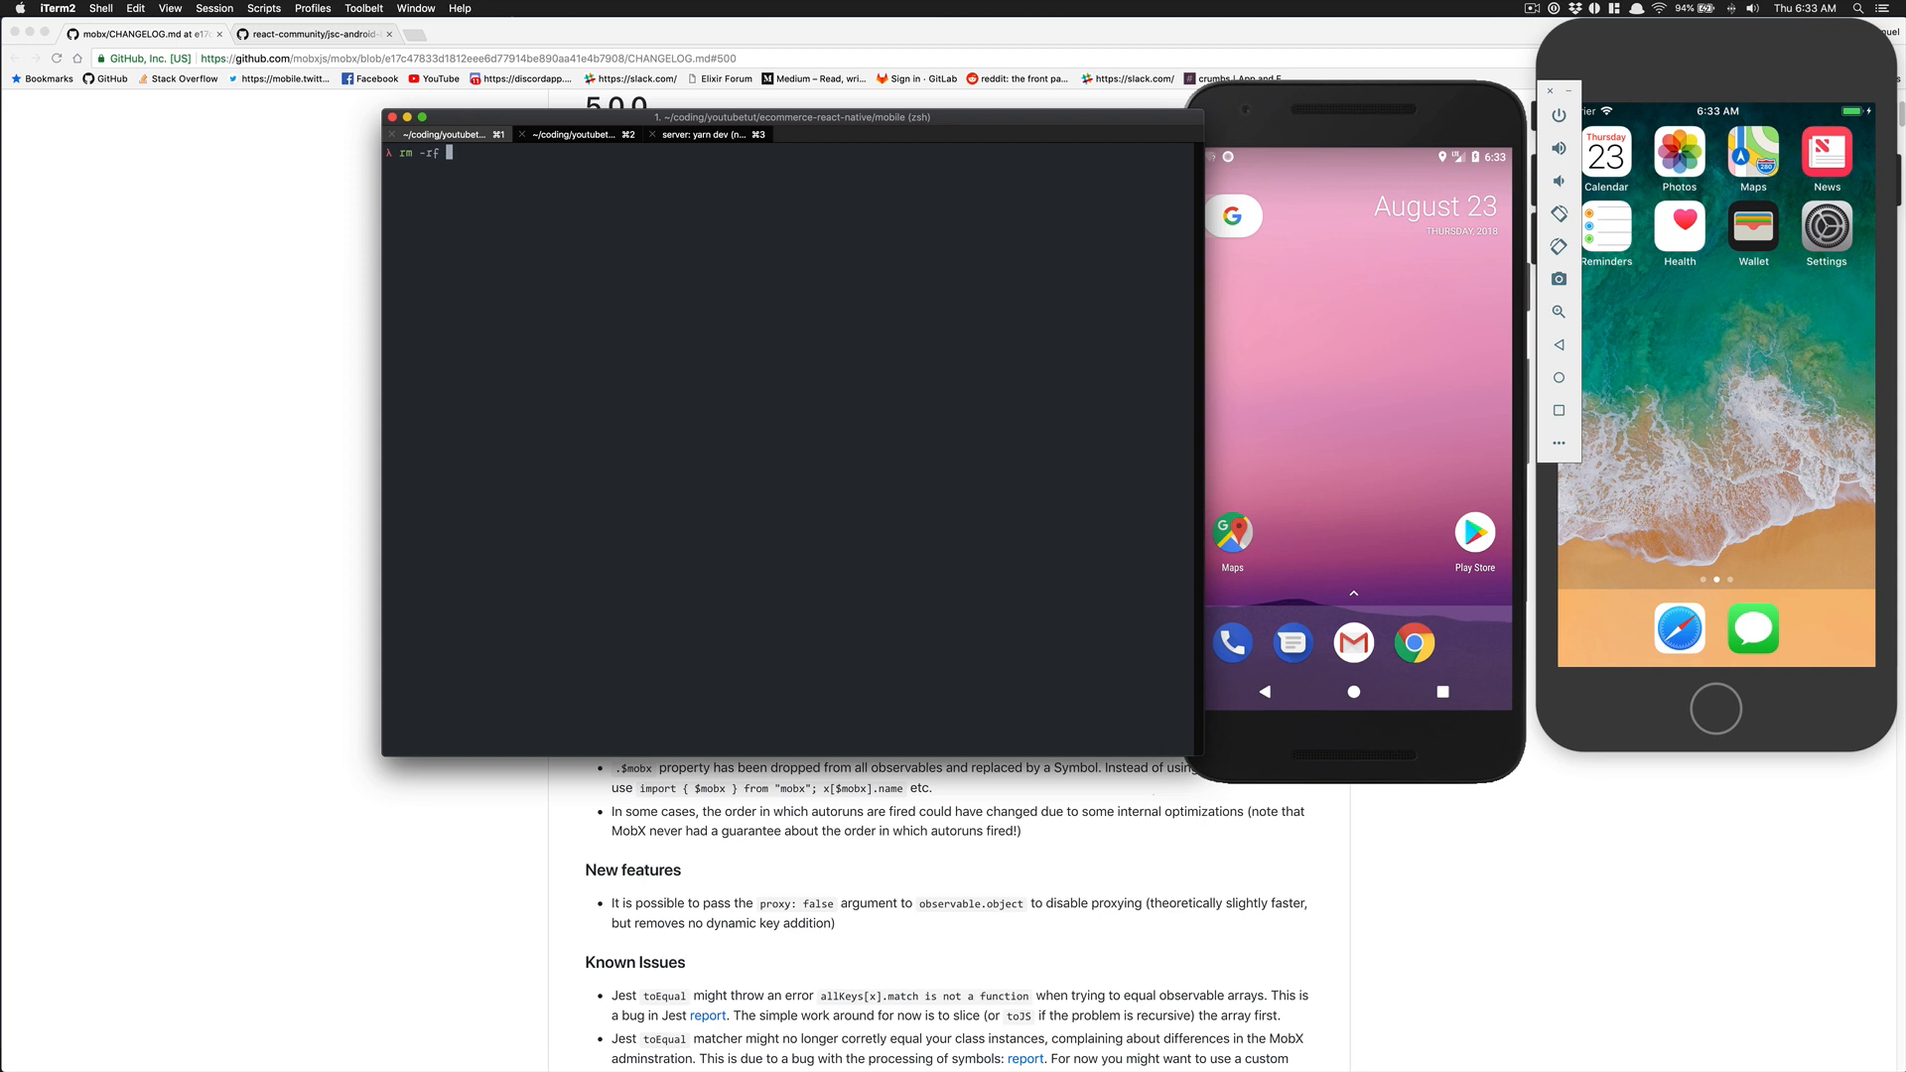
type("node_modules yarn.lock")
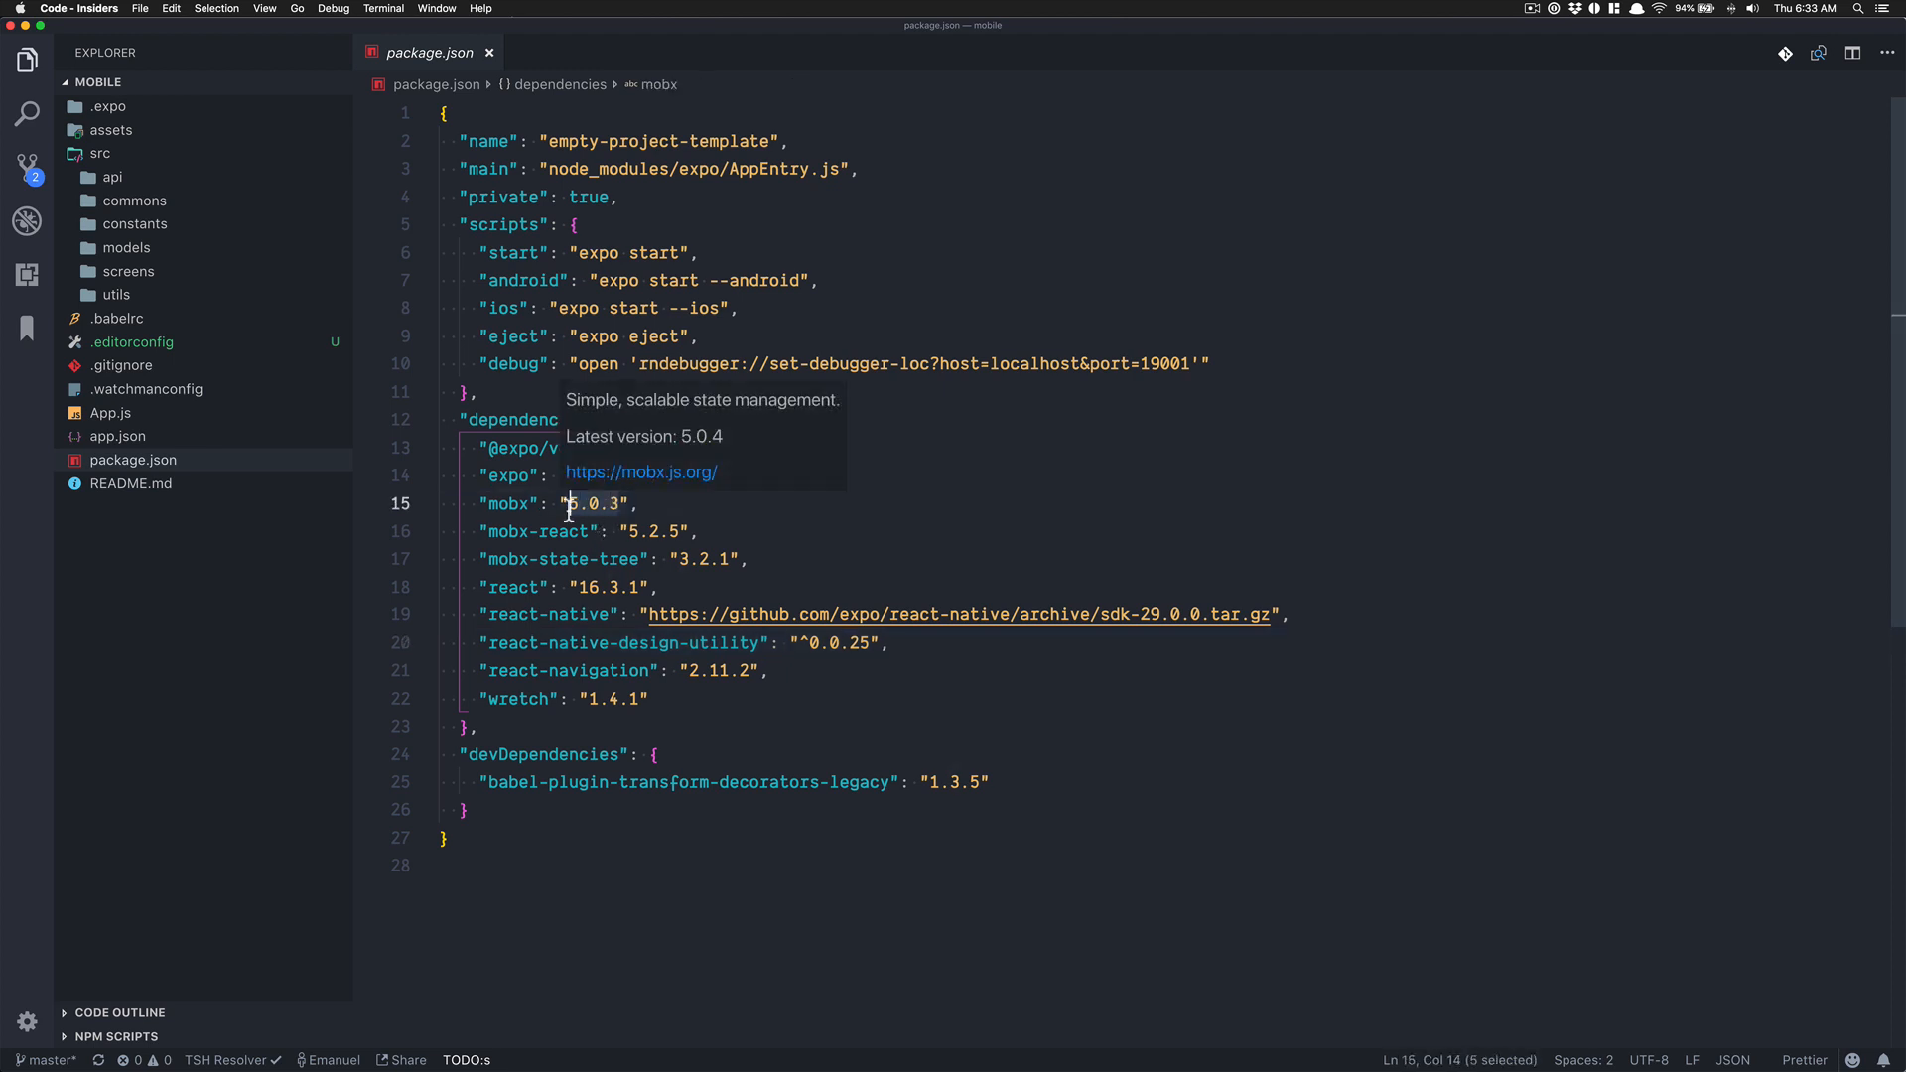
Change the mobx version in package.json from 5.0.3 to 4.3.2
type("4")
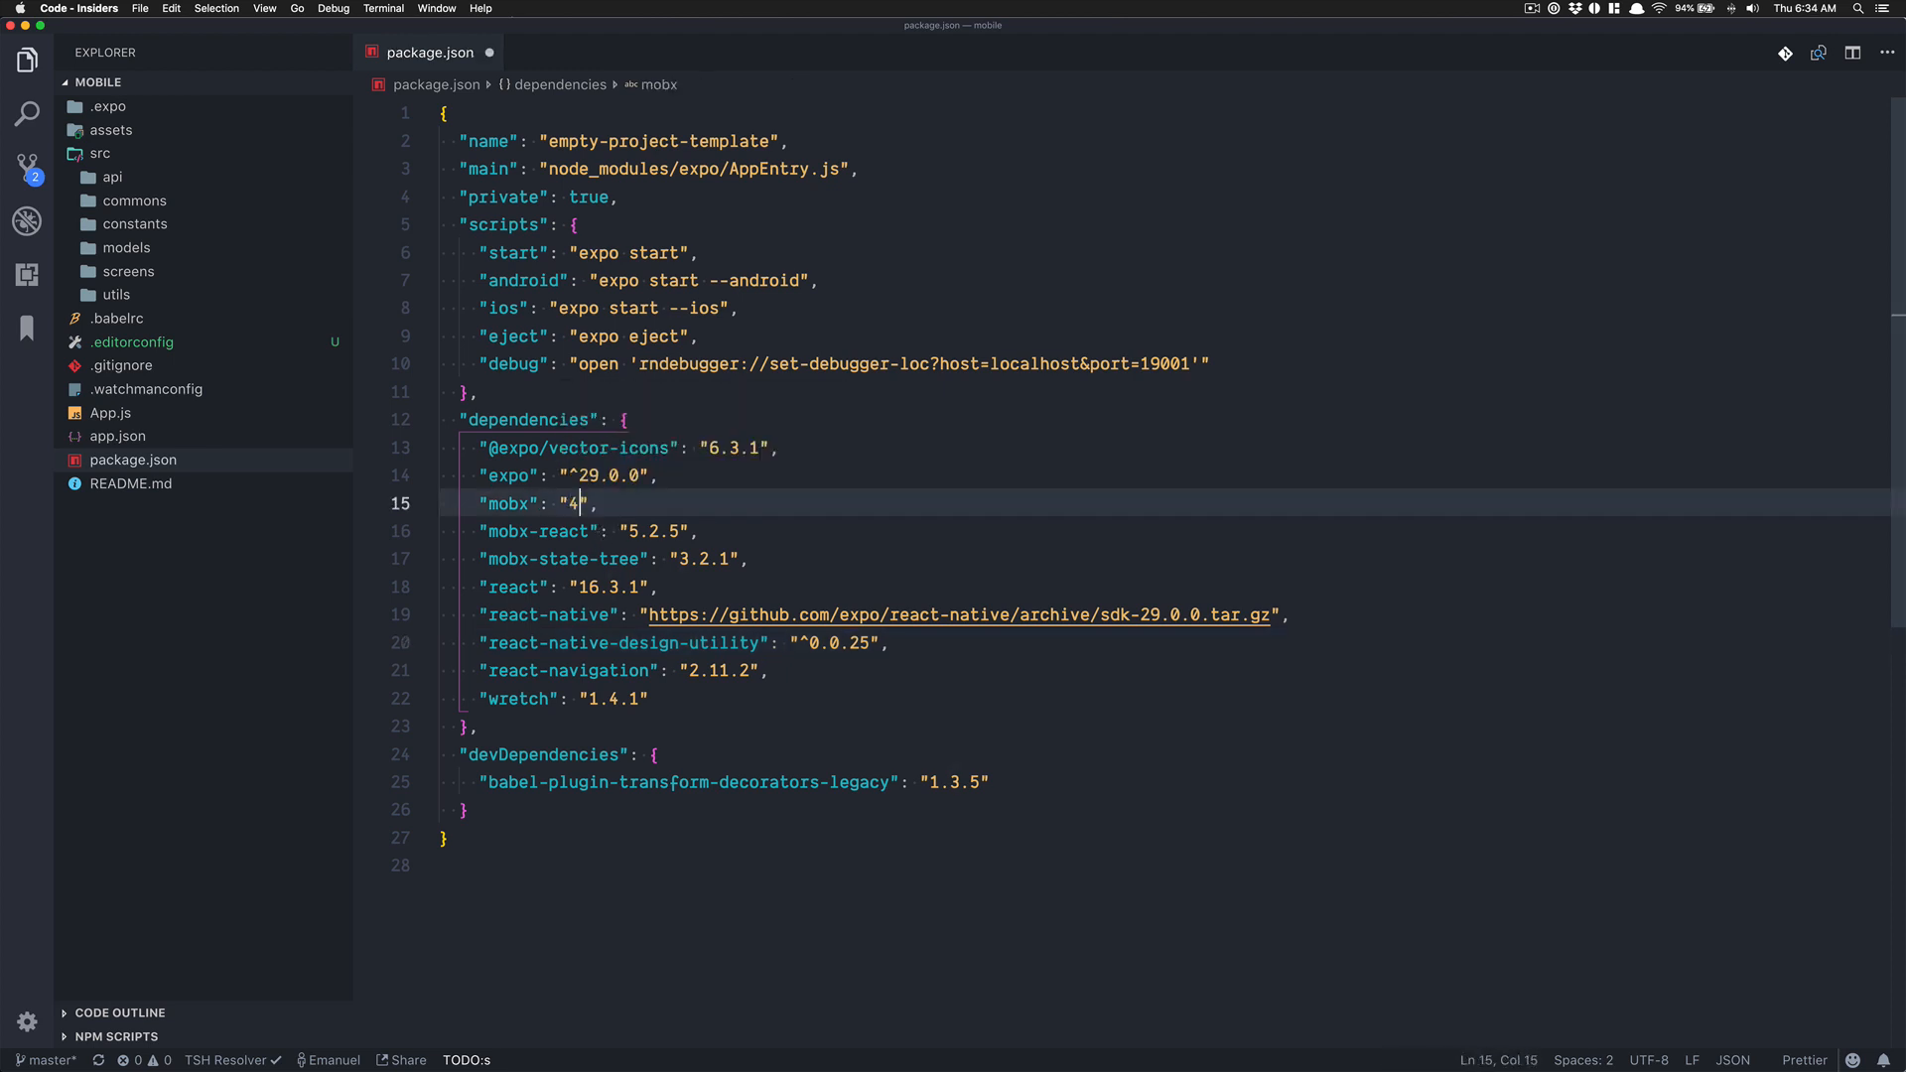
type(".3.2")
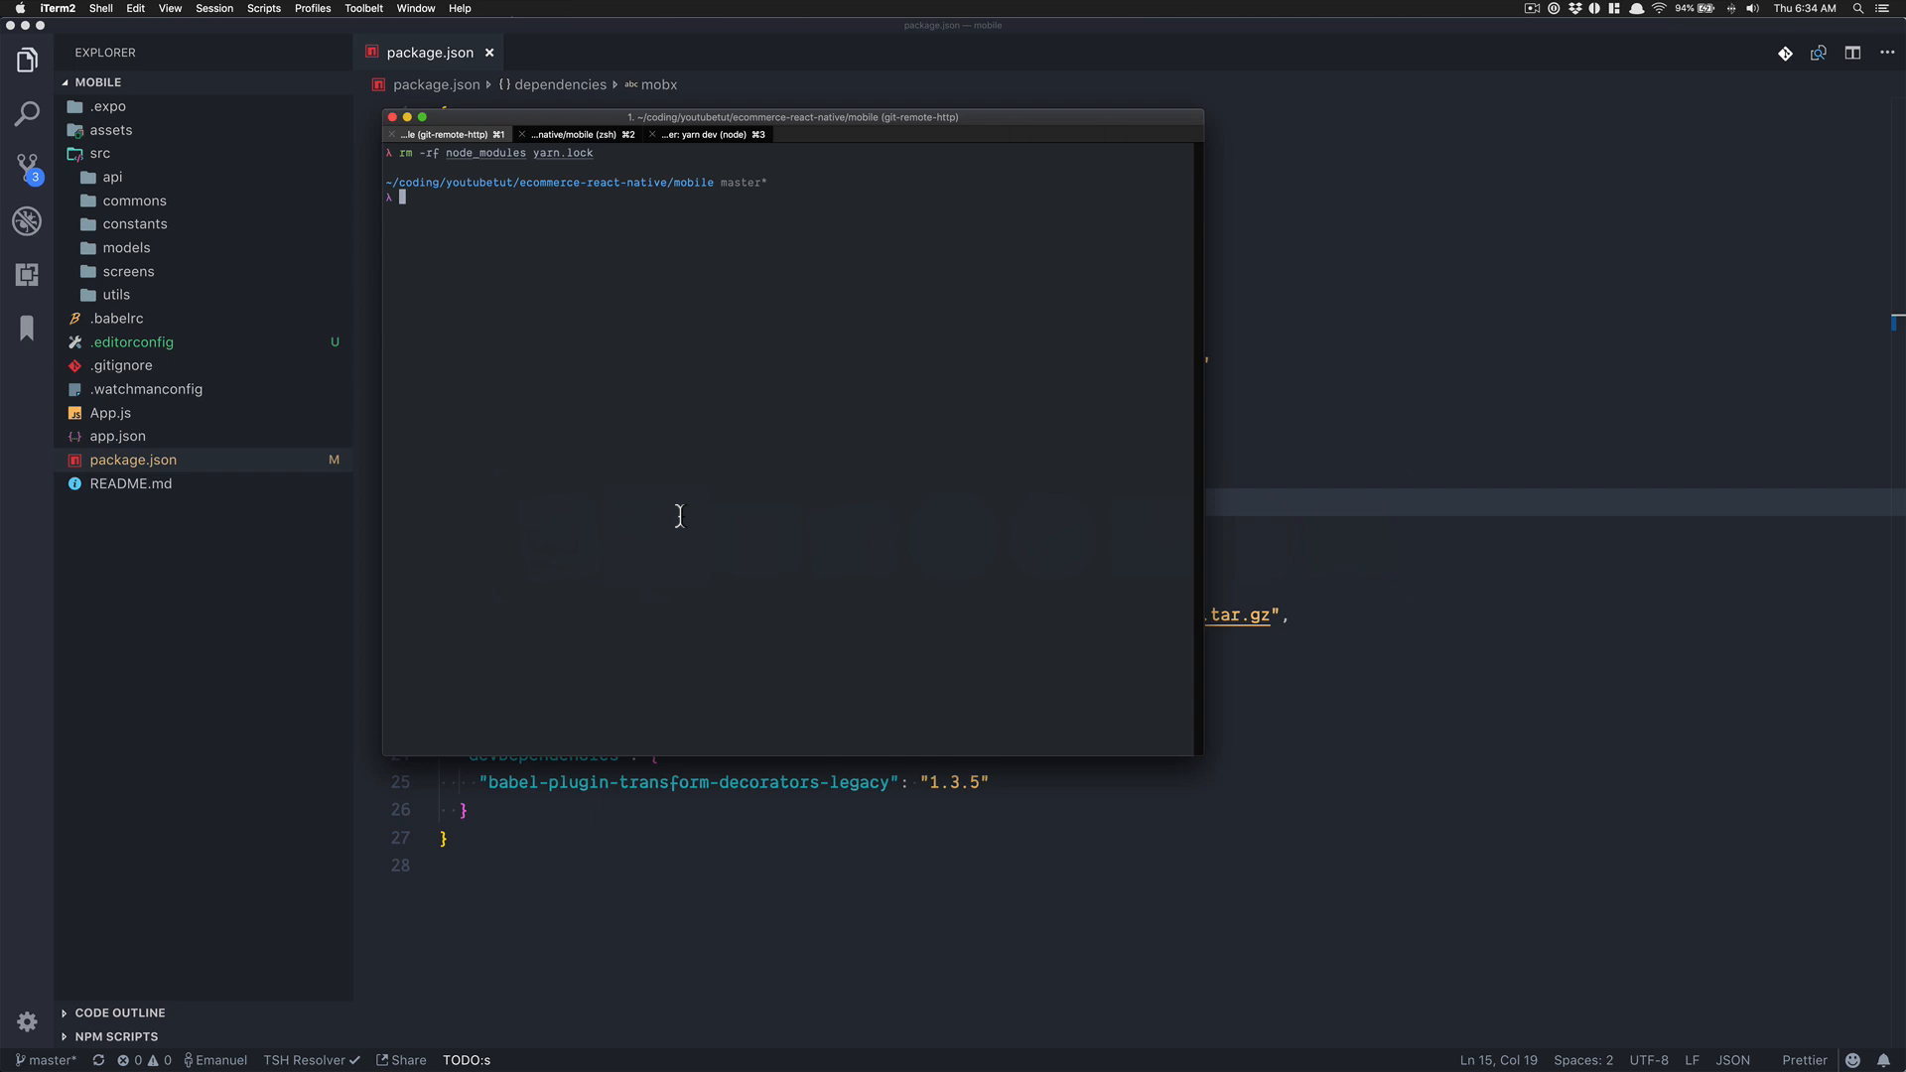
Run yarn to reinstall all project dependencies from scratch
type("yarn")
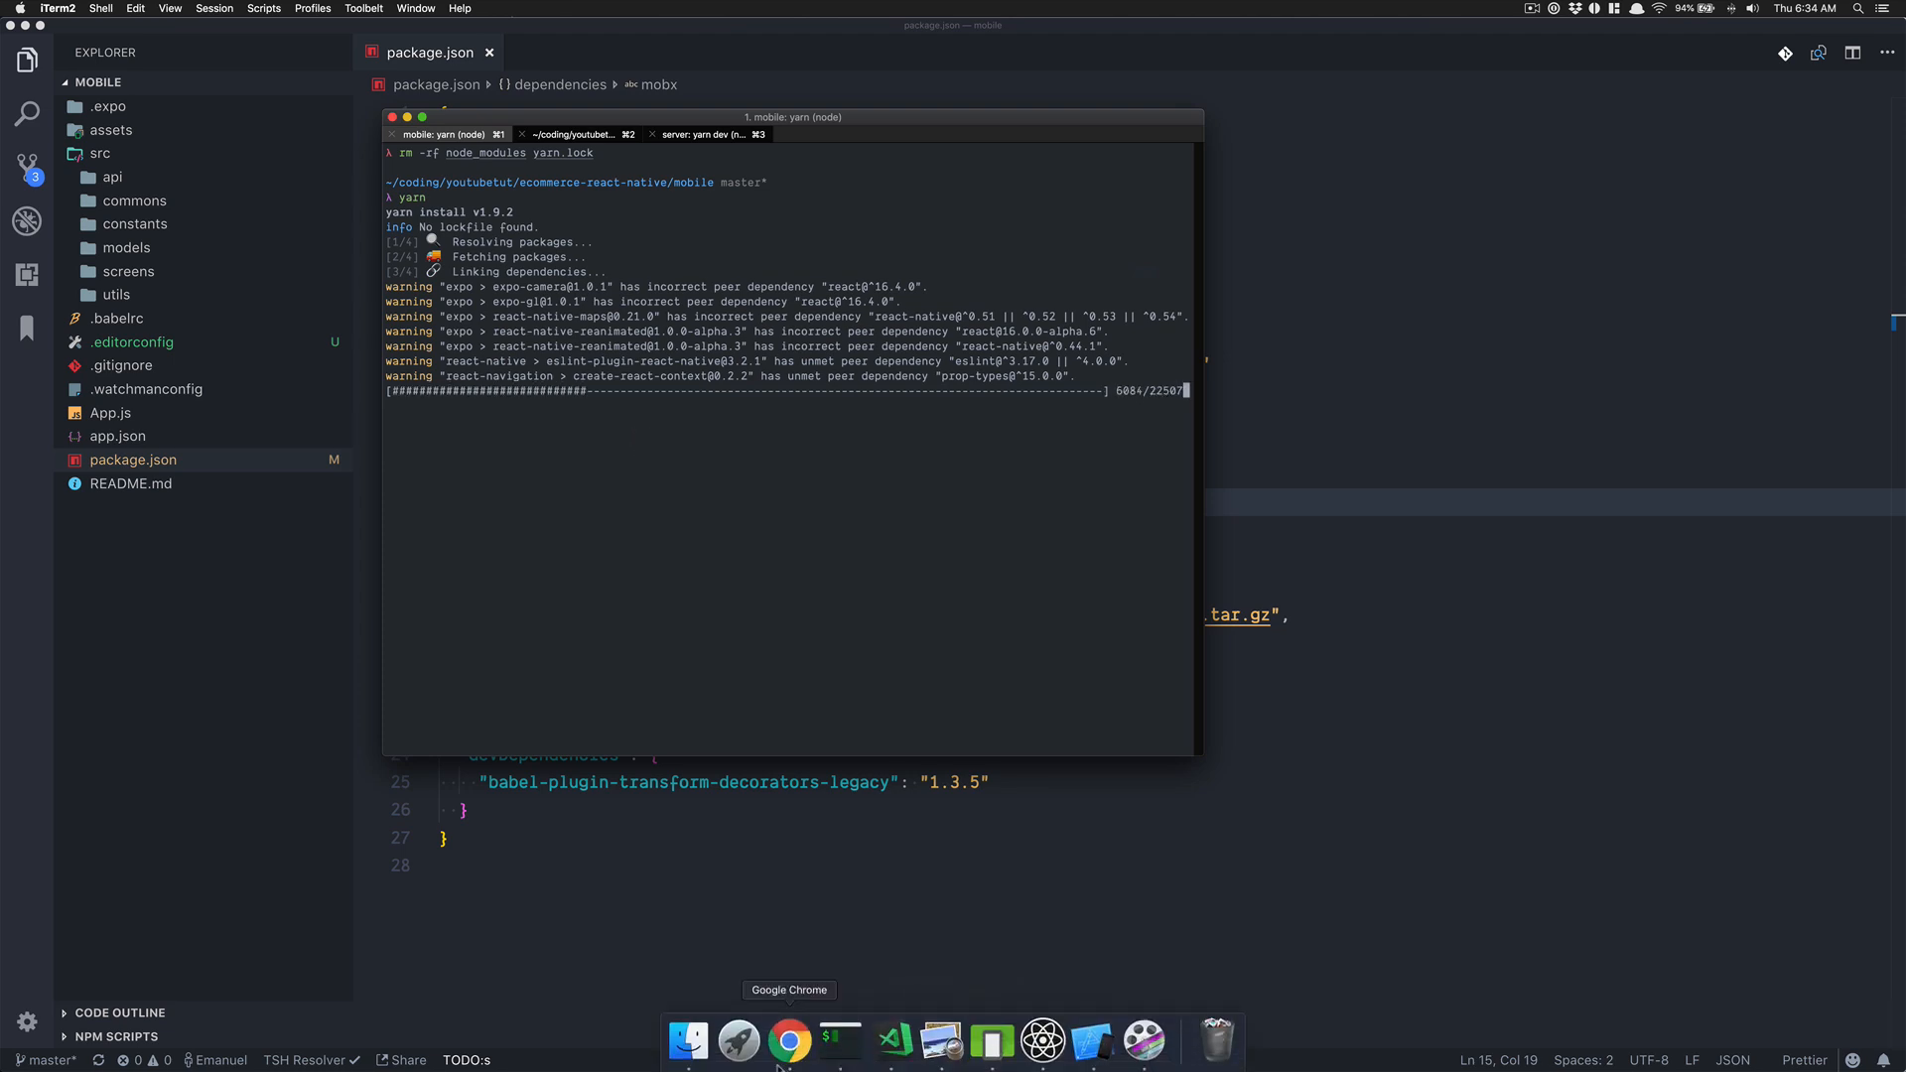
Bring the MobX 5.0.0 changelog's system requirements back into view
left_click(788, 1040)
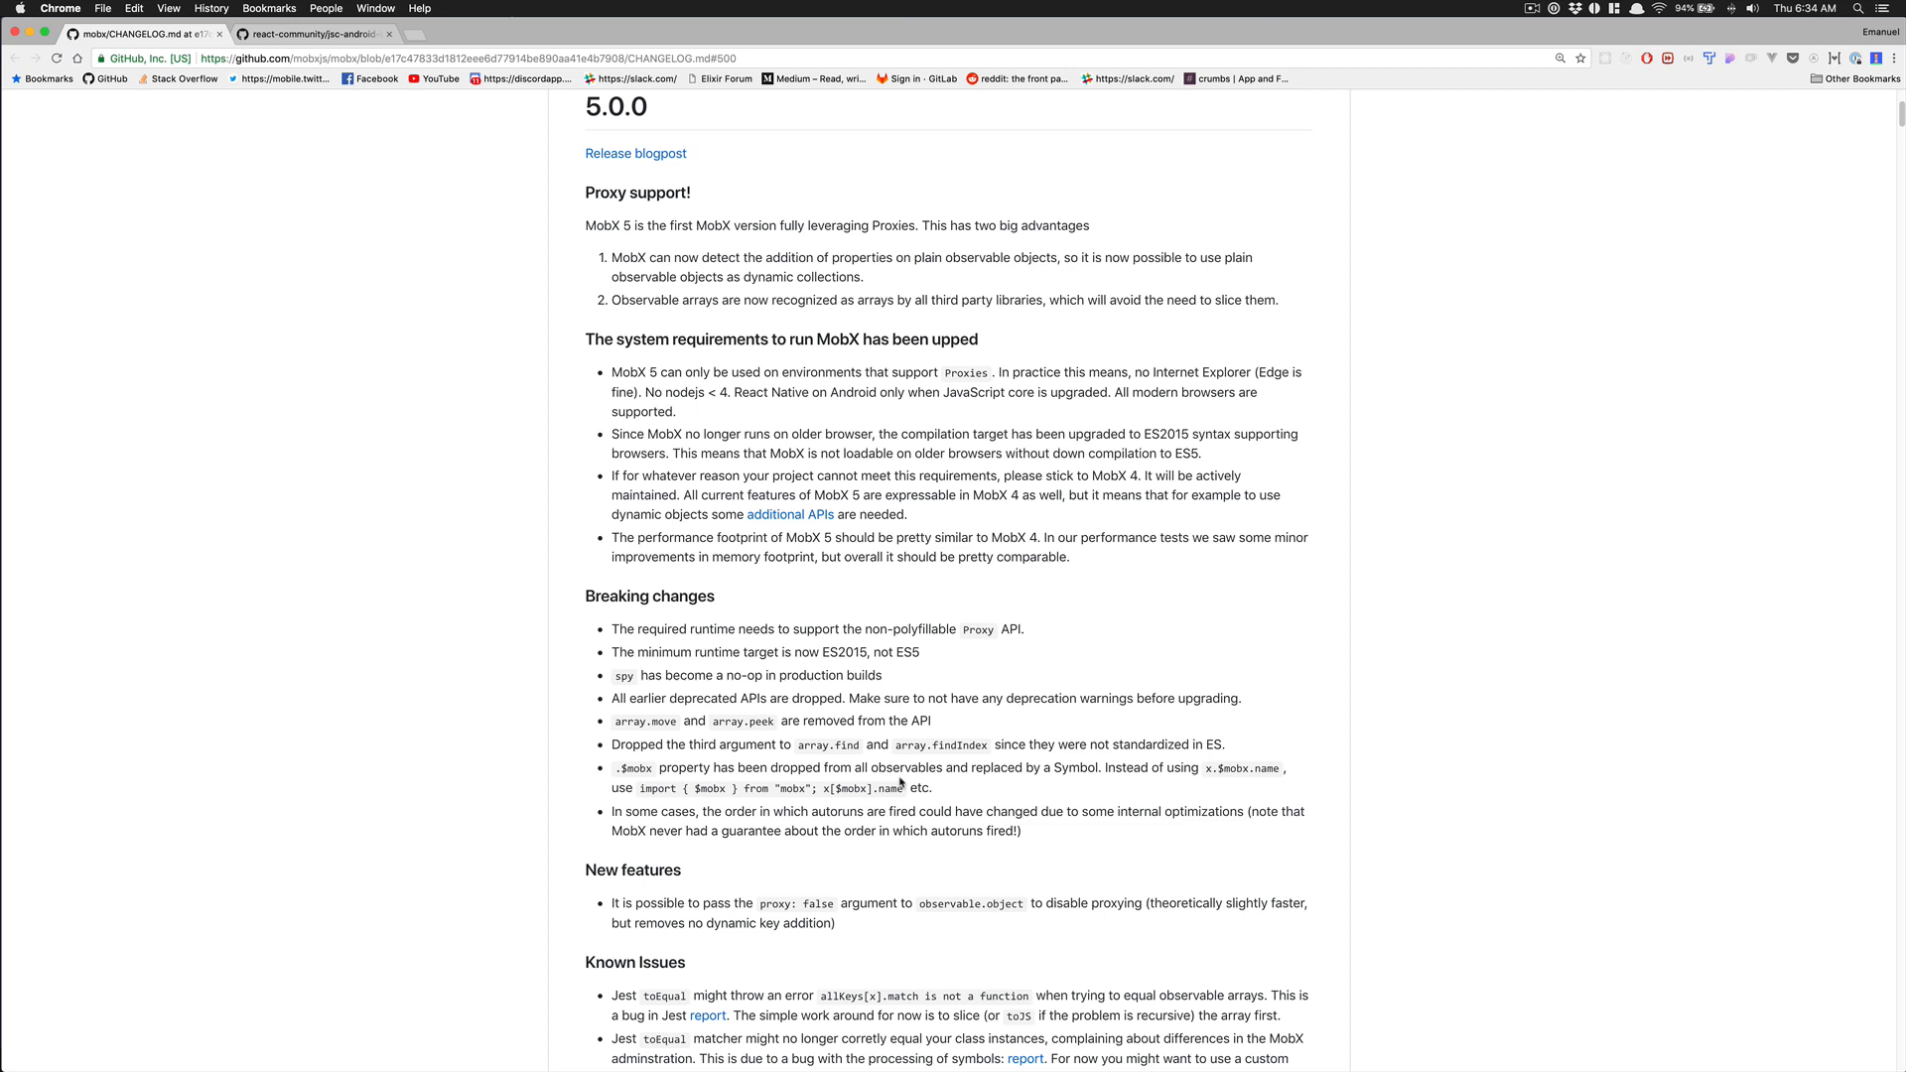
mouse_move(903, 742)
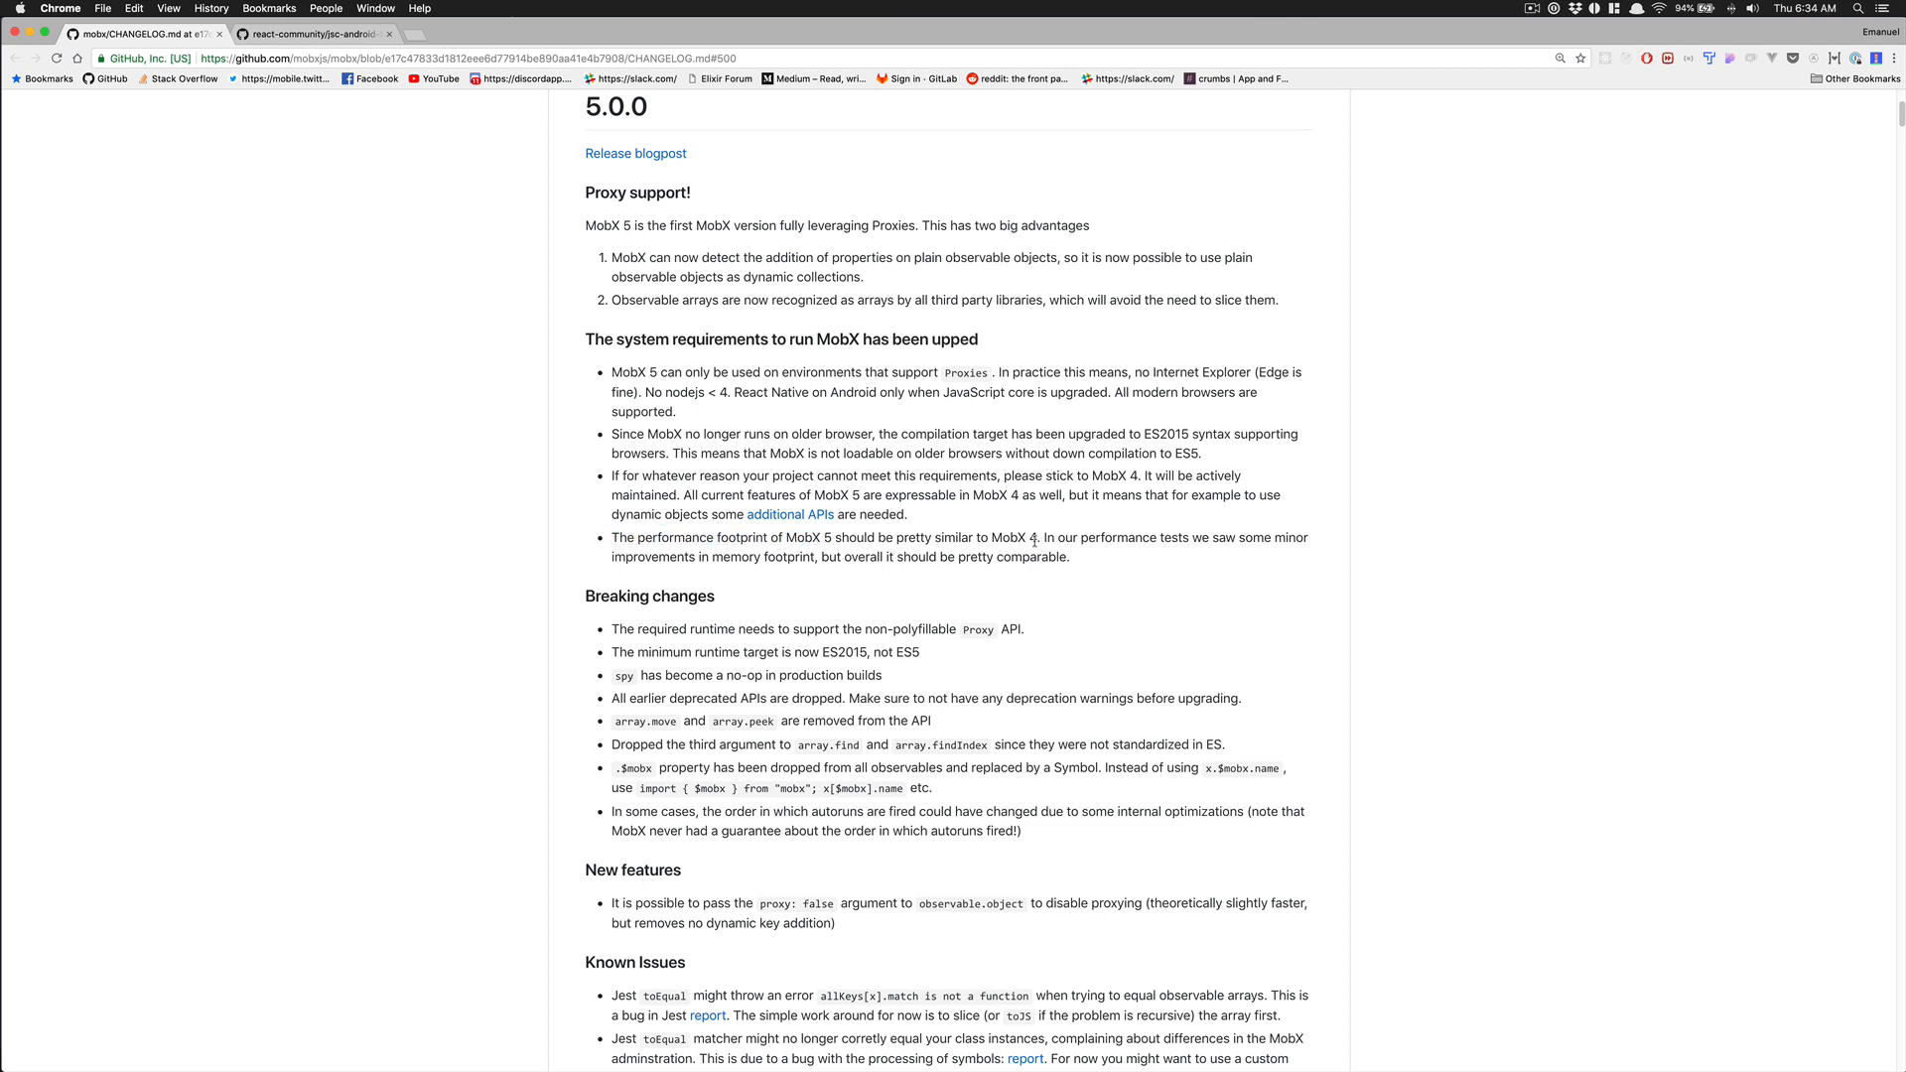
mouse_move(1151, 532)
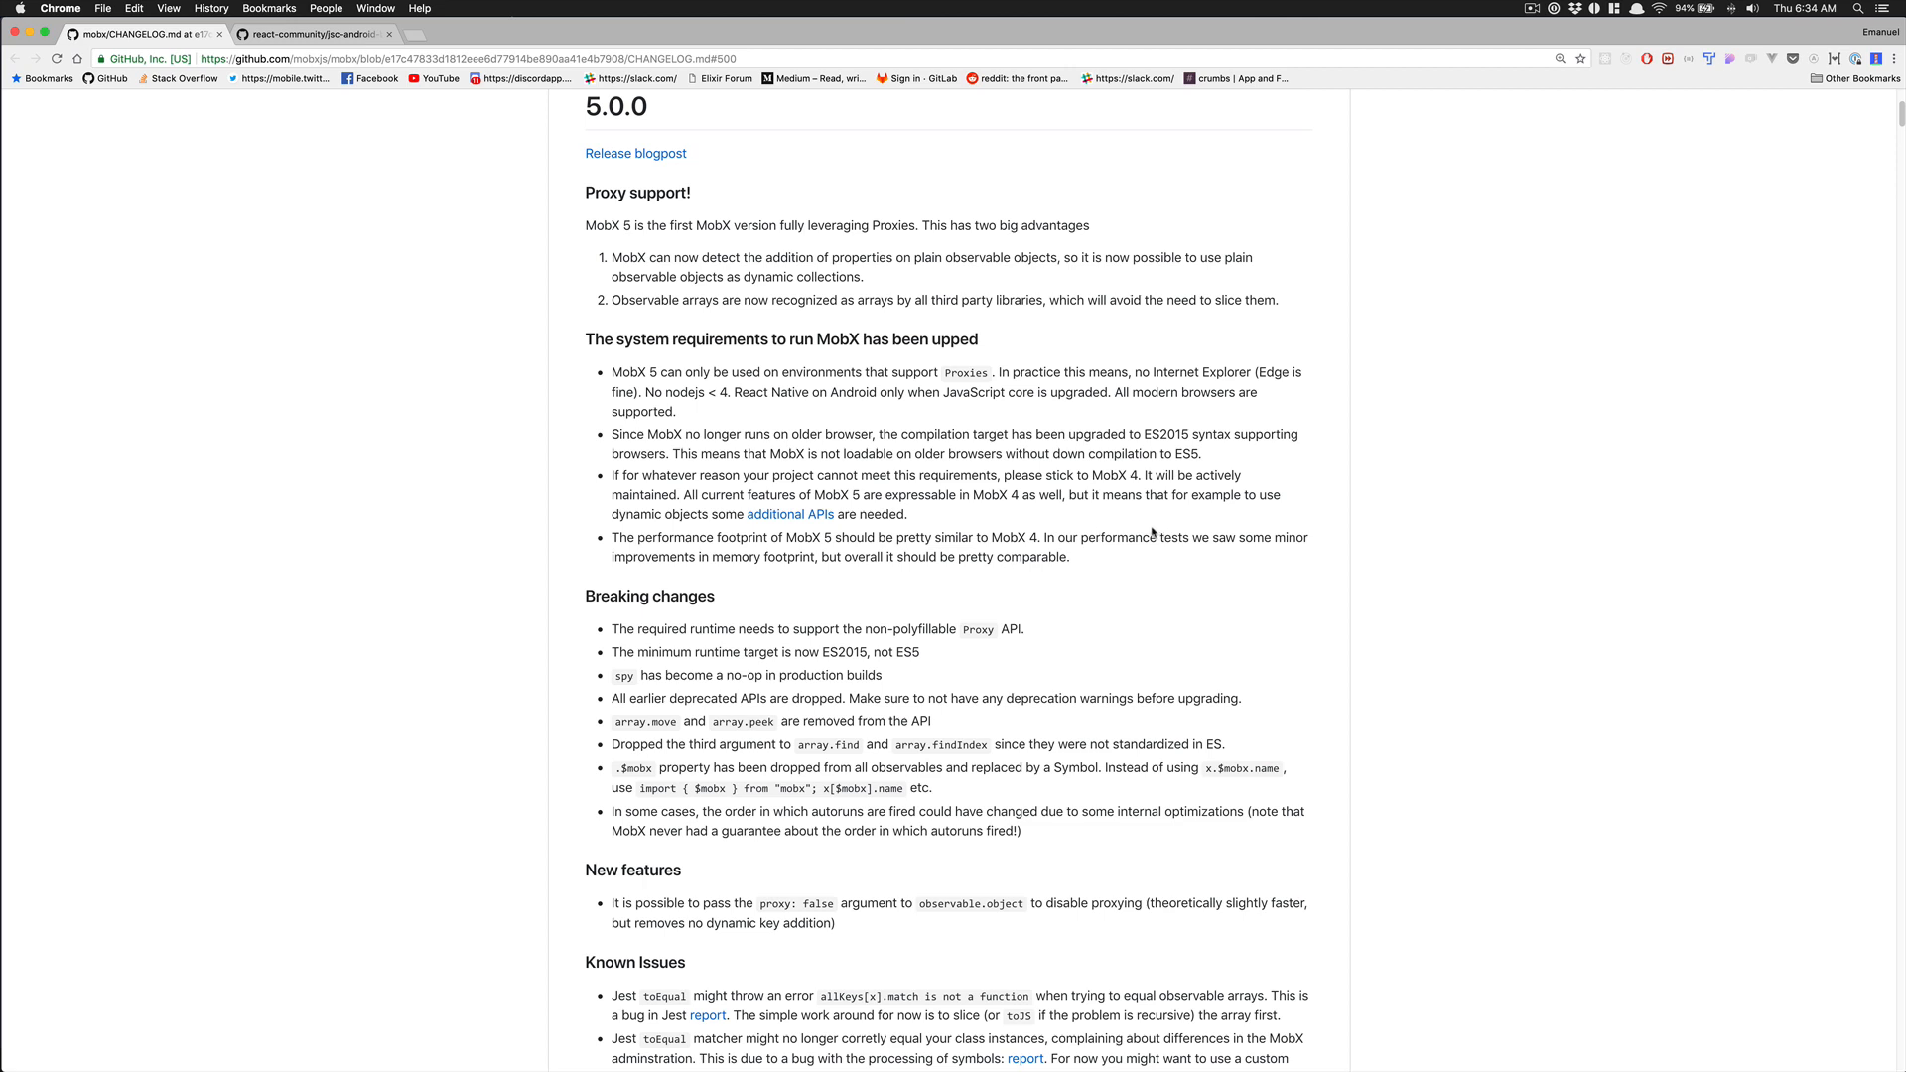
mouse_move(629, 372)
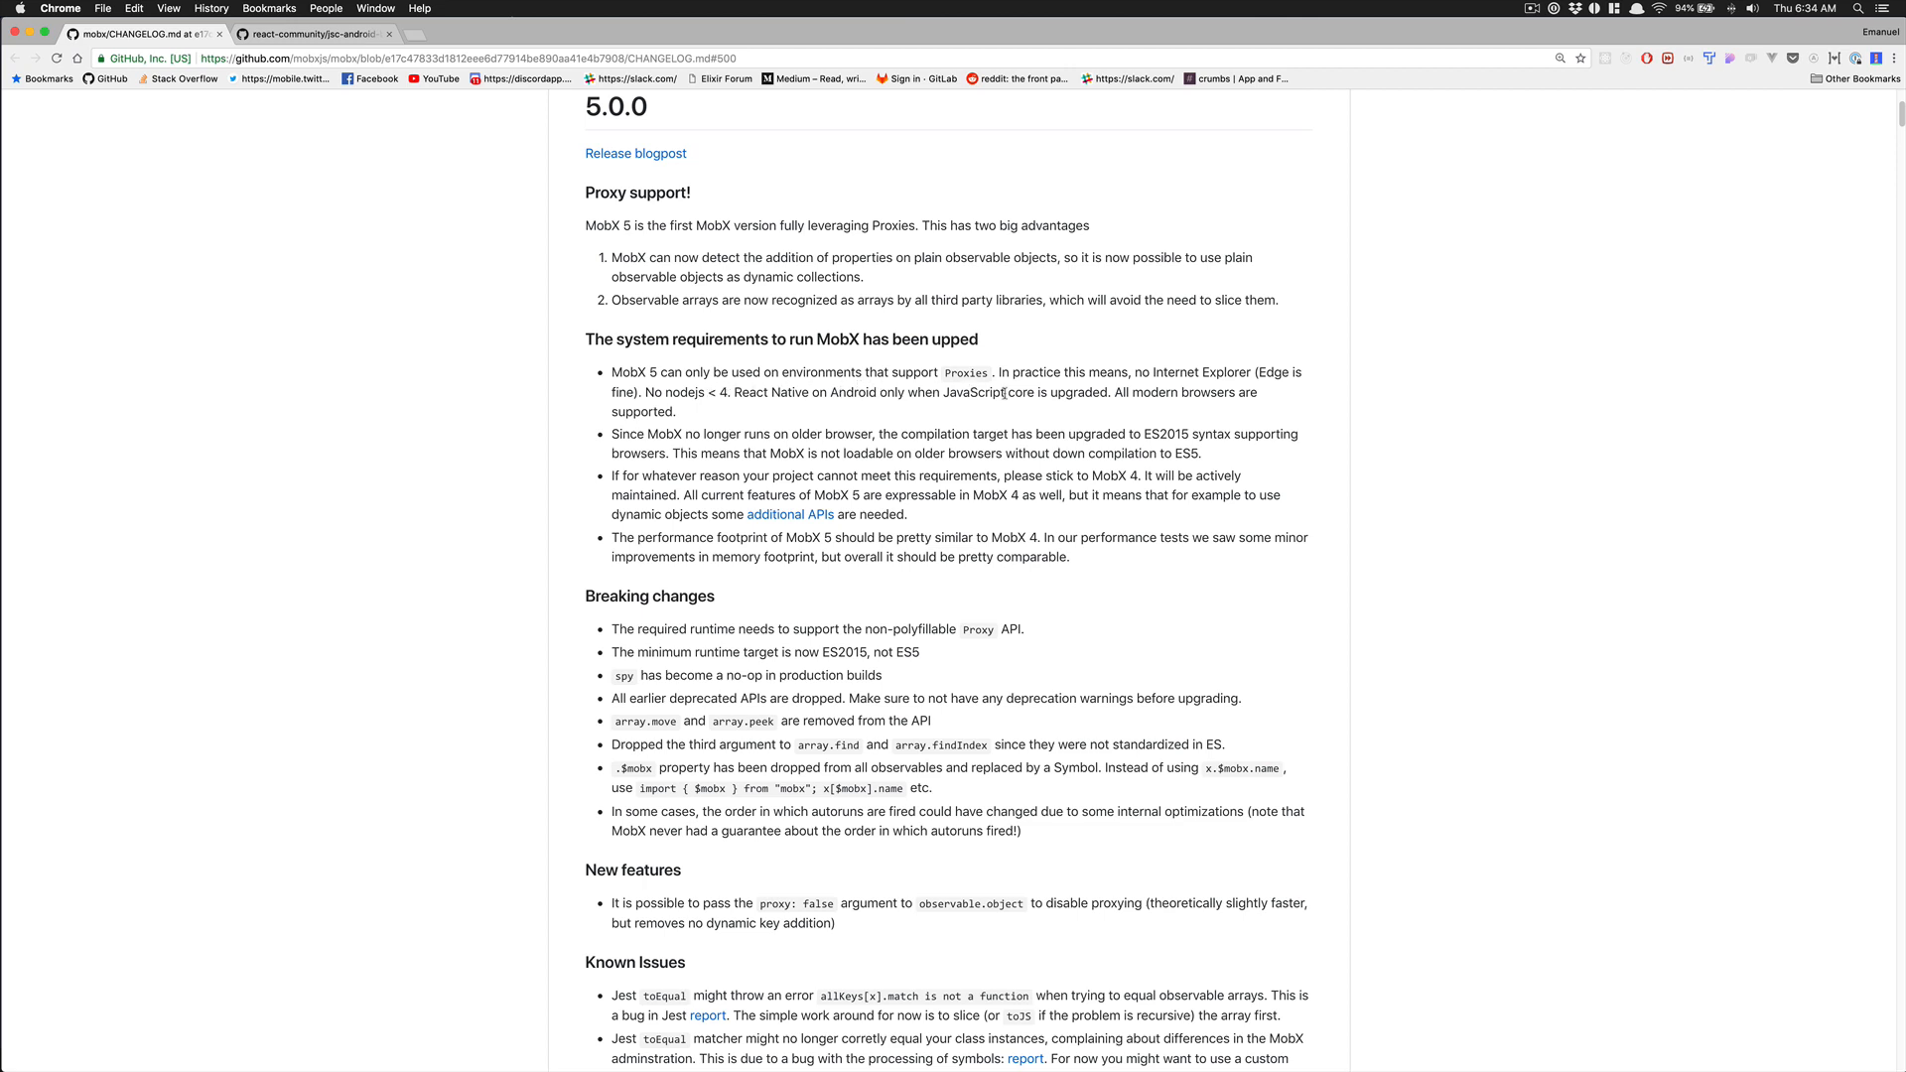
mouse_move(1151, 417)
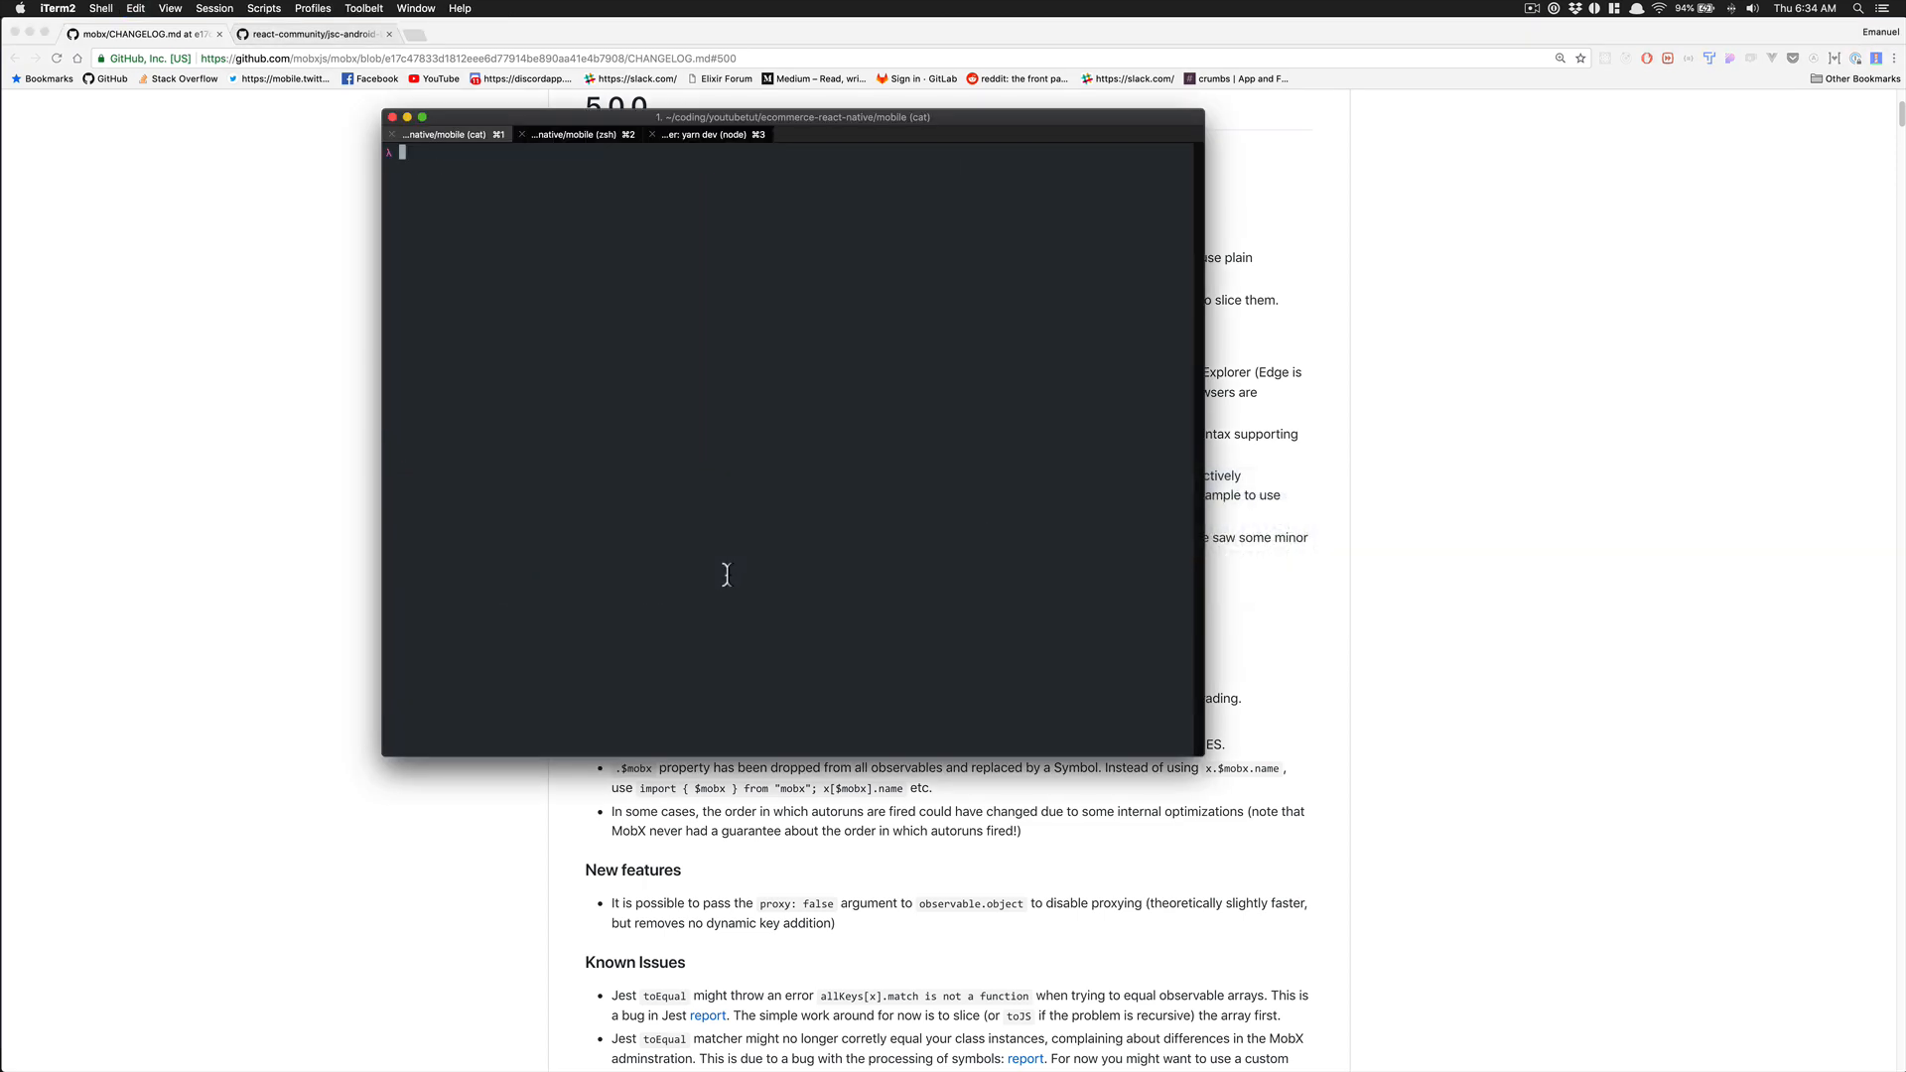
Start exp start, then enter exp android in the second terminal session
type("exp")
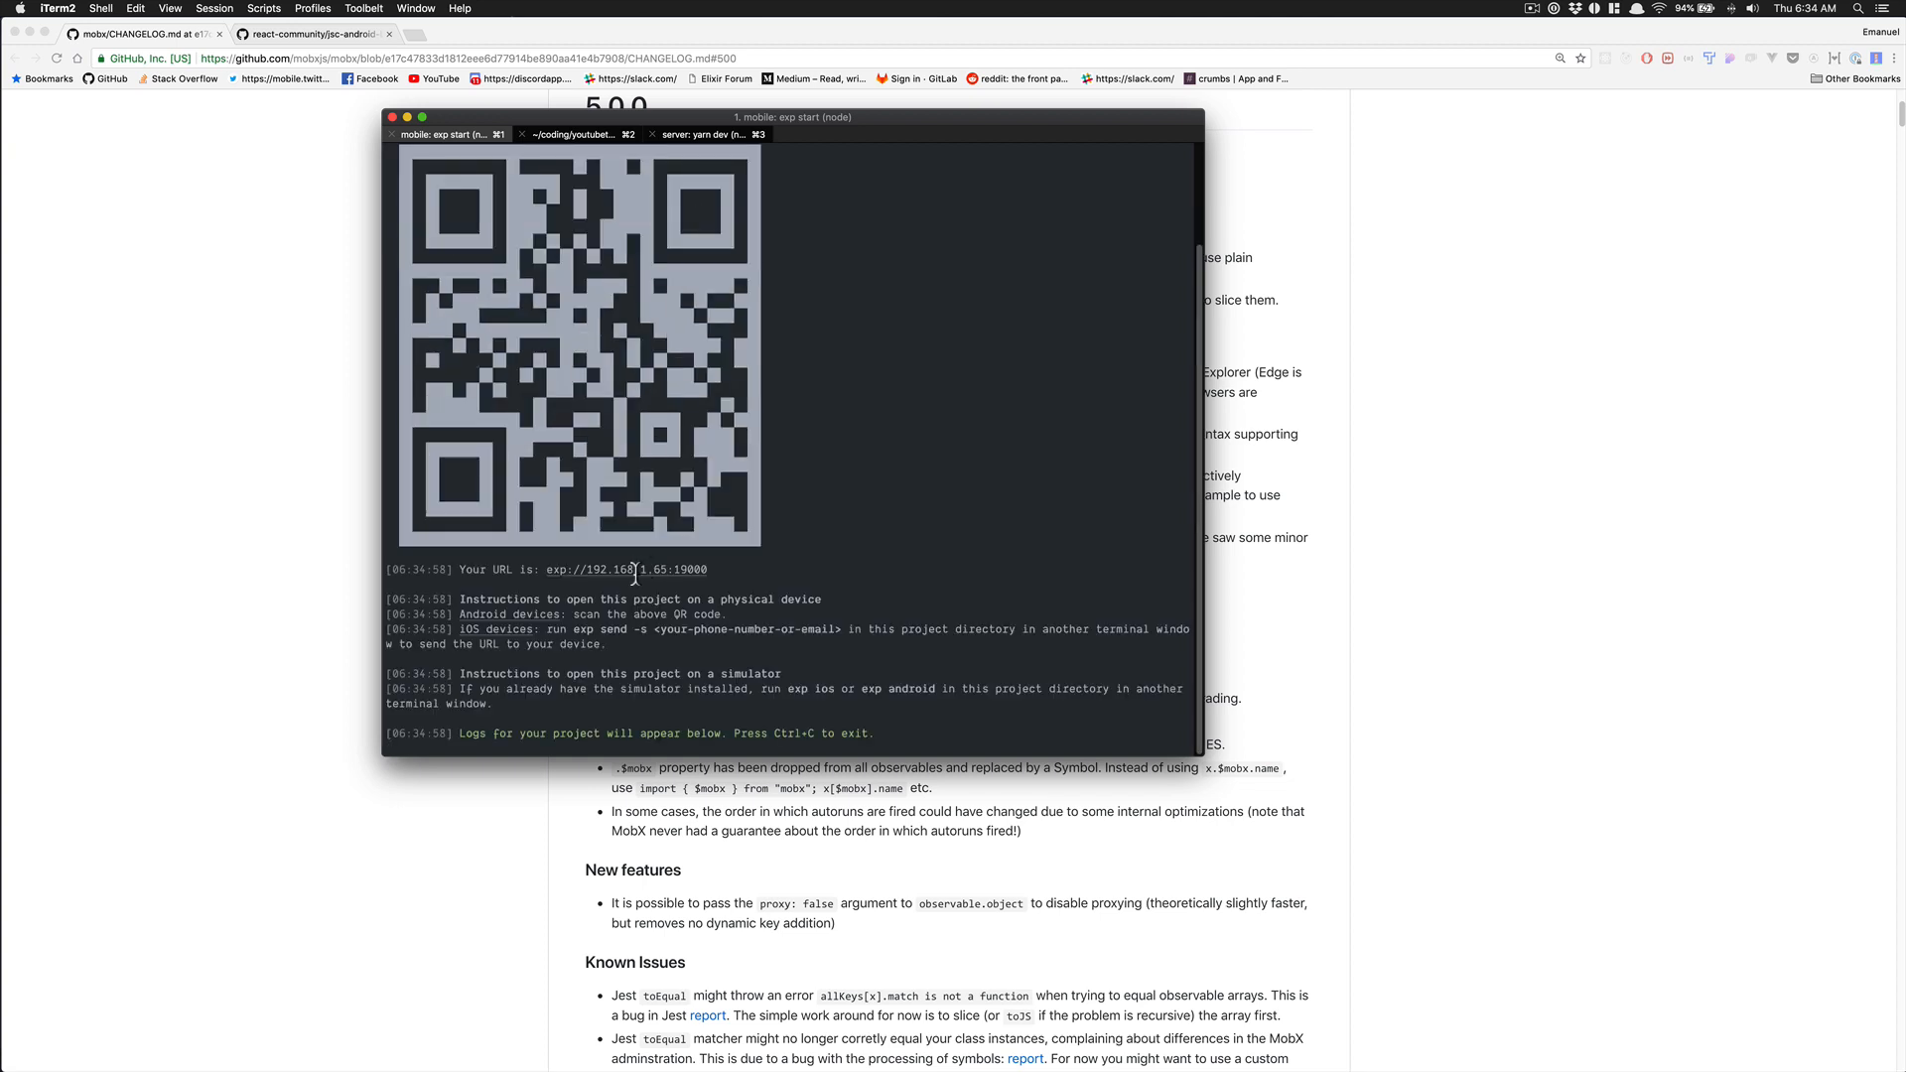
left_click(572, 133)
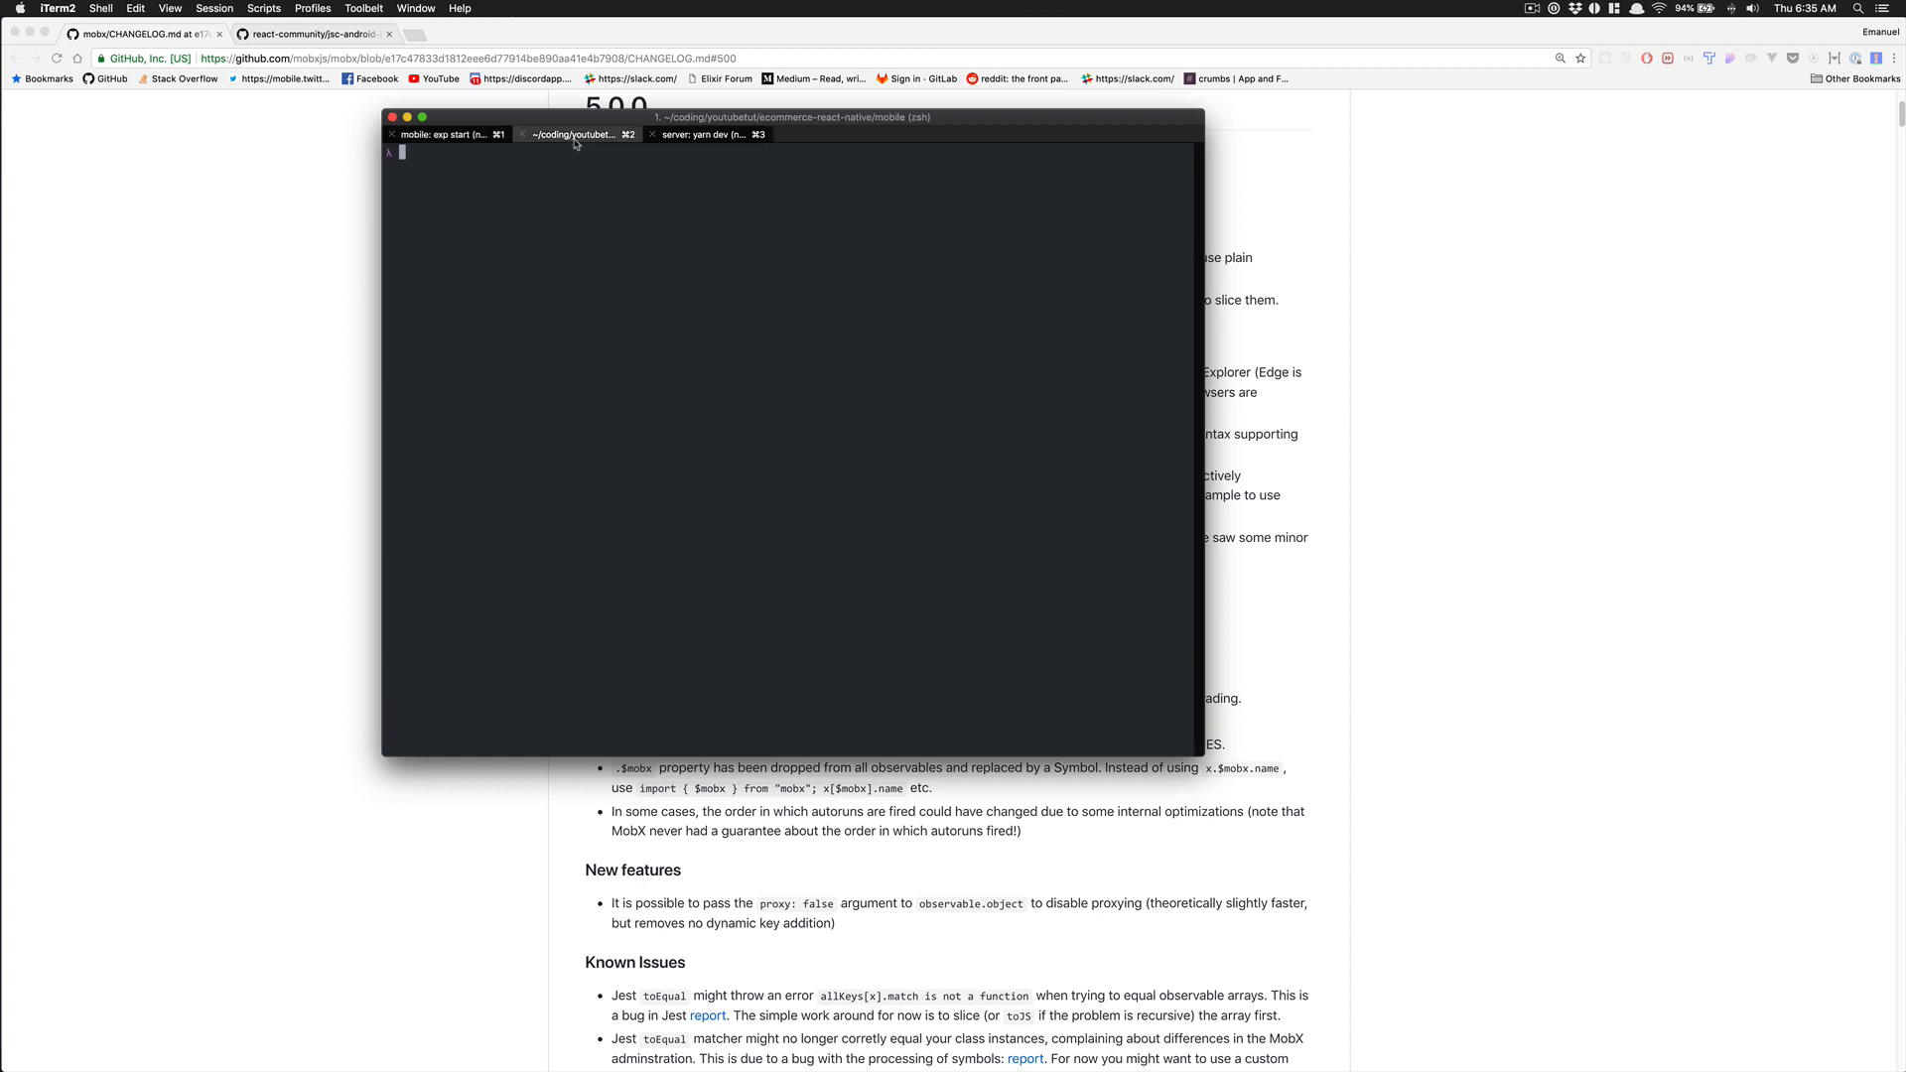
type("exp android")
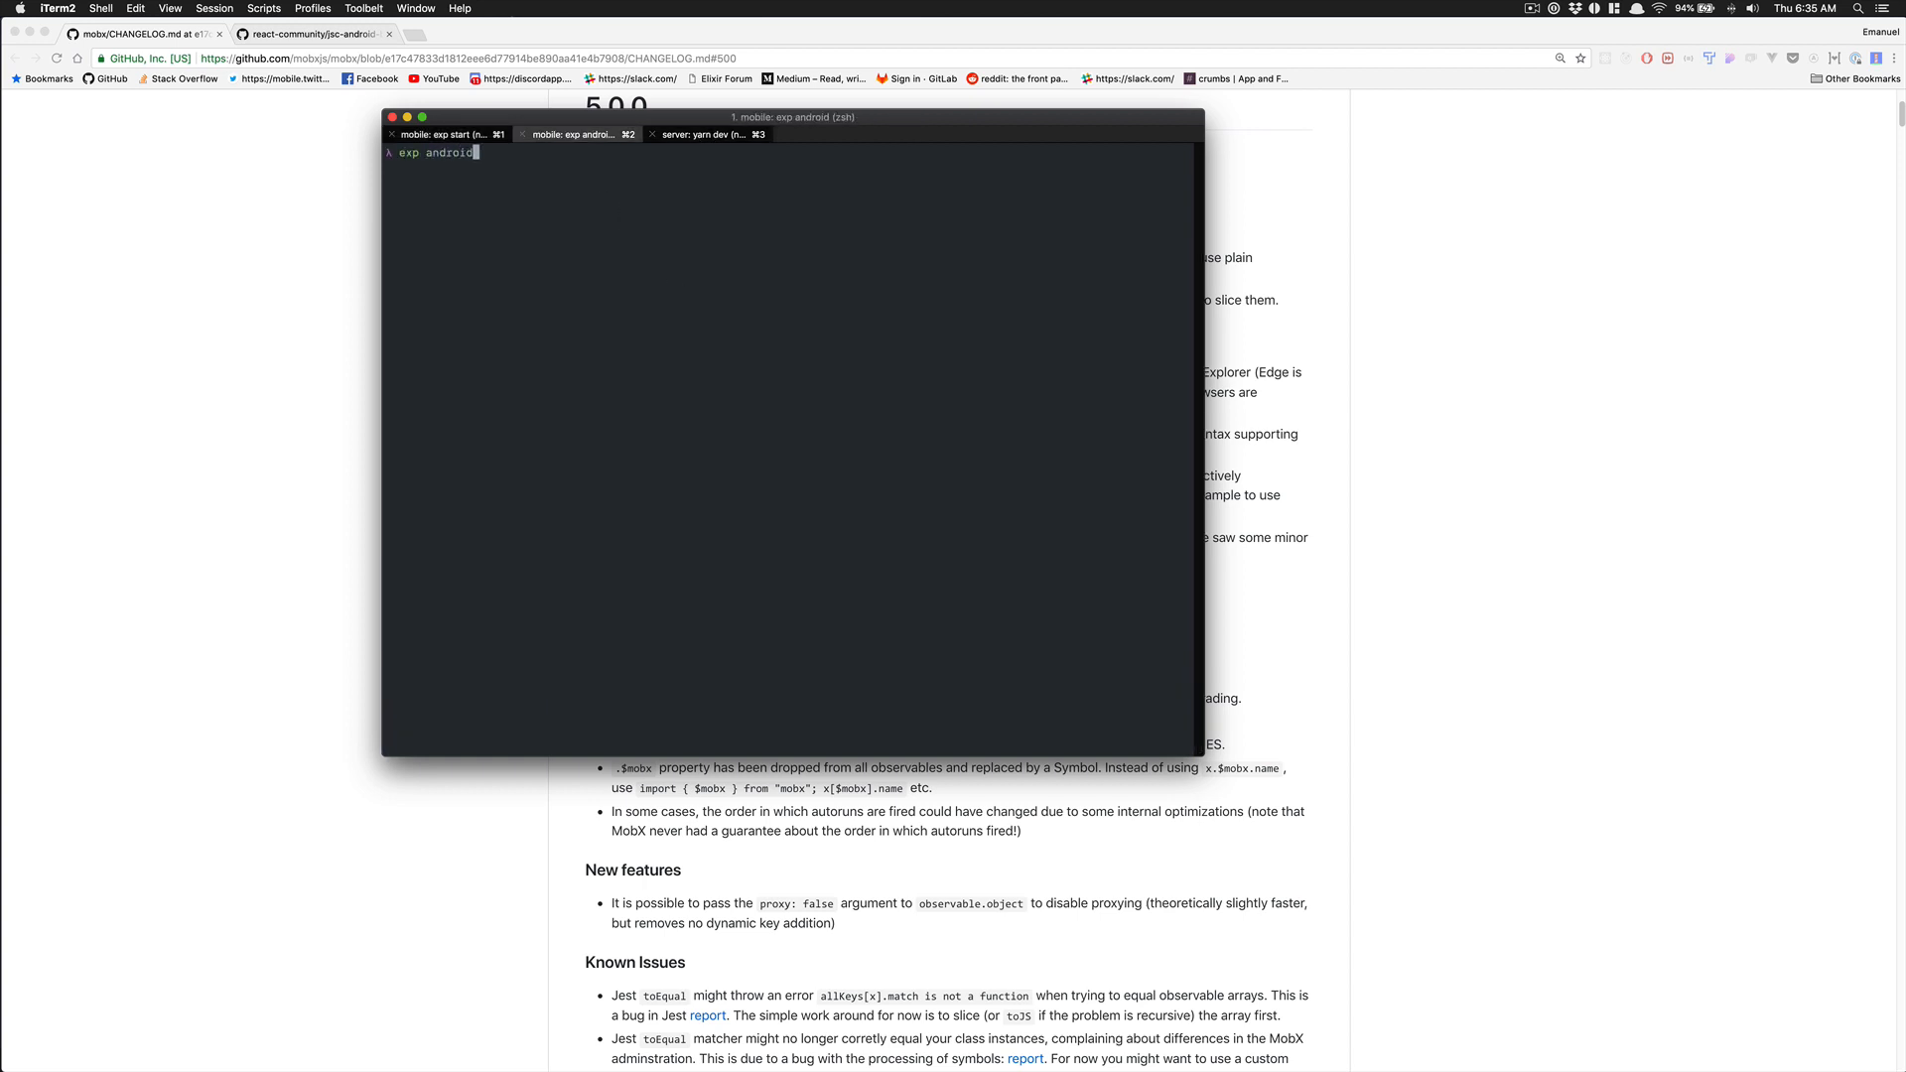
Run exp android so InStore loads on the emulator, then view CurrentUser.js
key("enter")
type("exp ios")
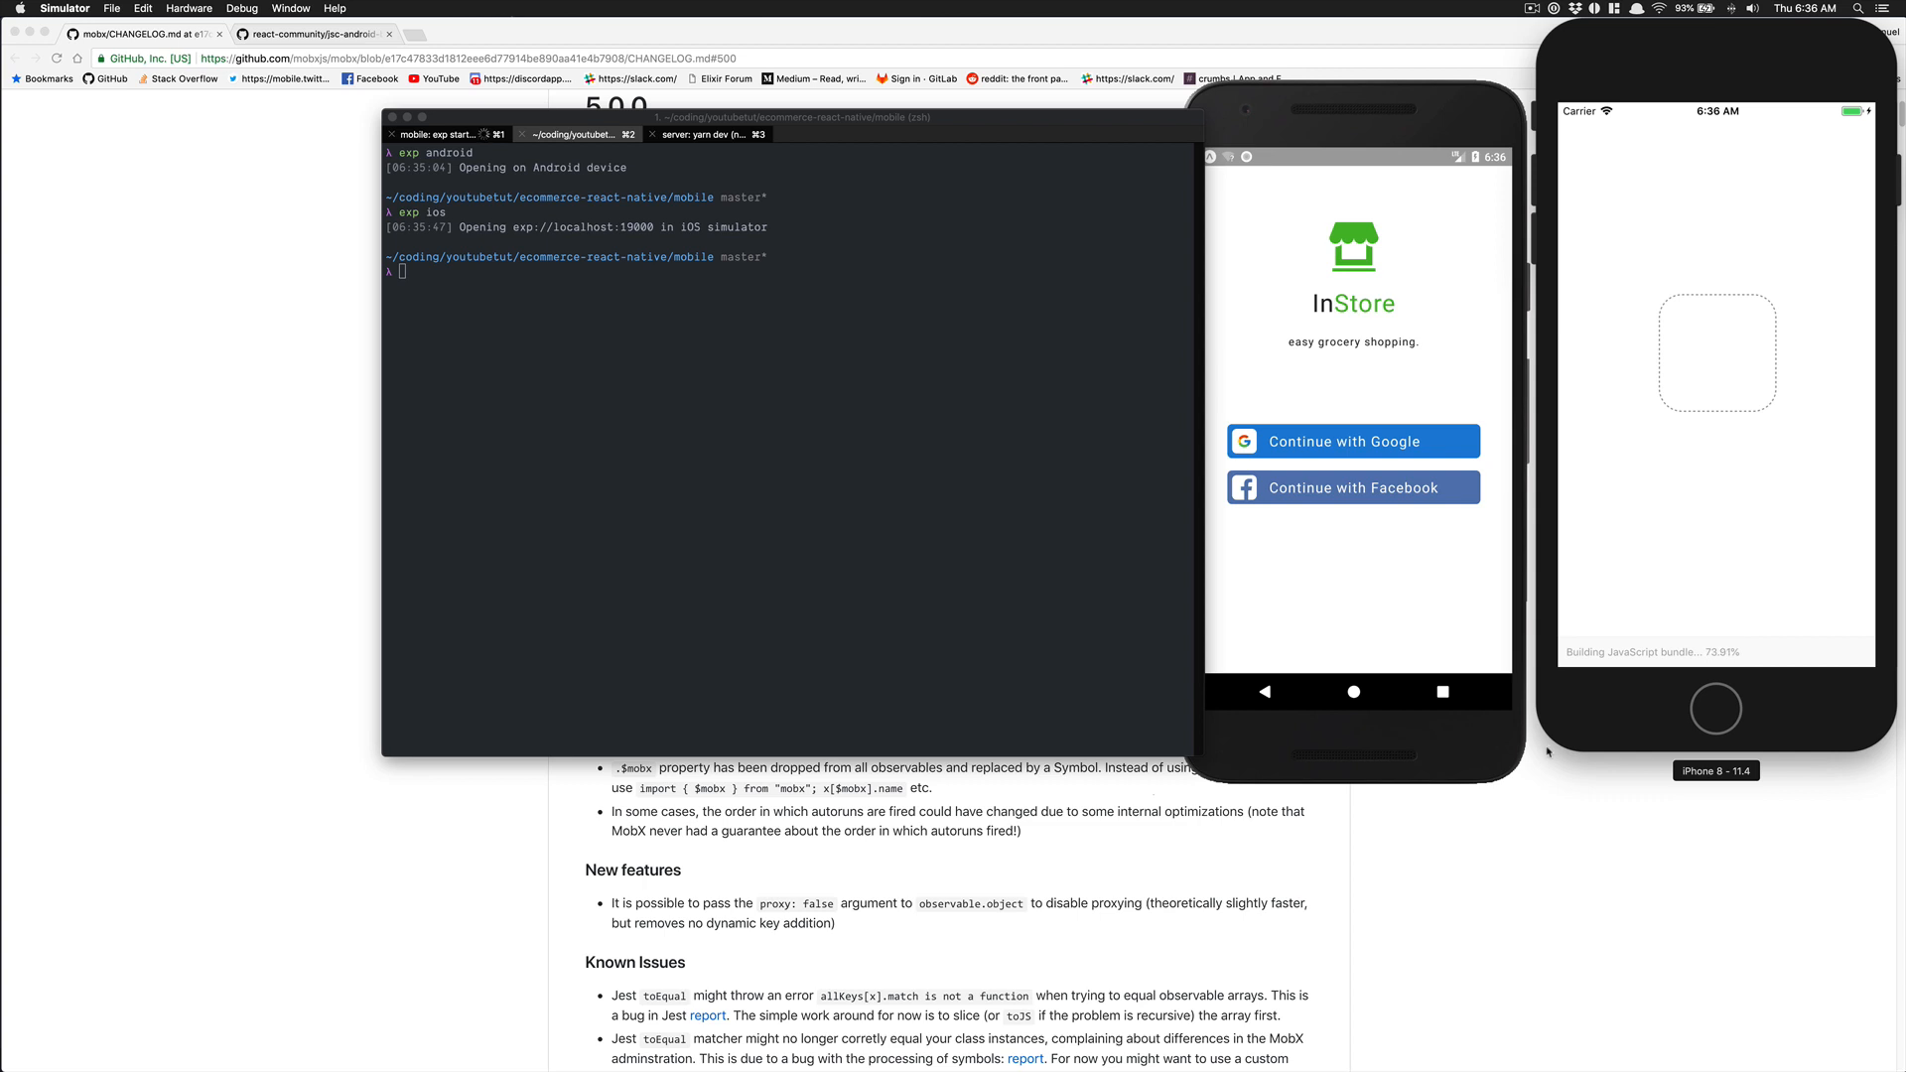
mouse_move(1590, 556)
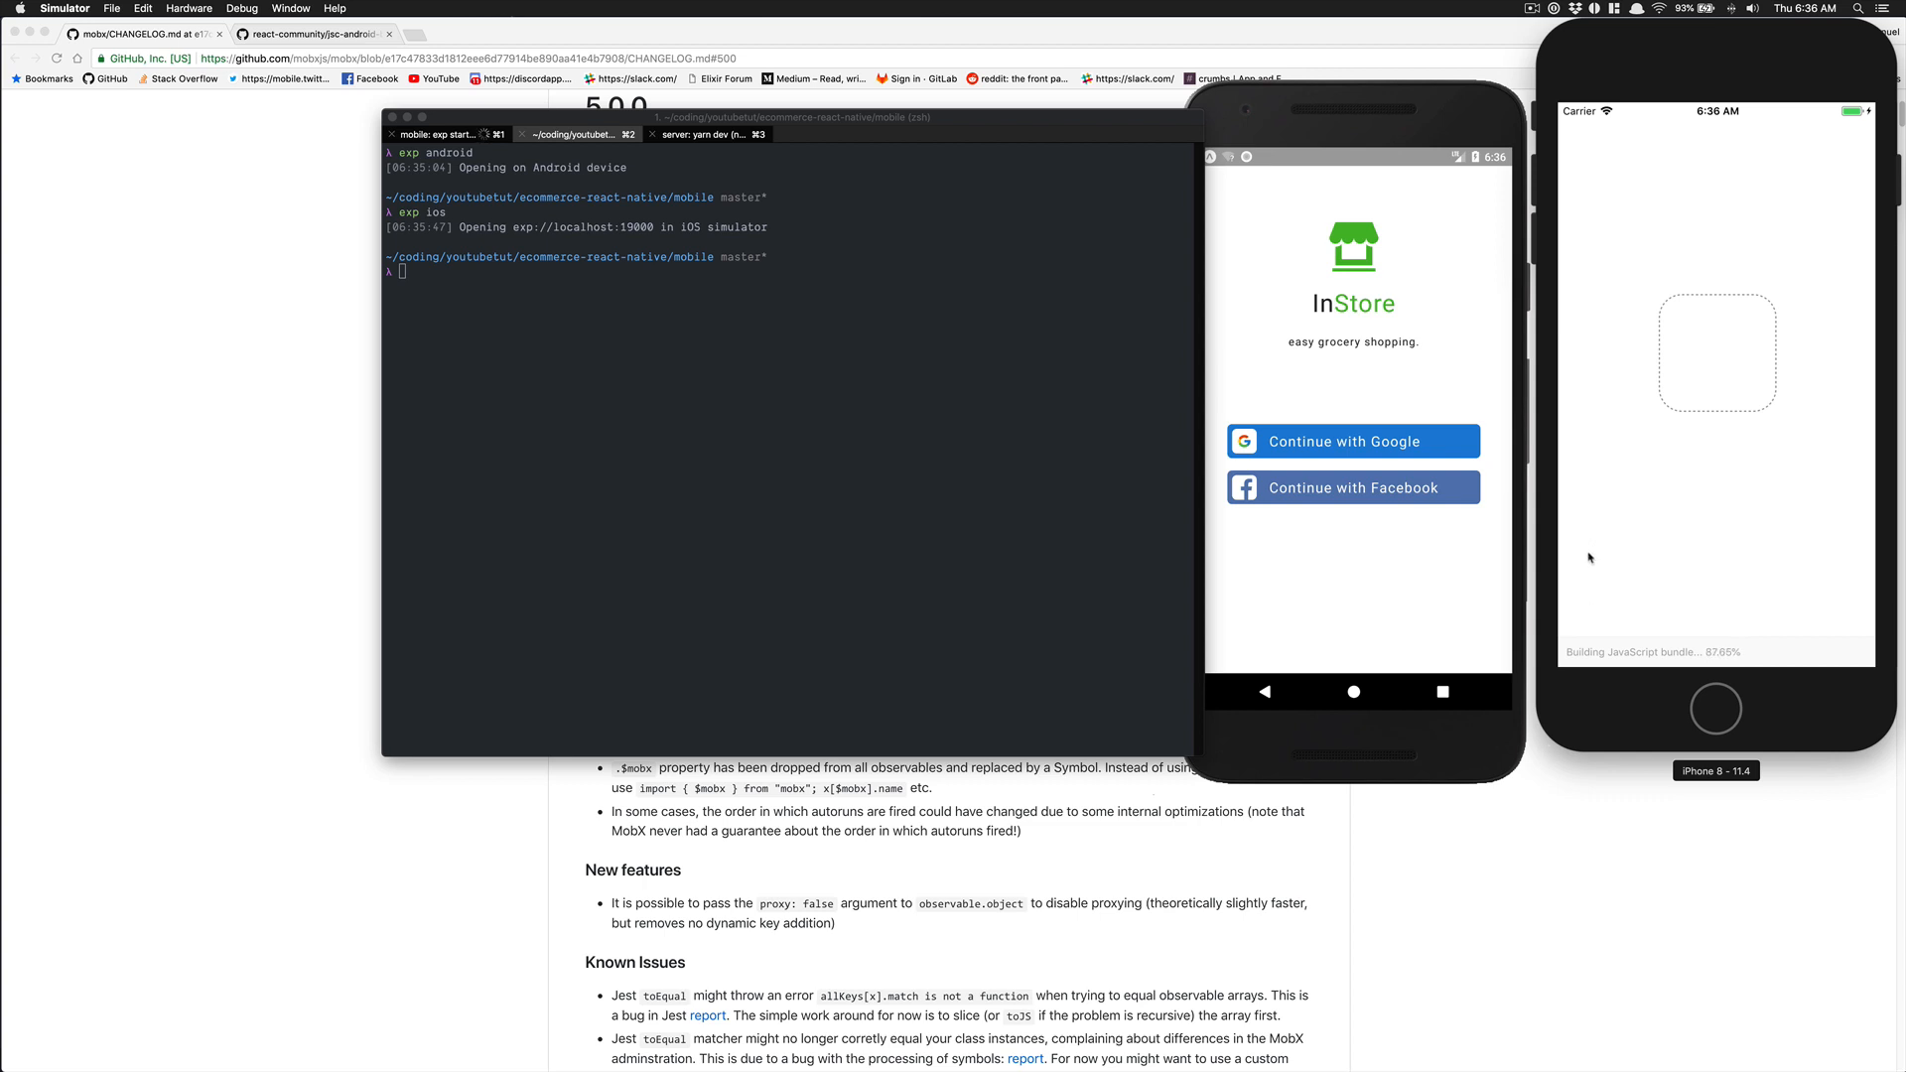
mouse_move(1664, 502)
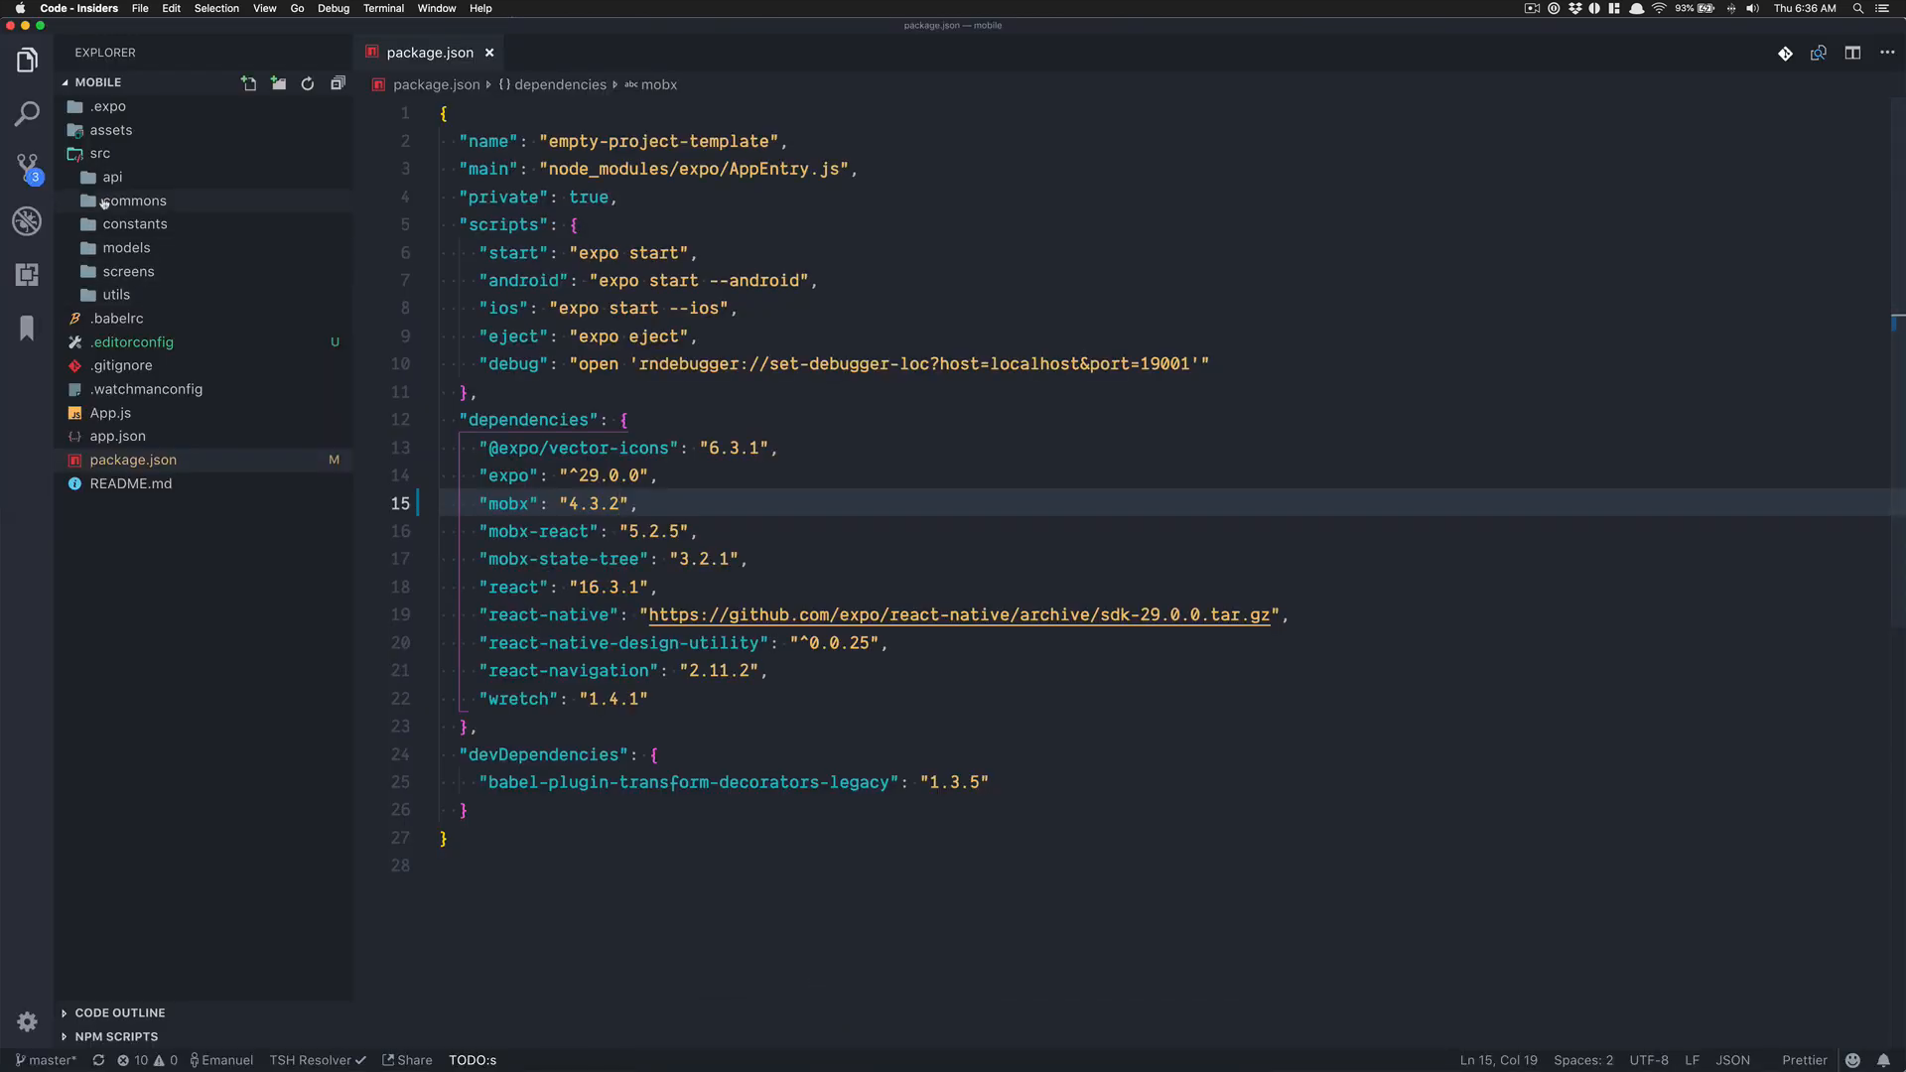
mouse_move(127, 248)
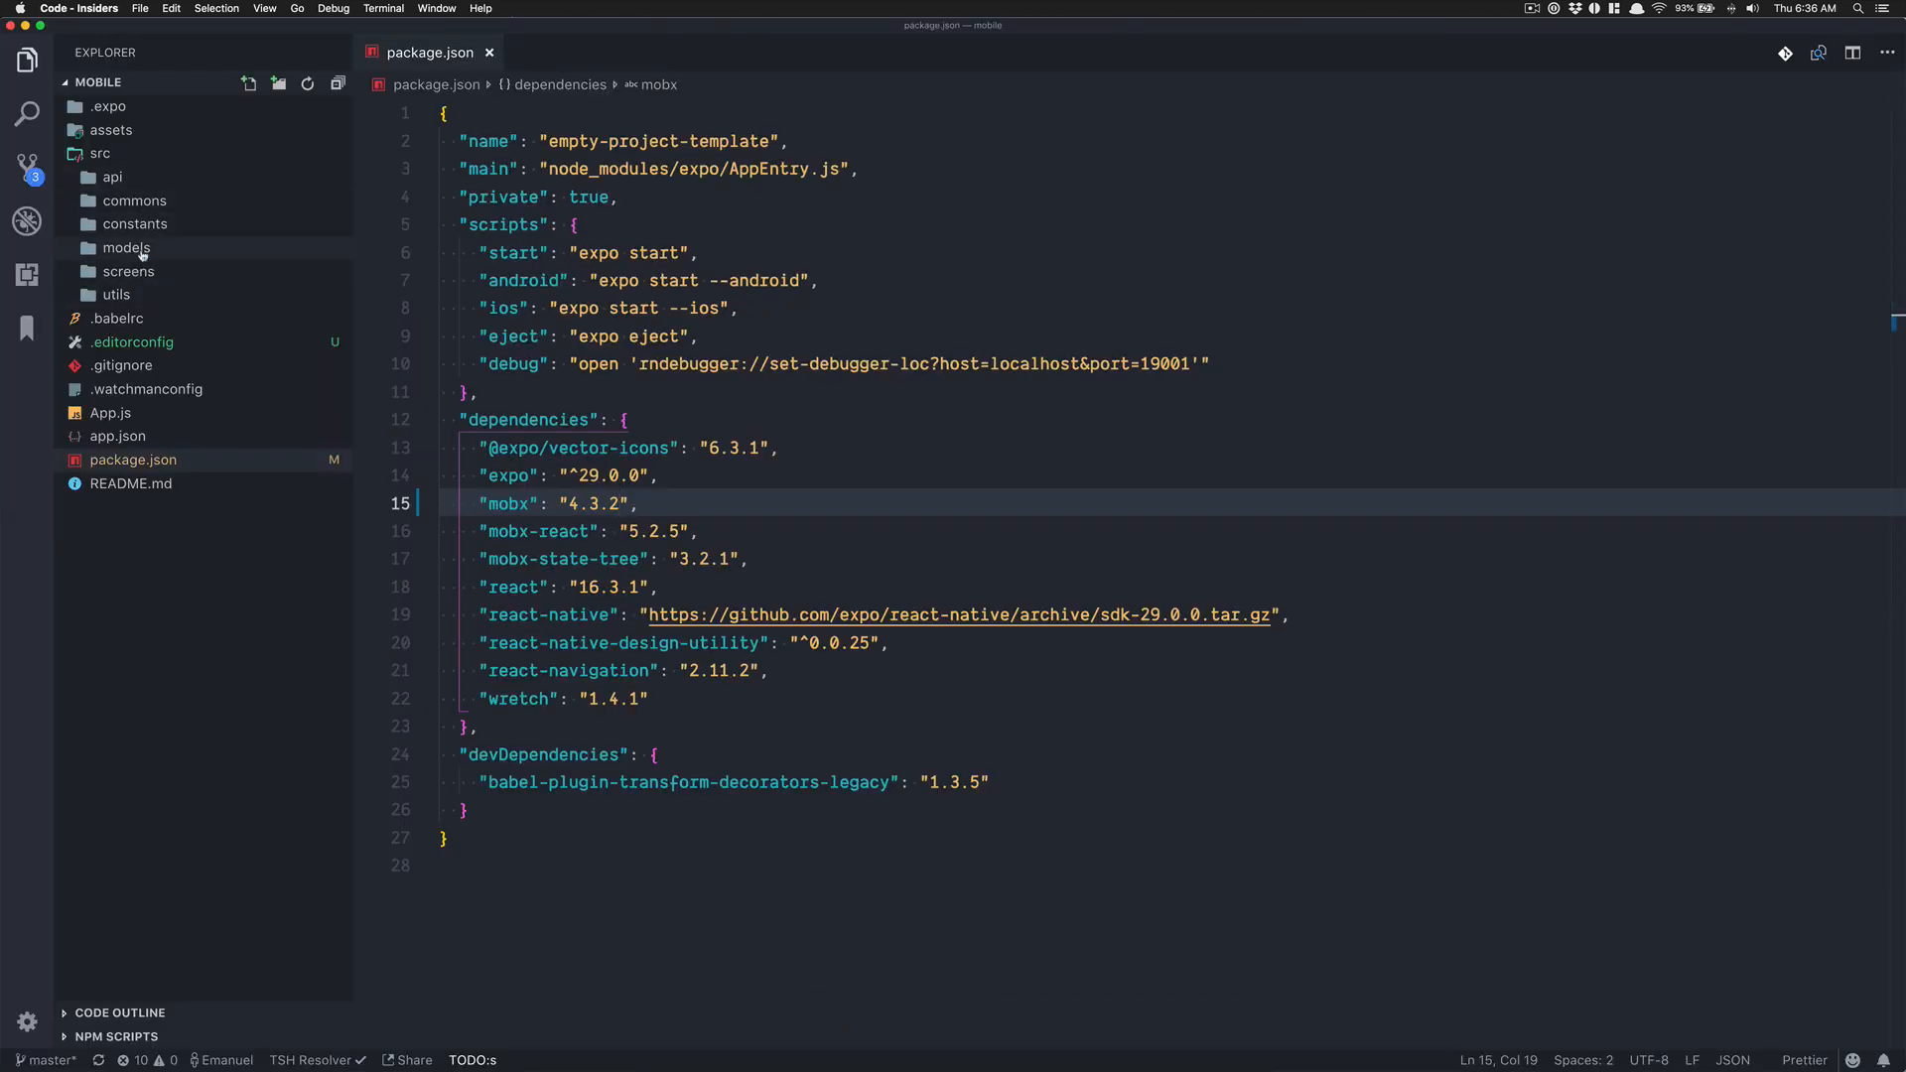
left_click(160, 271)
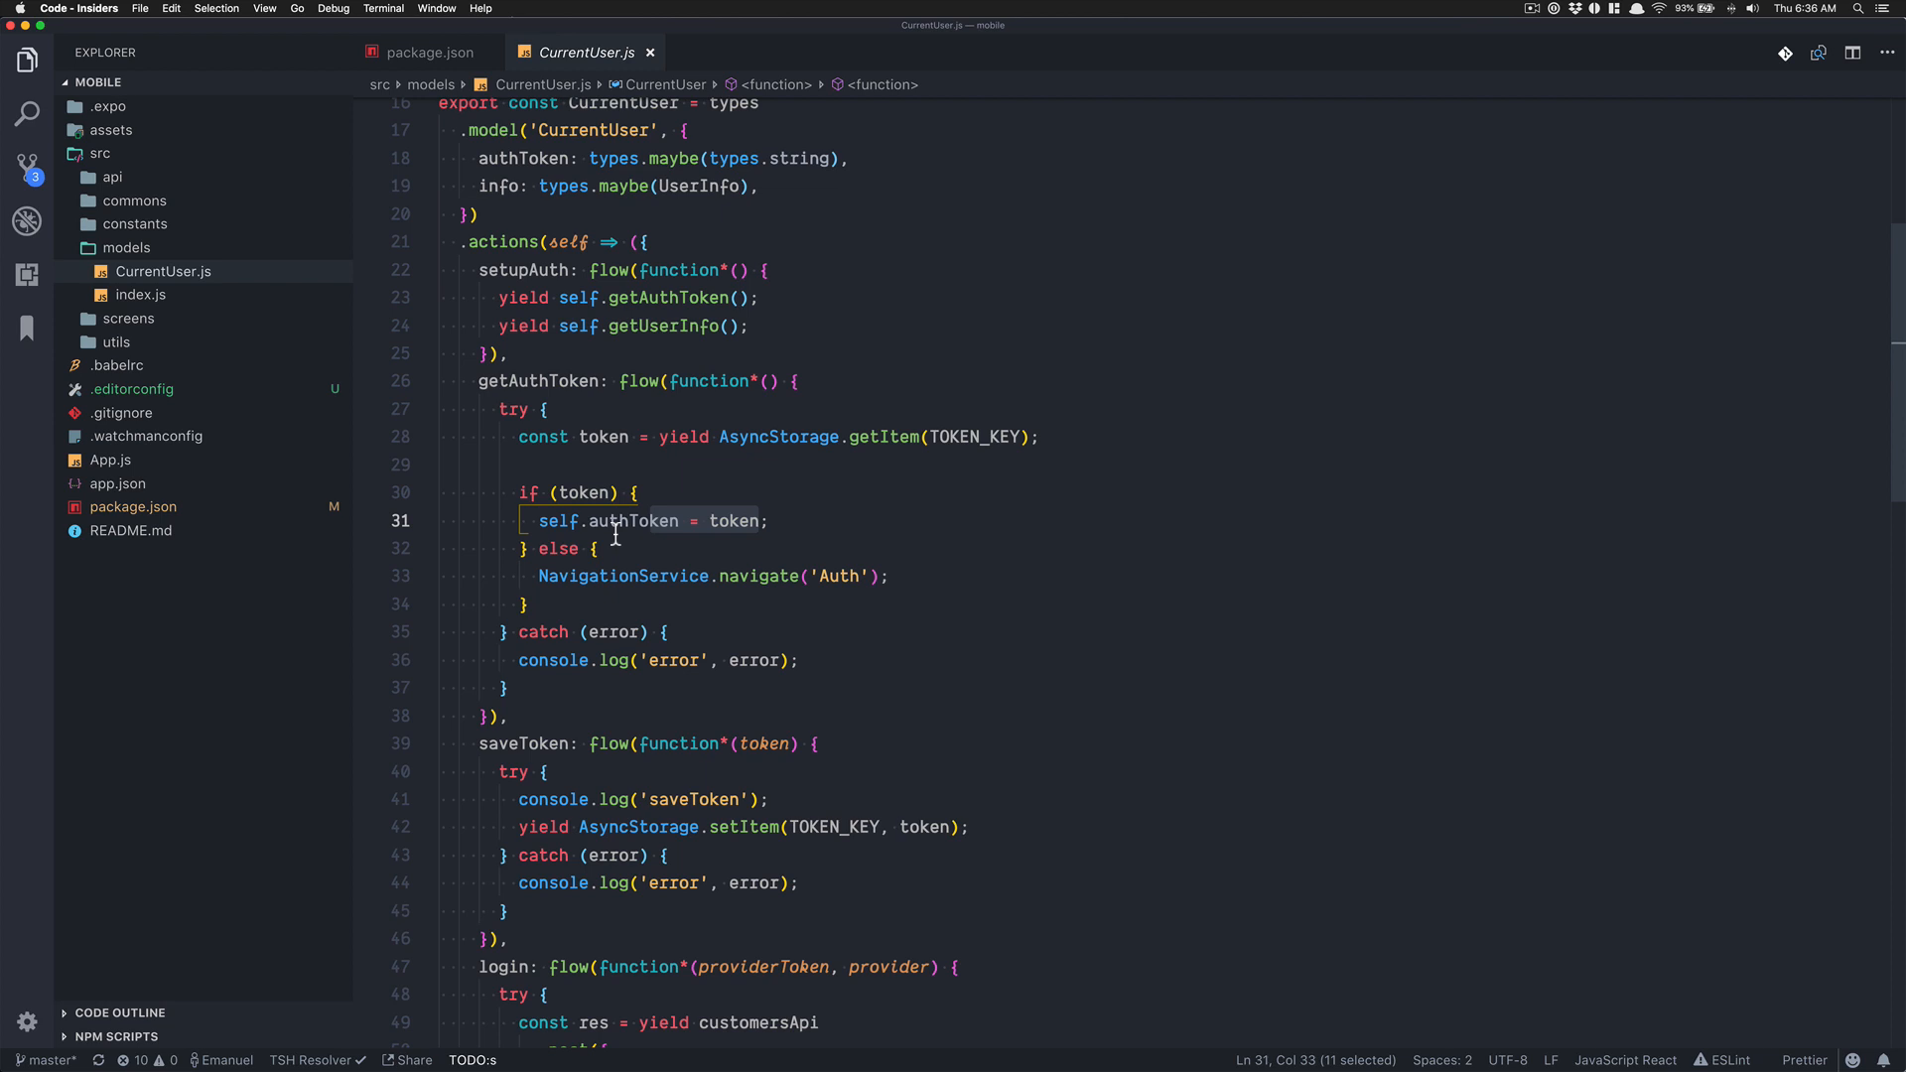
Read CurrentUser.js down to getUserInfo, then return to the Android emulator
scroll("down", 3)
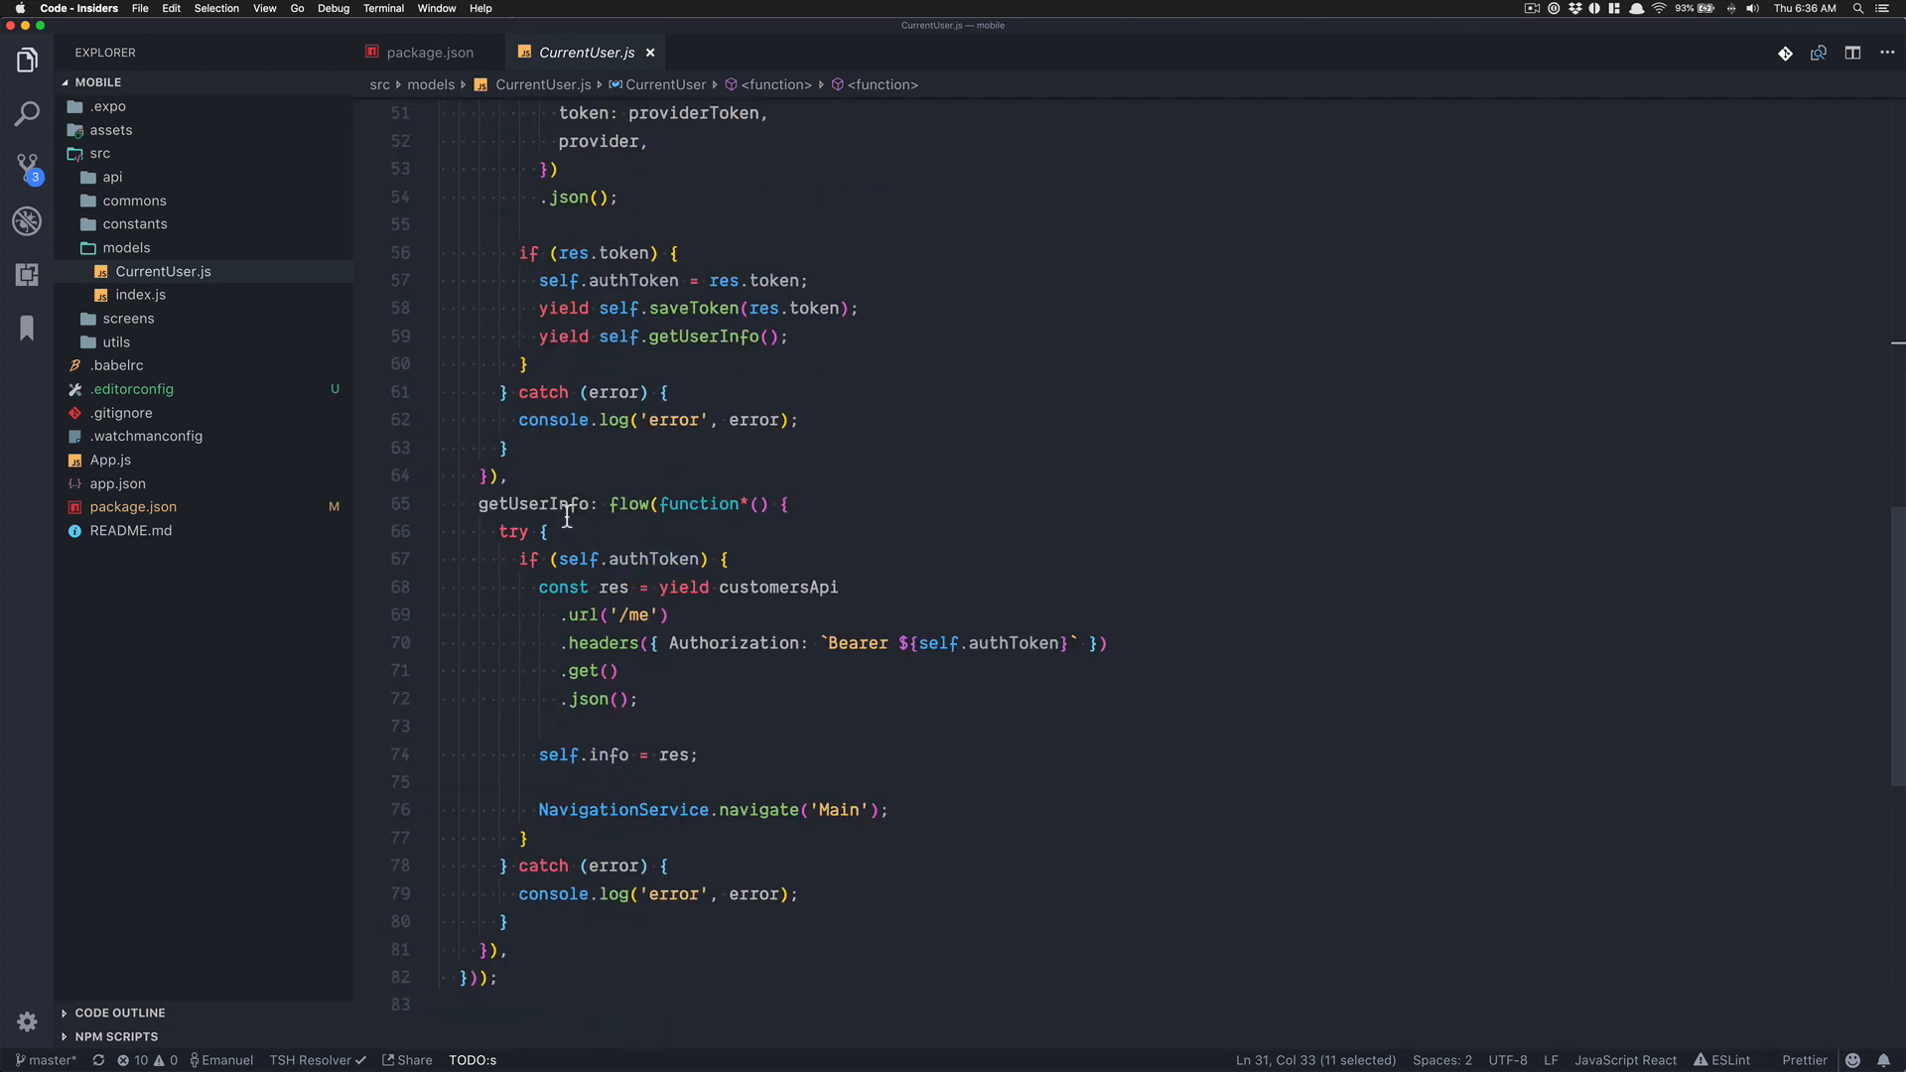
key("cmd+tab")
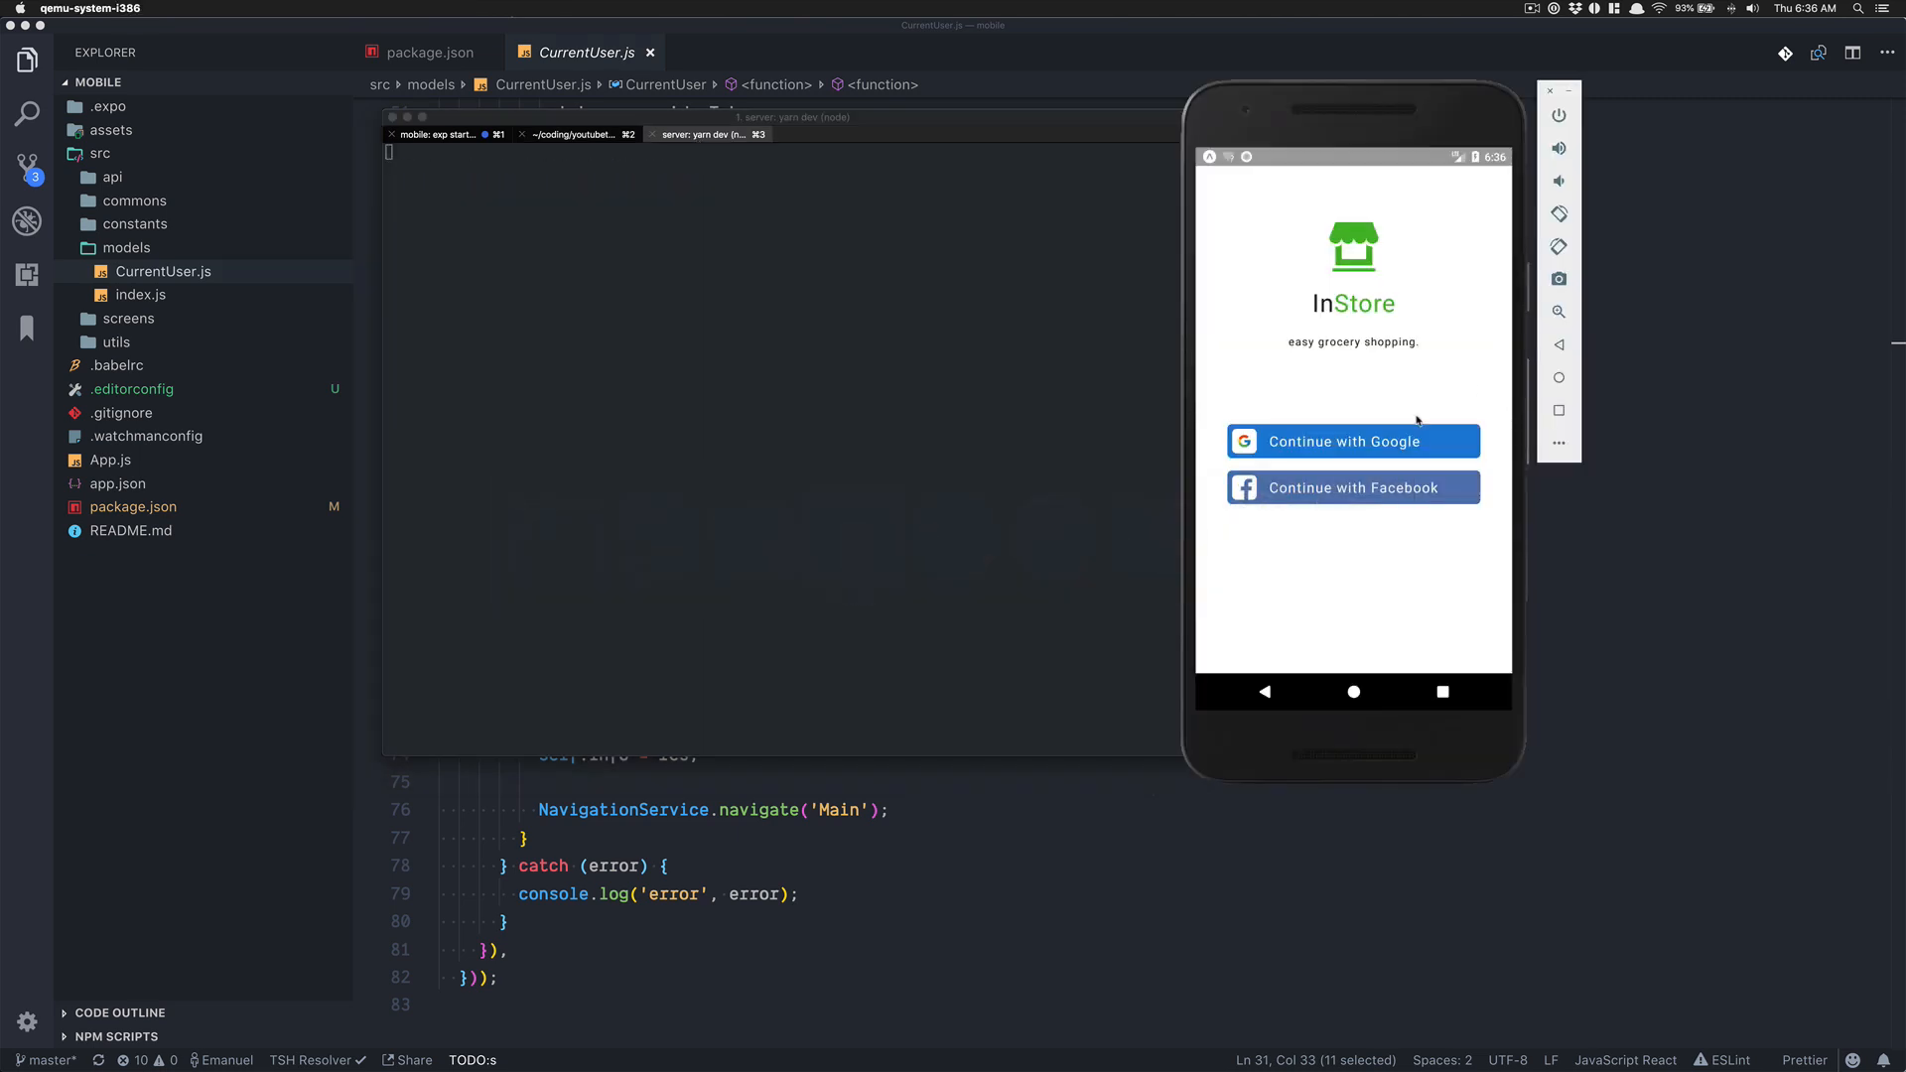
Continue with Google and pick the existing account on InStore's sign-in screen
left_click(1350, 441)
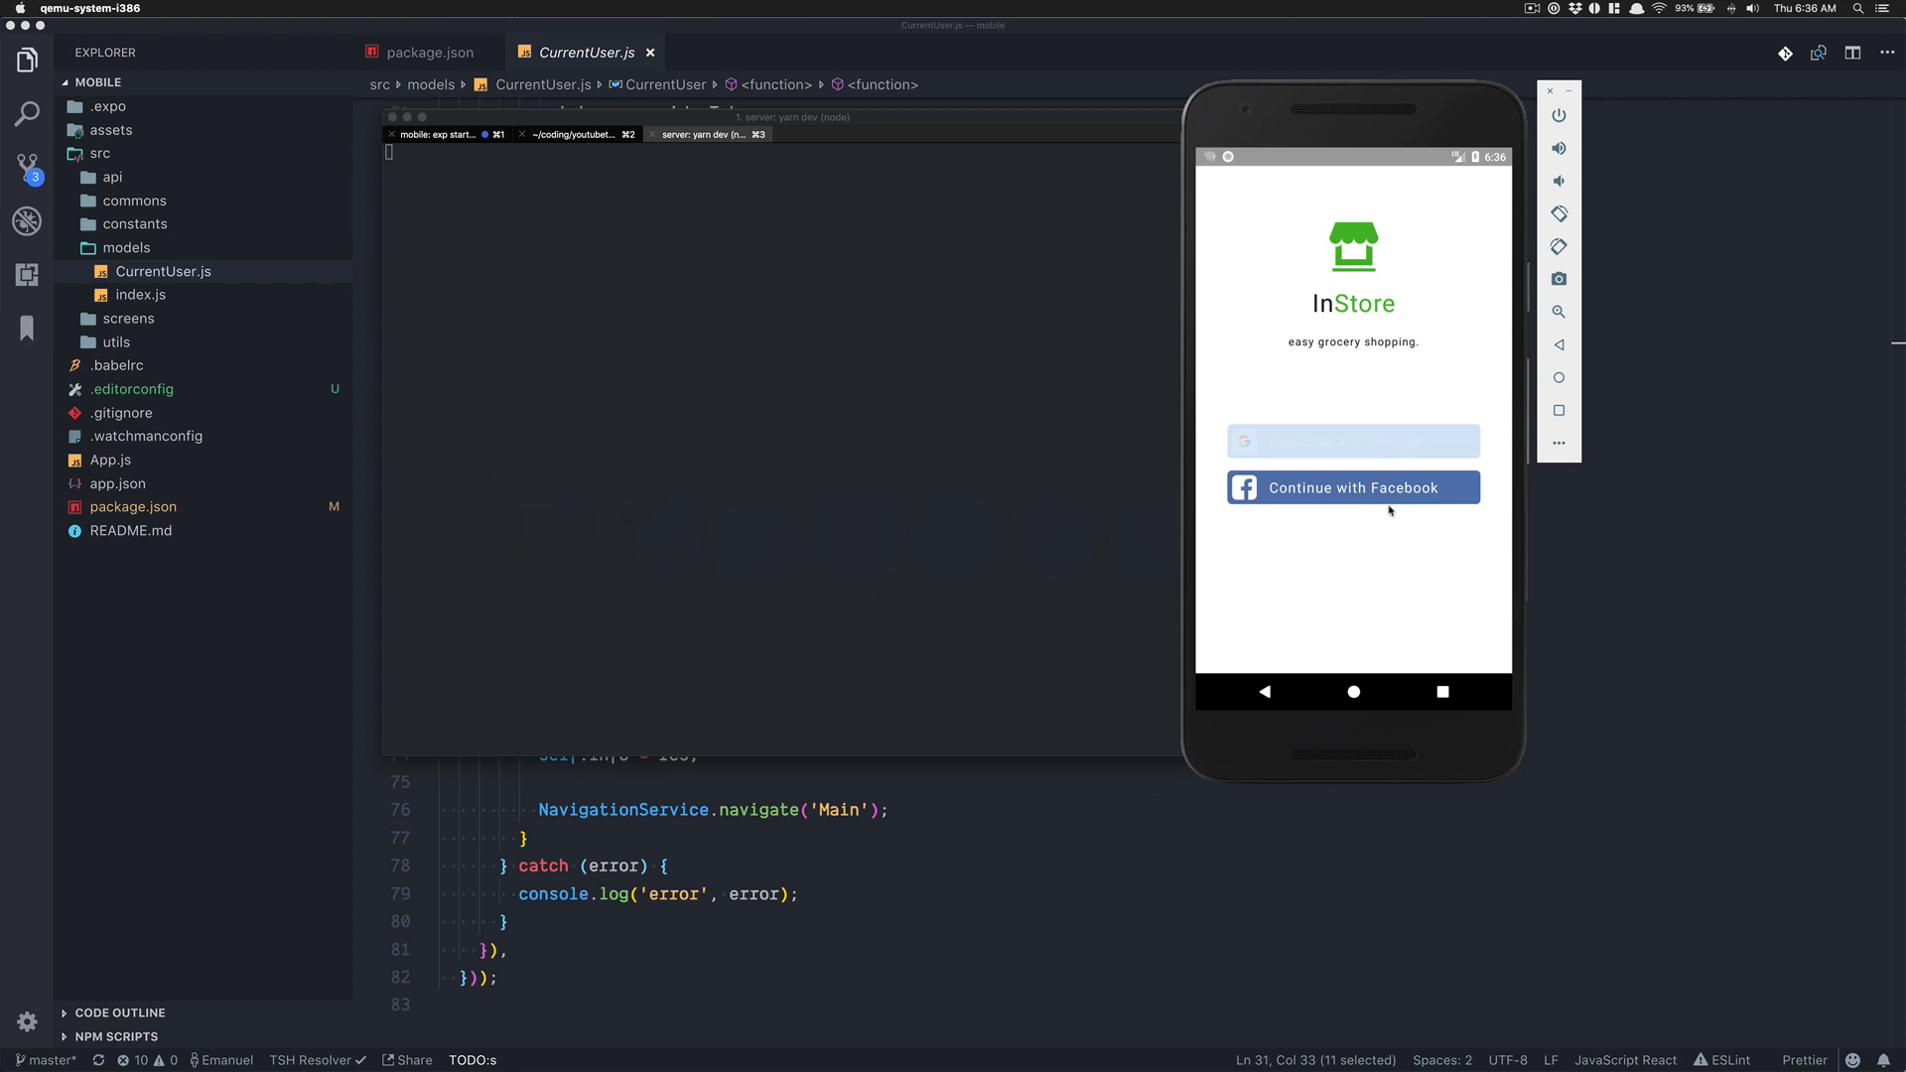
left_click(1352, 441)
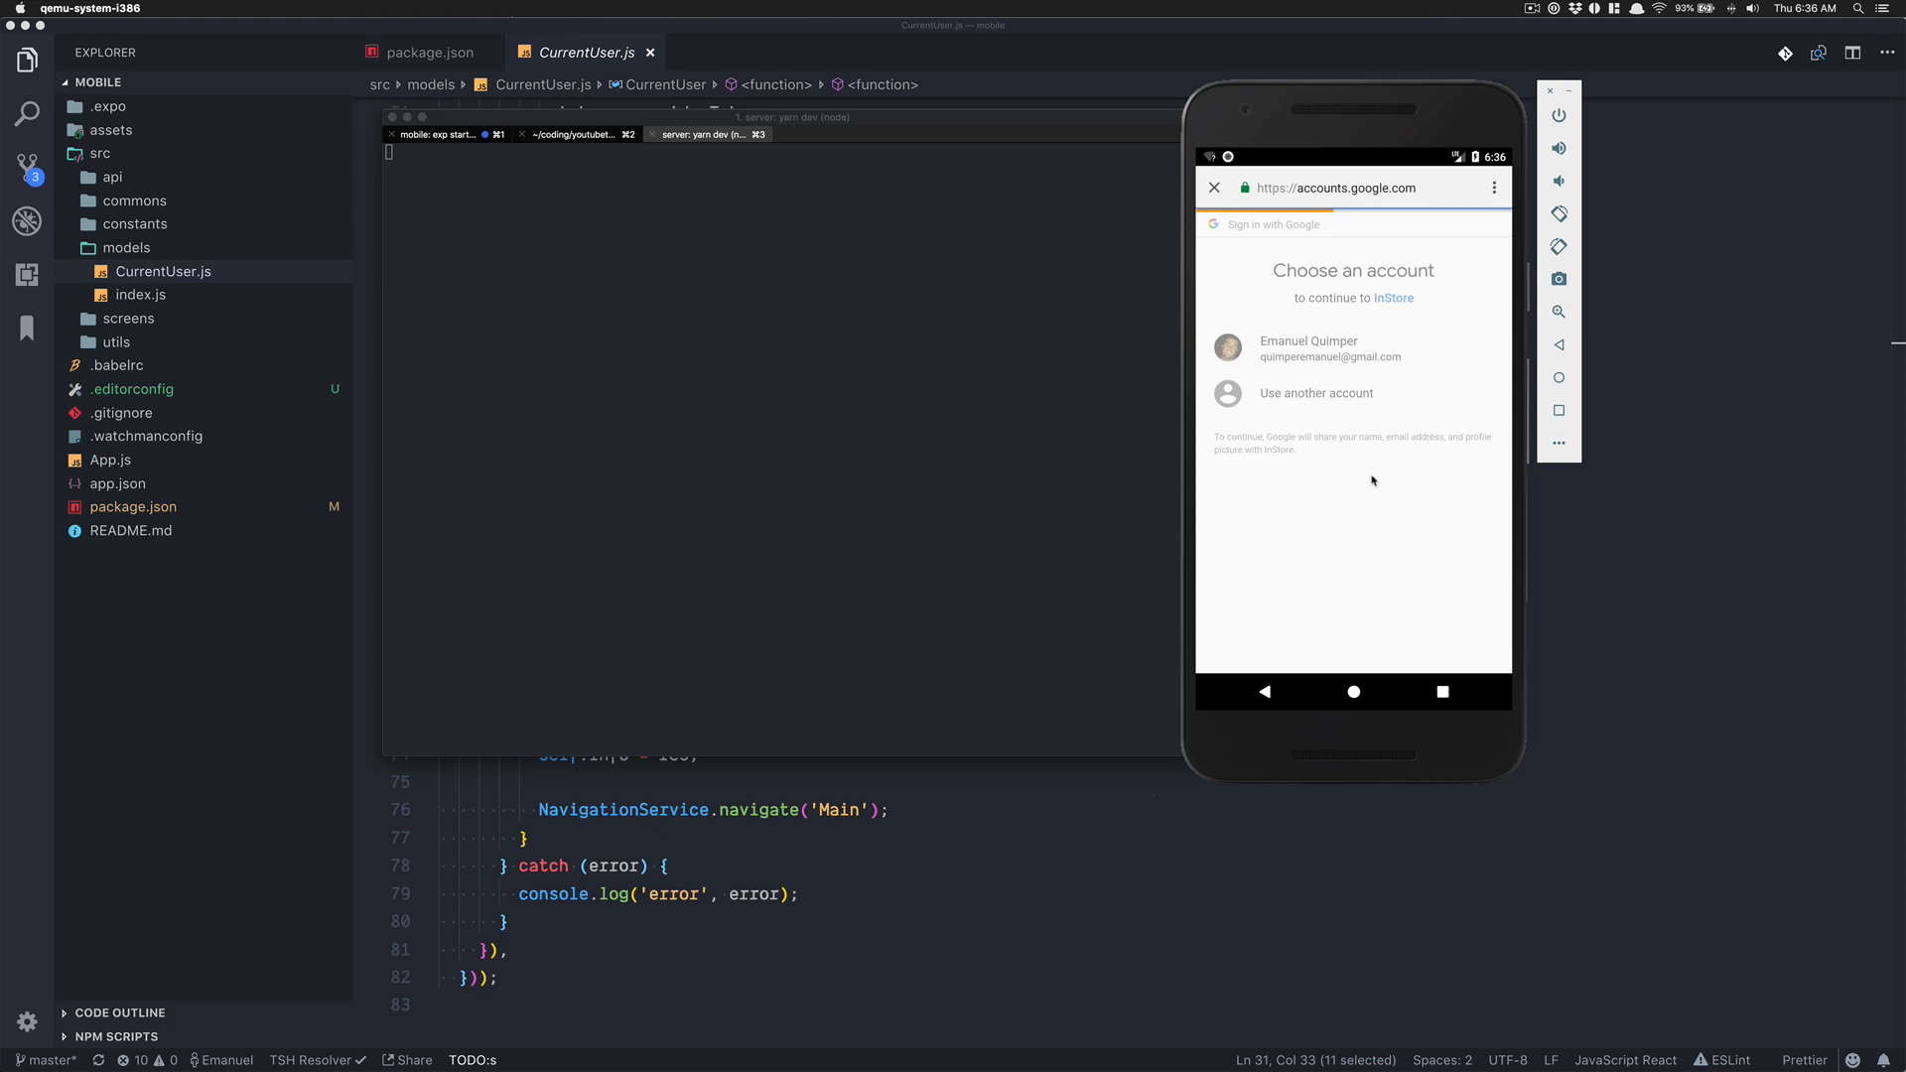
left_click(1213, 186)
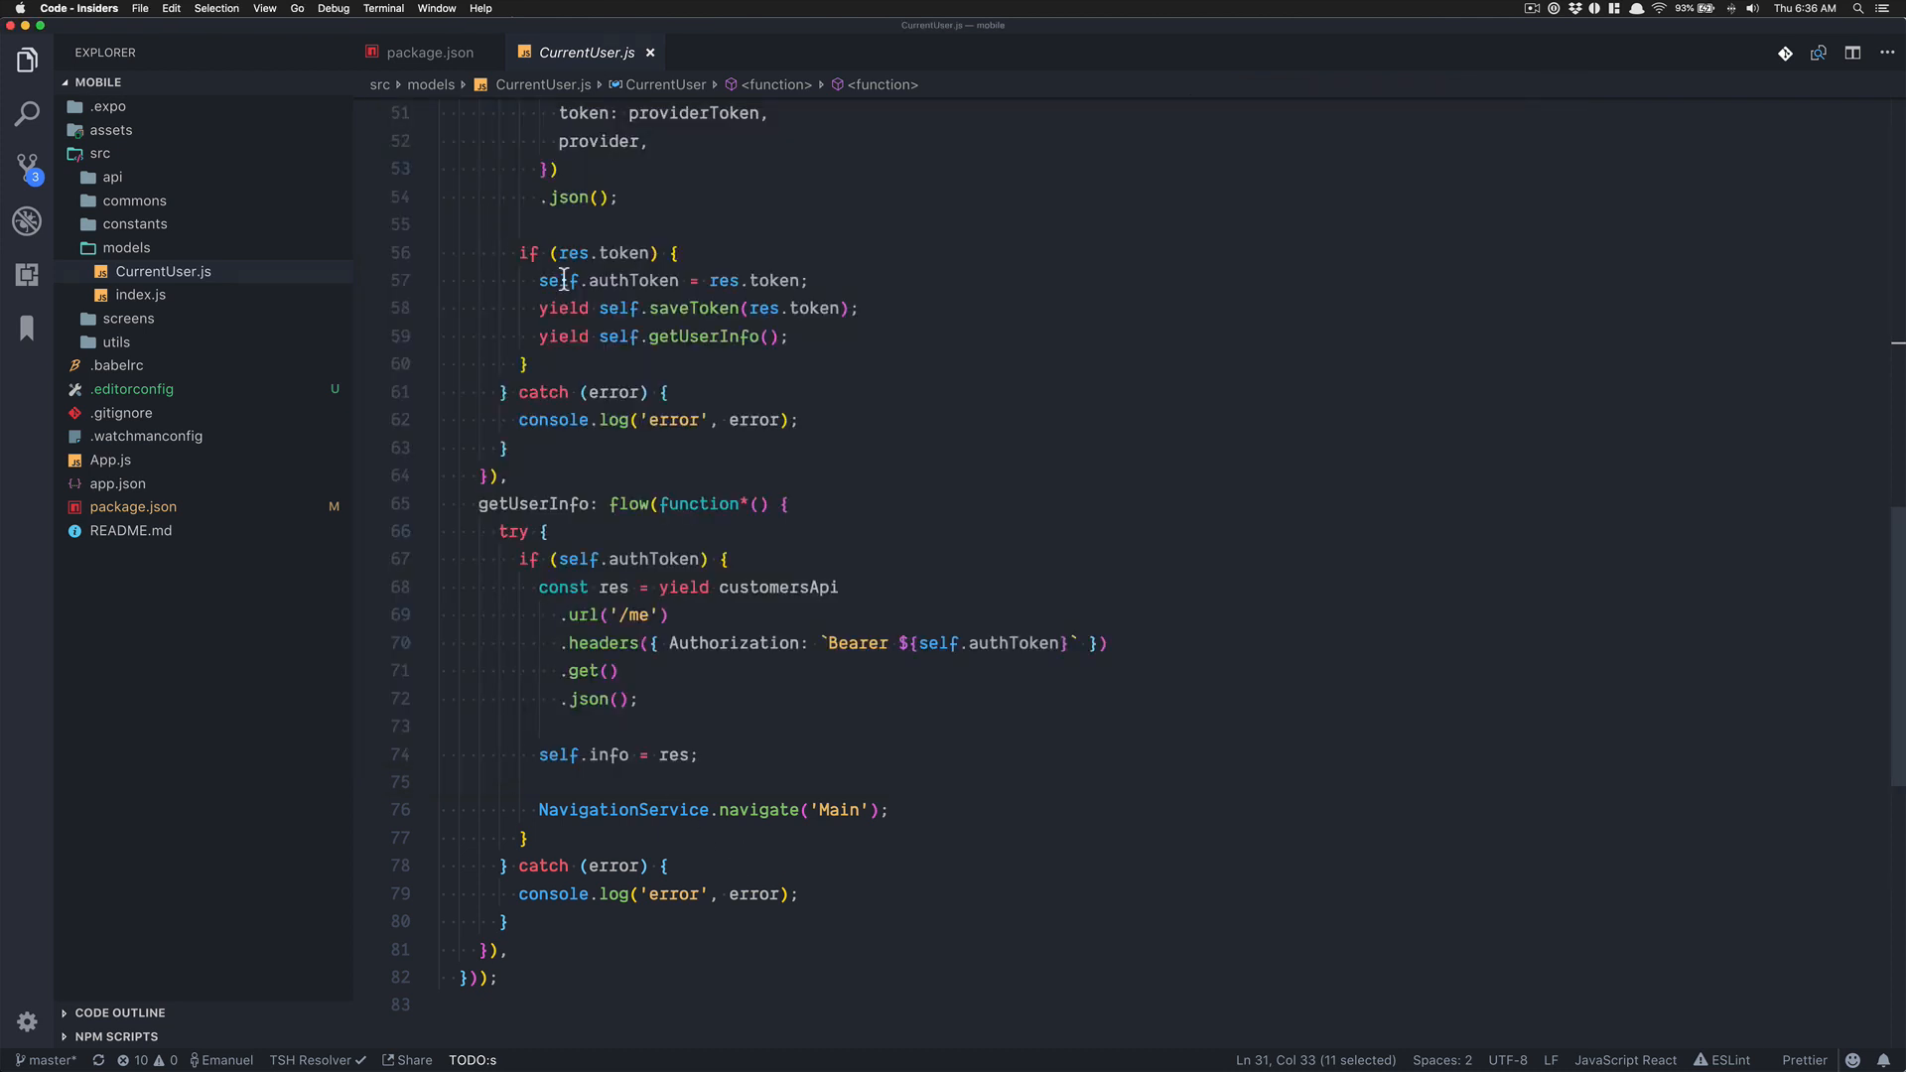
Point Api.js's customersApi URL at 192.168.1.65 instead of localhost
left_click(133, 198)
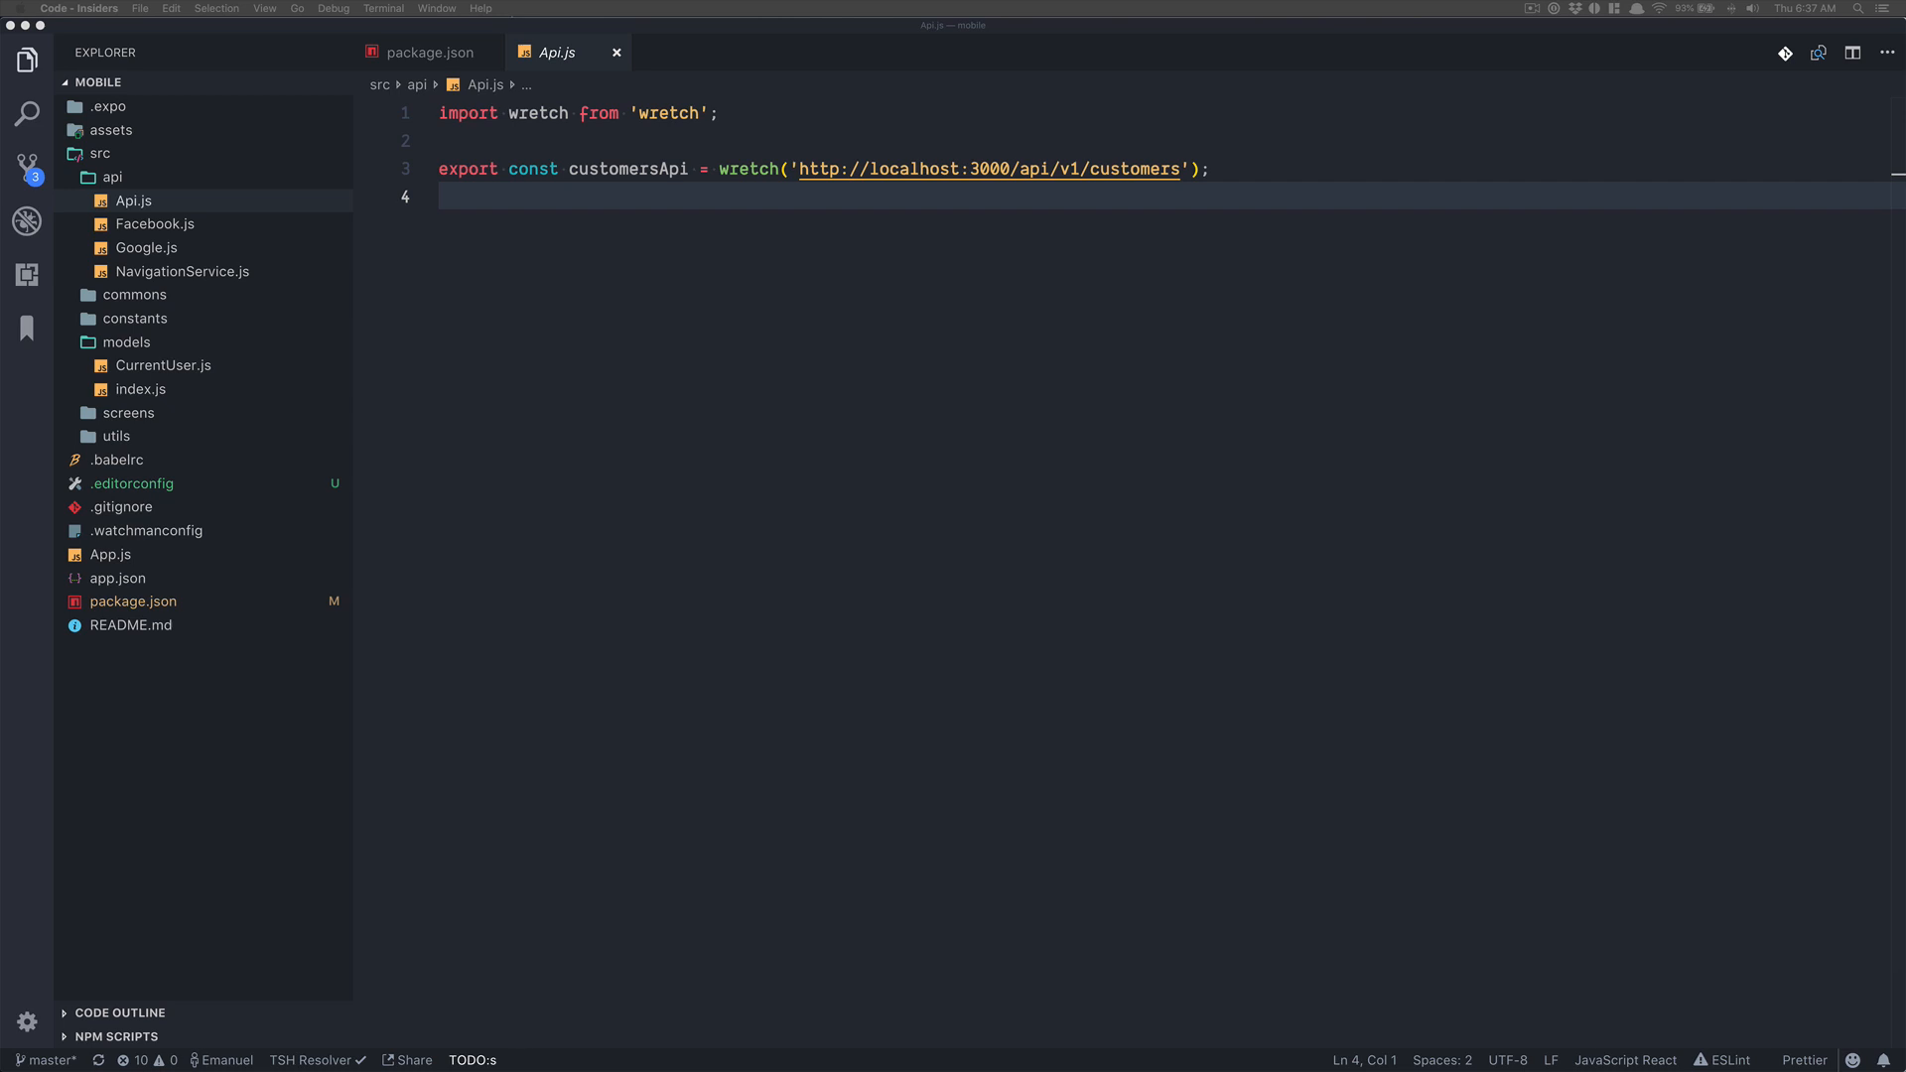
mouse_move(45, 443)
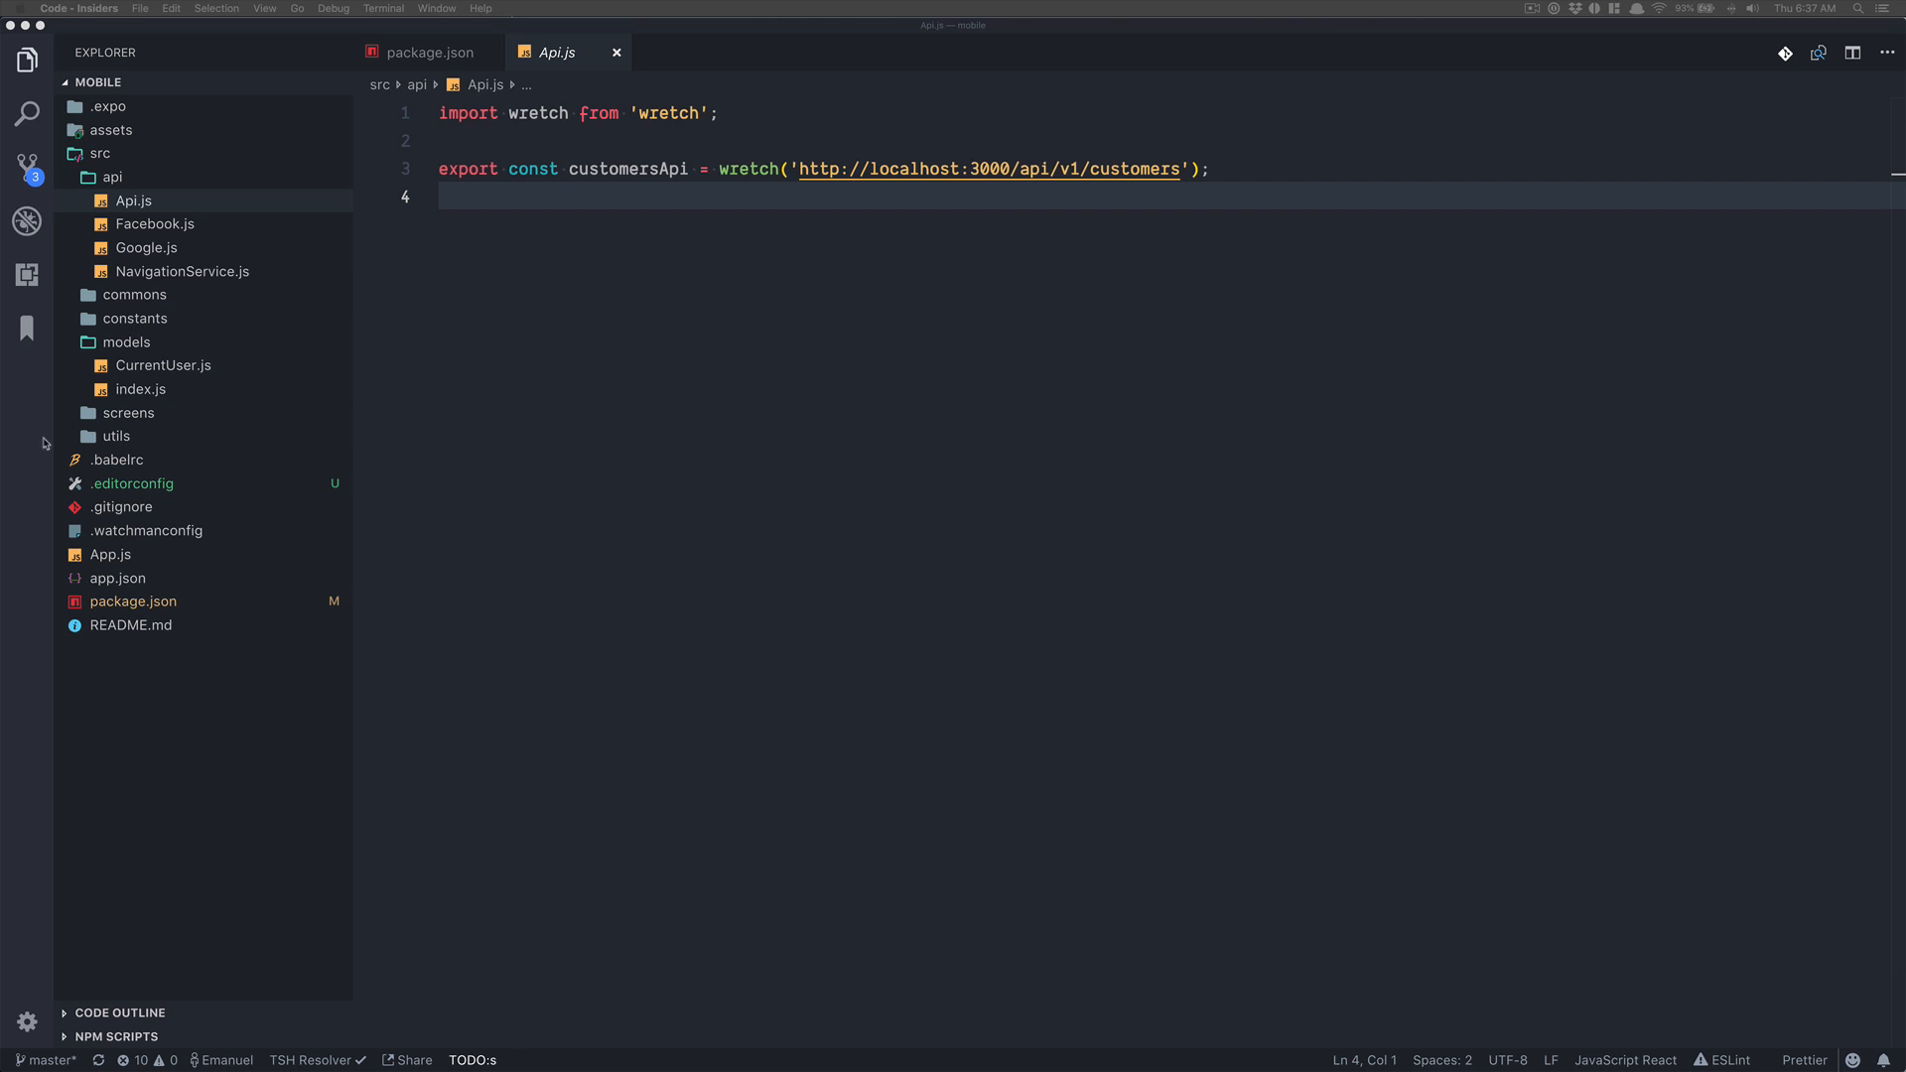
type("192.168.1.65")
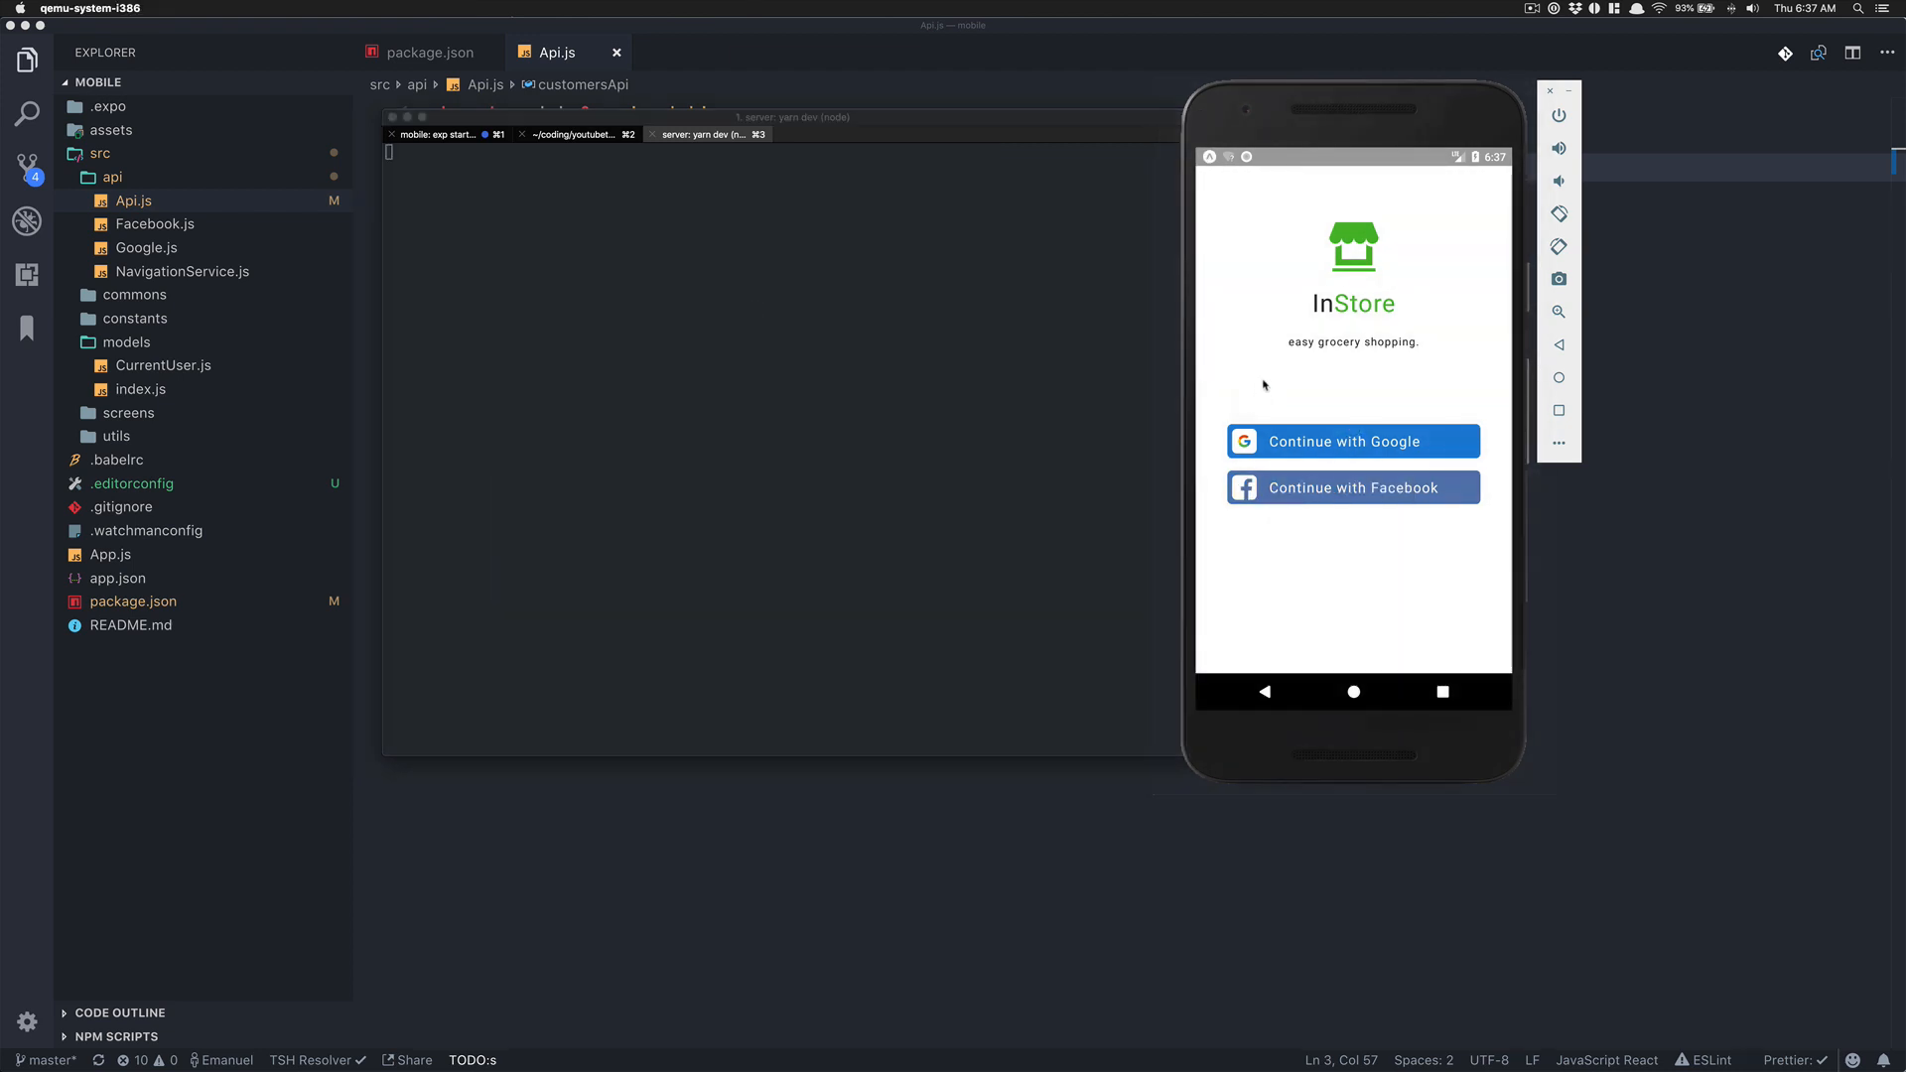
Retry Continue with Google in the InStore app and choose the existing Google account
left_click(1352, 441)
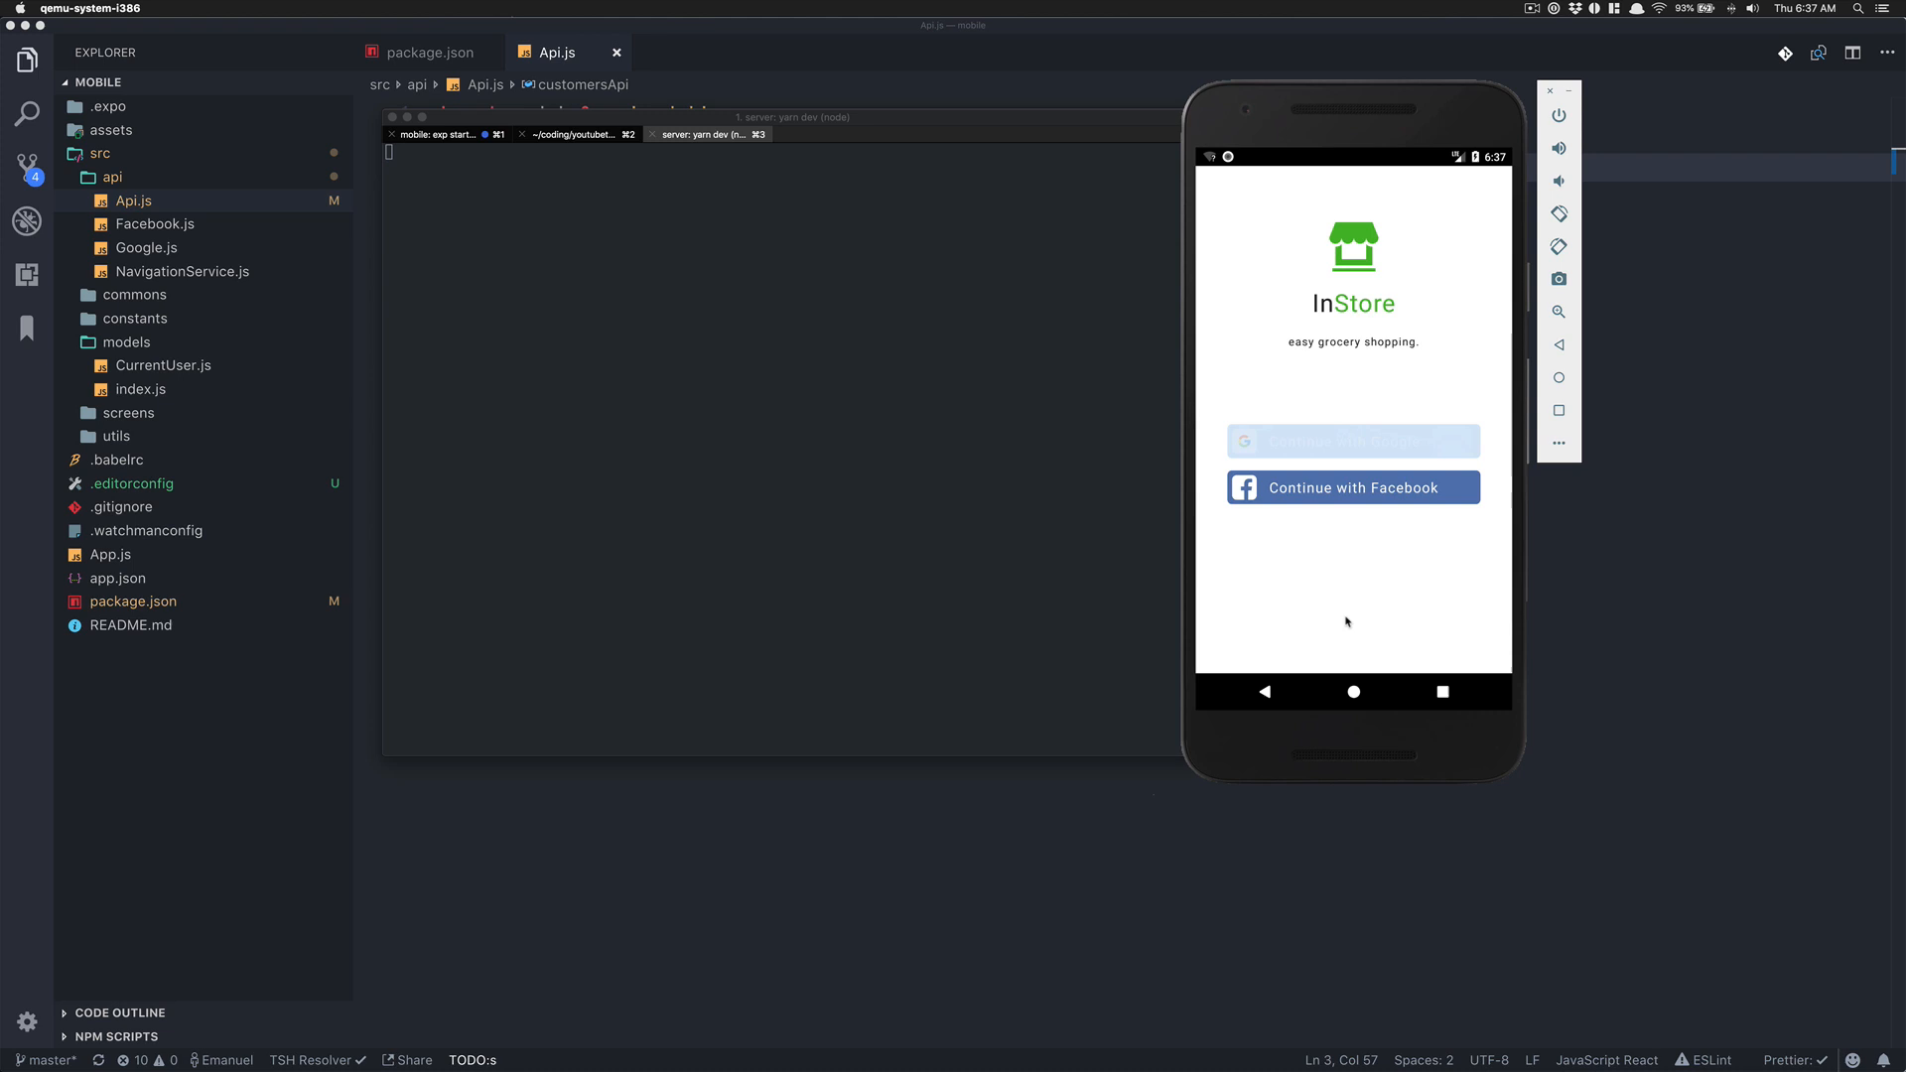
left_click(1352, 441)
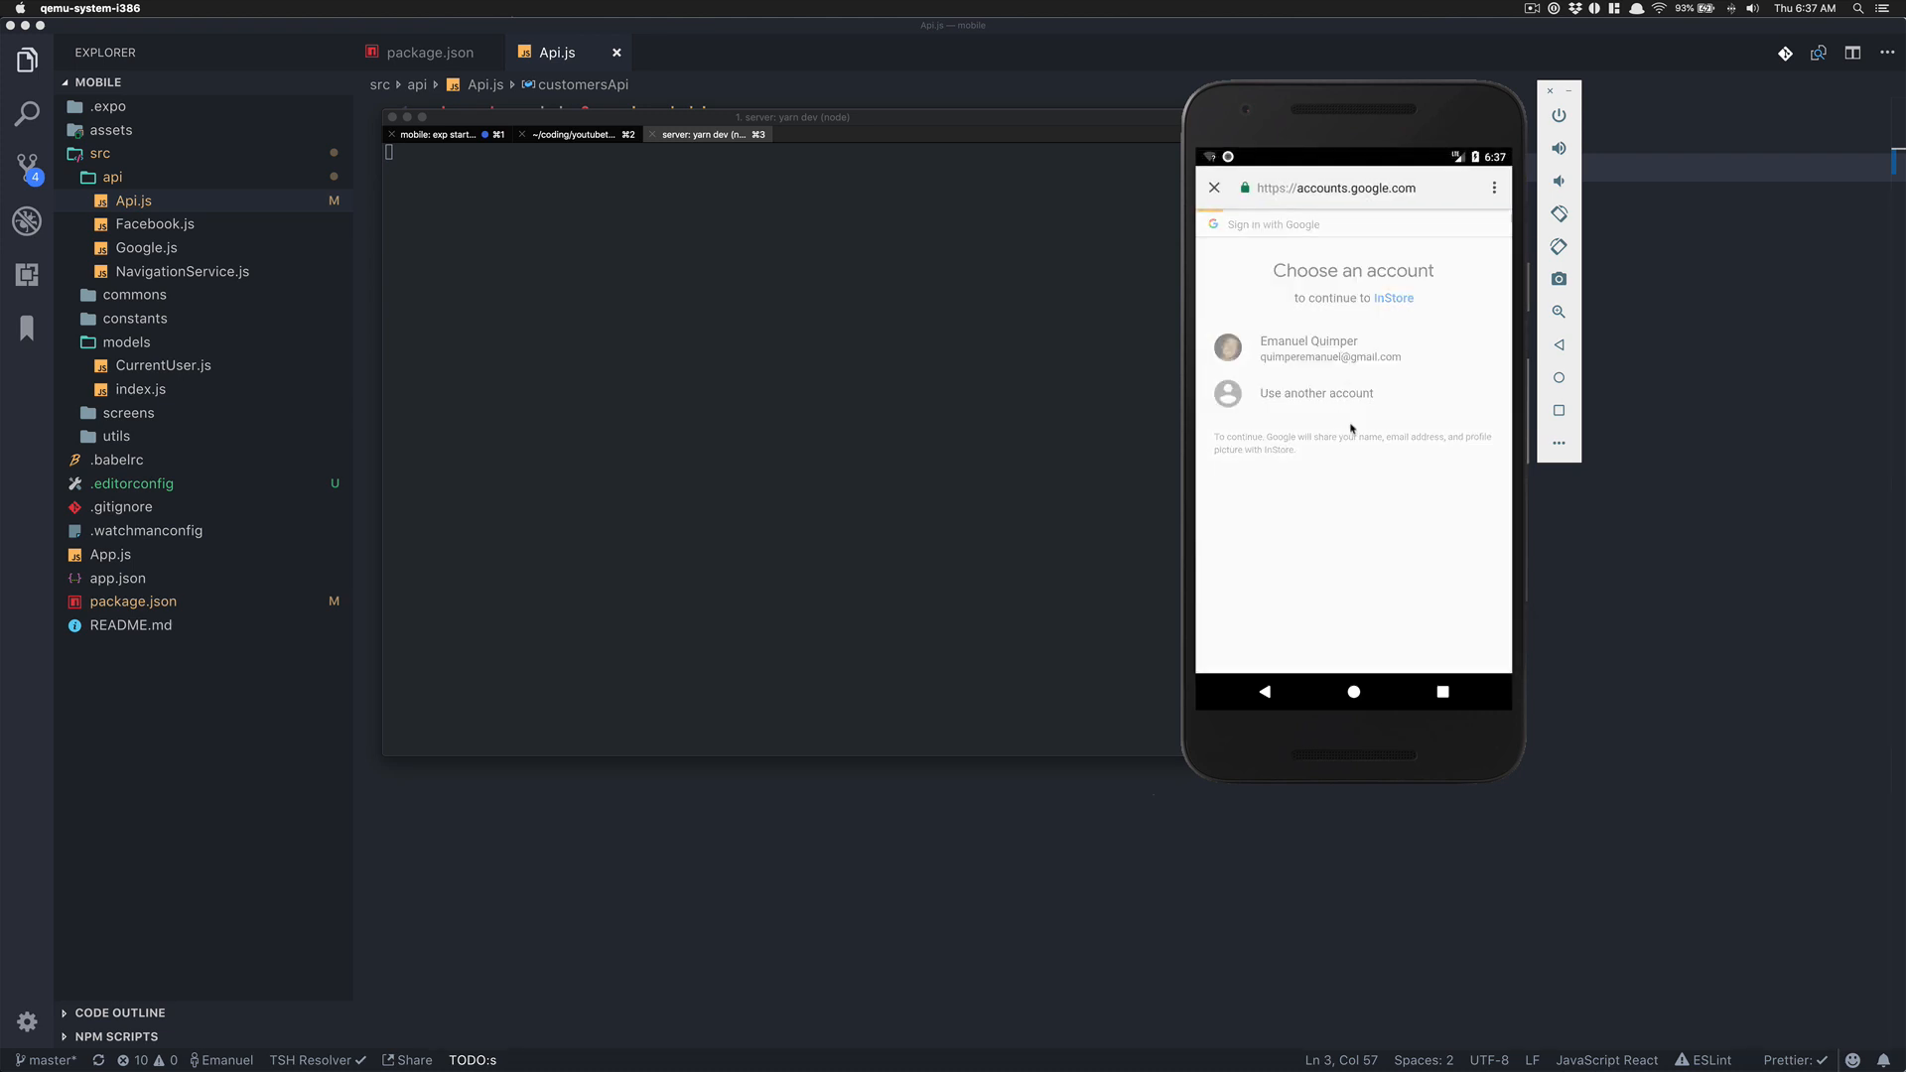
left_click(1308, 347)
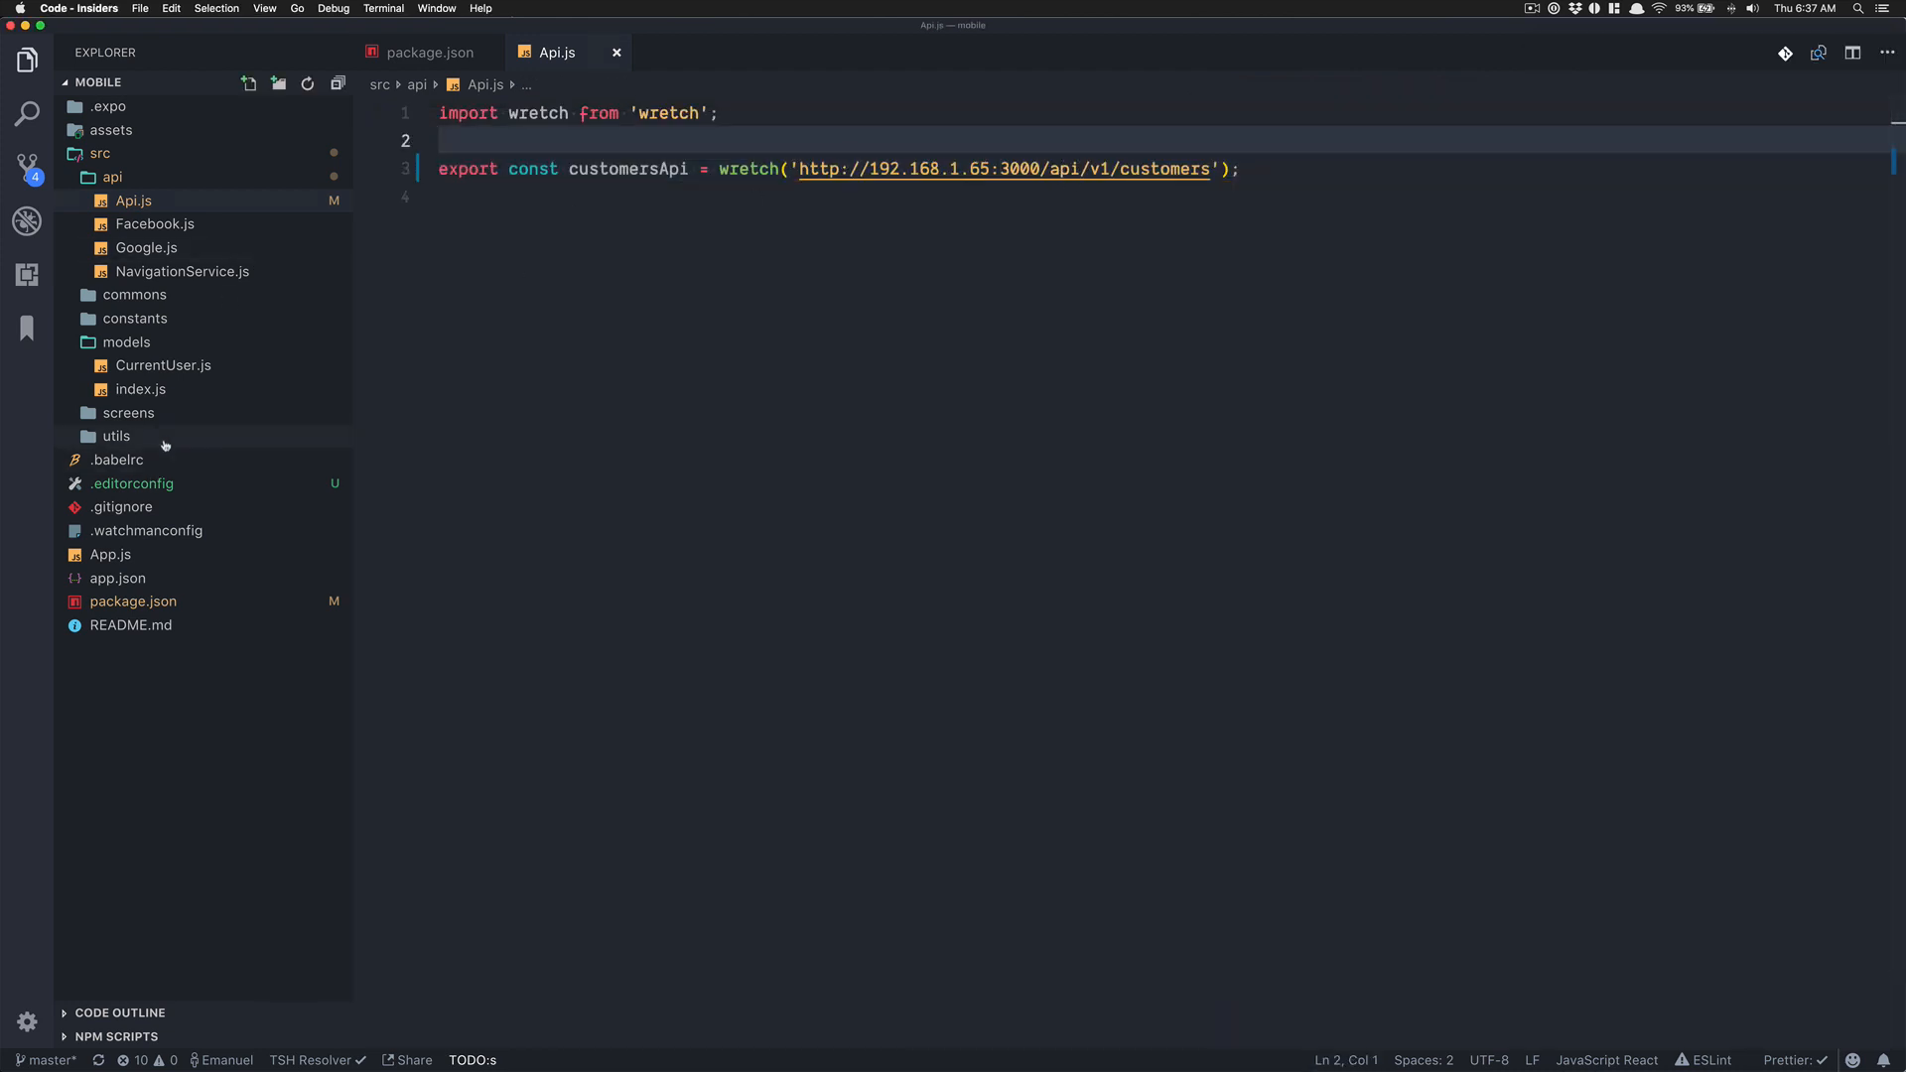
Create a new file inside the src/constants folder from its context menu
left_click(135, 317)
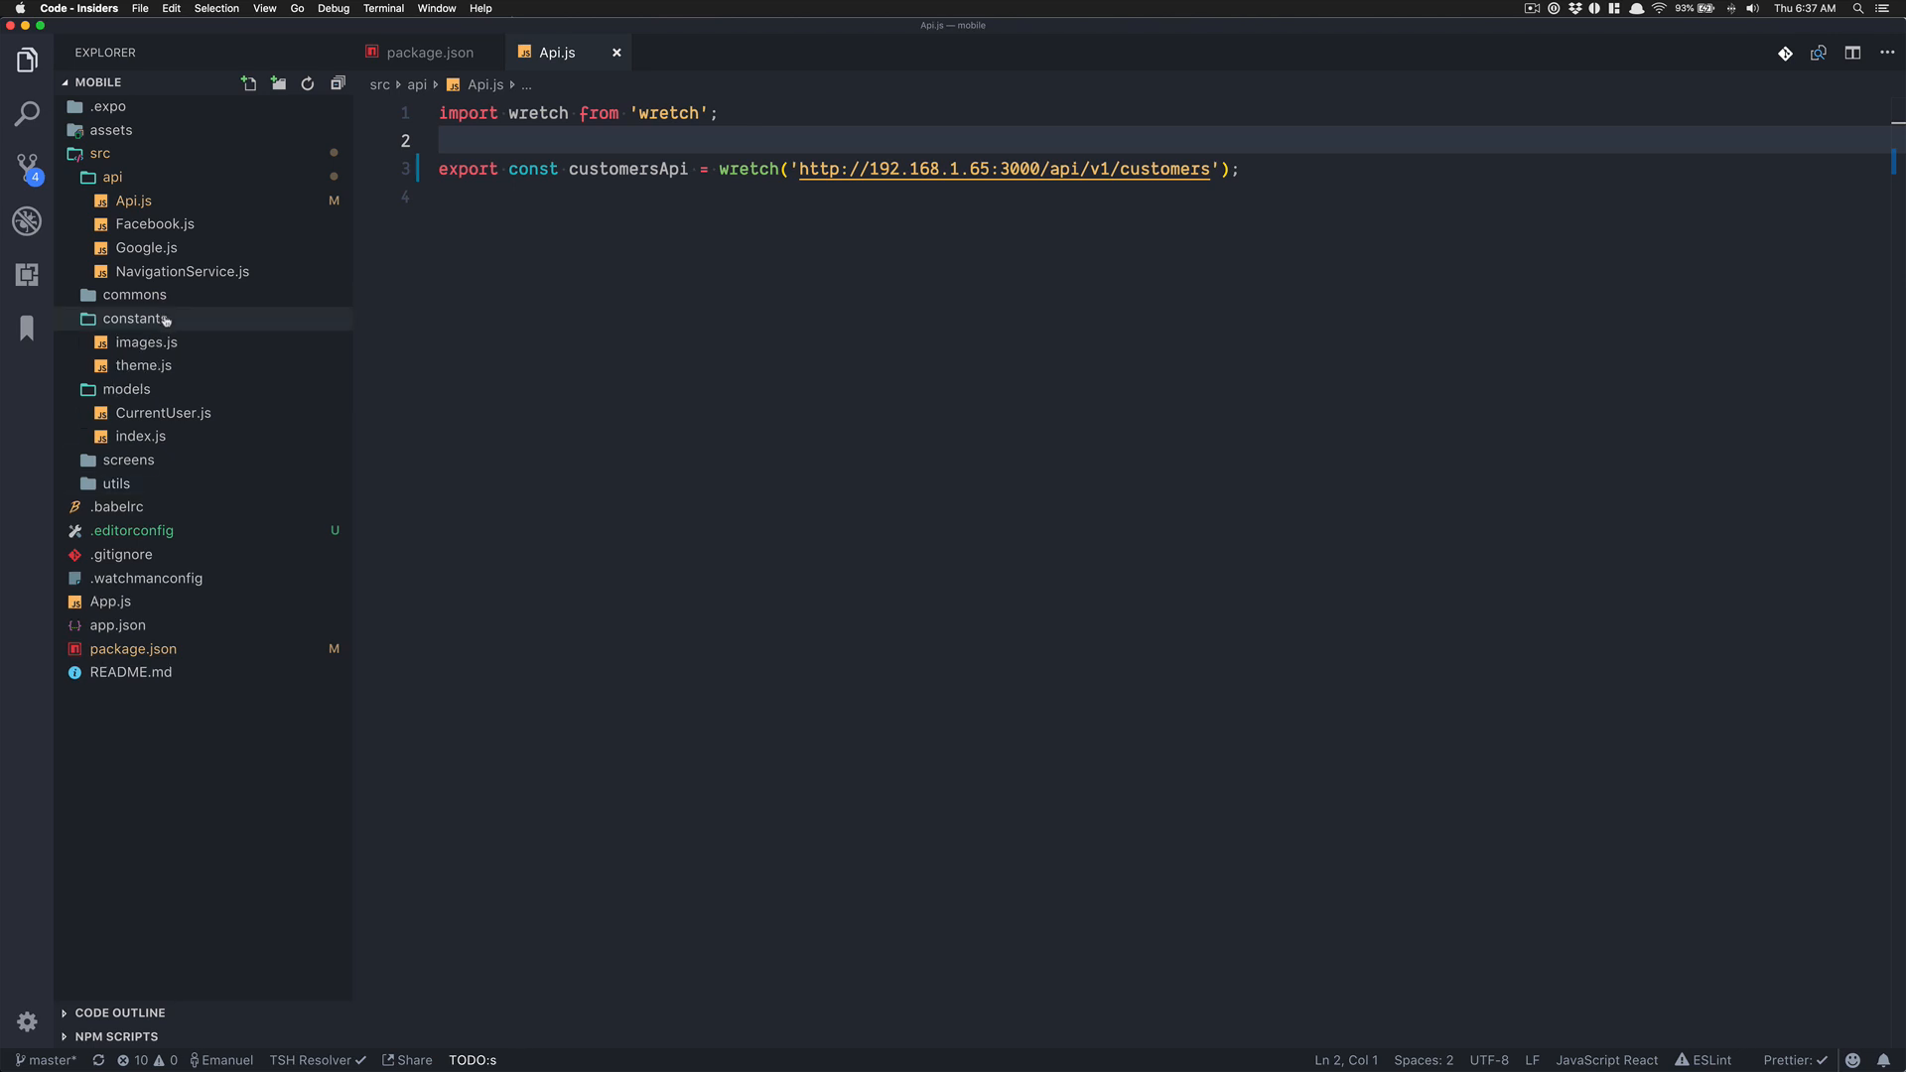
right_click(135, 318)
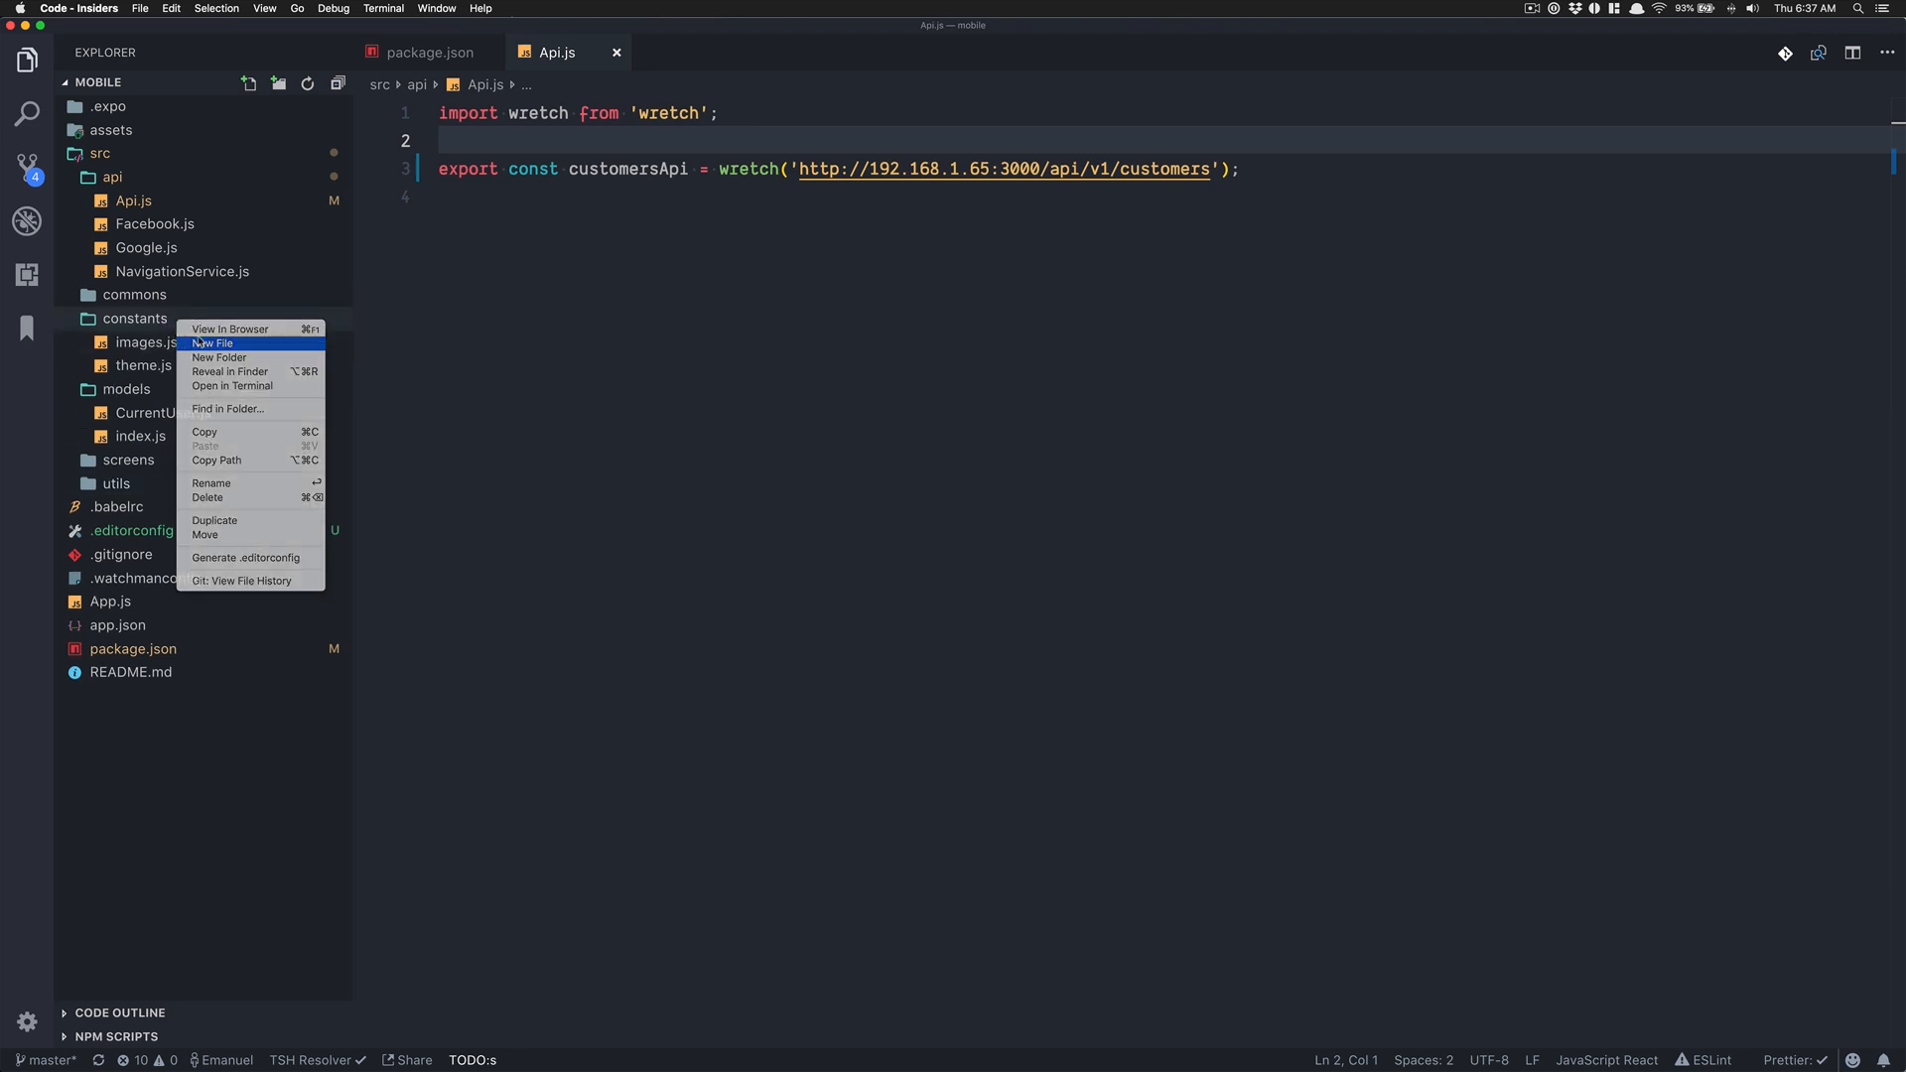
left_click(213, 341)
type("e")
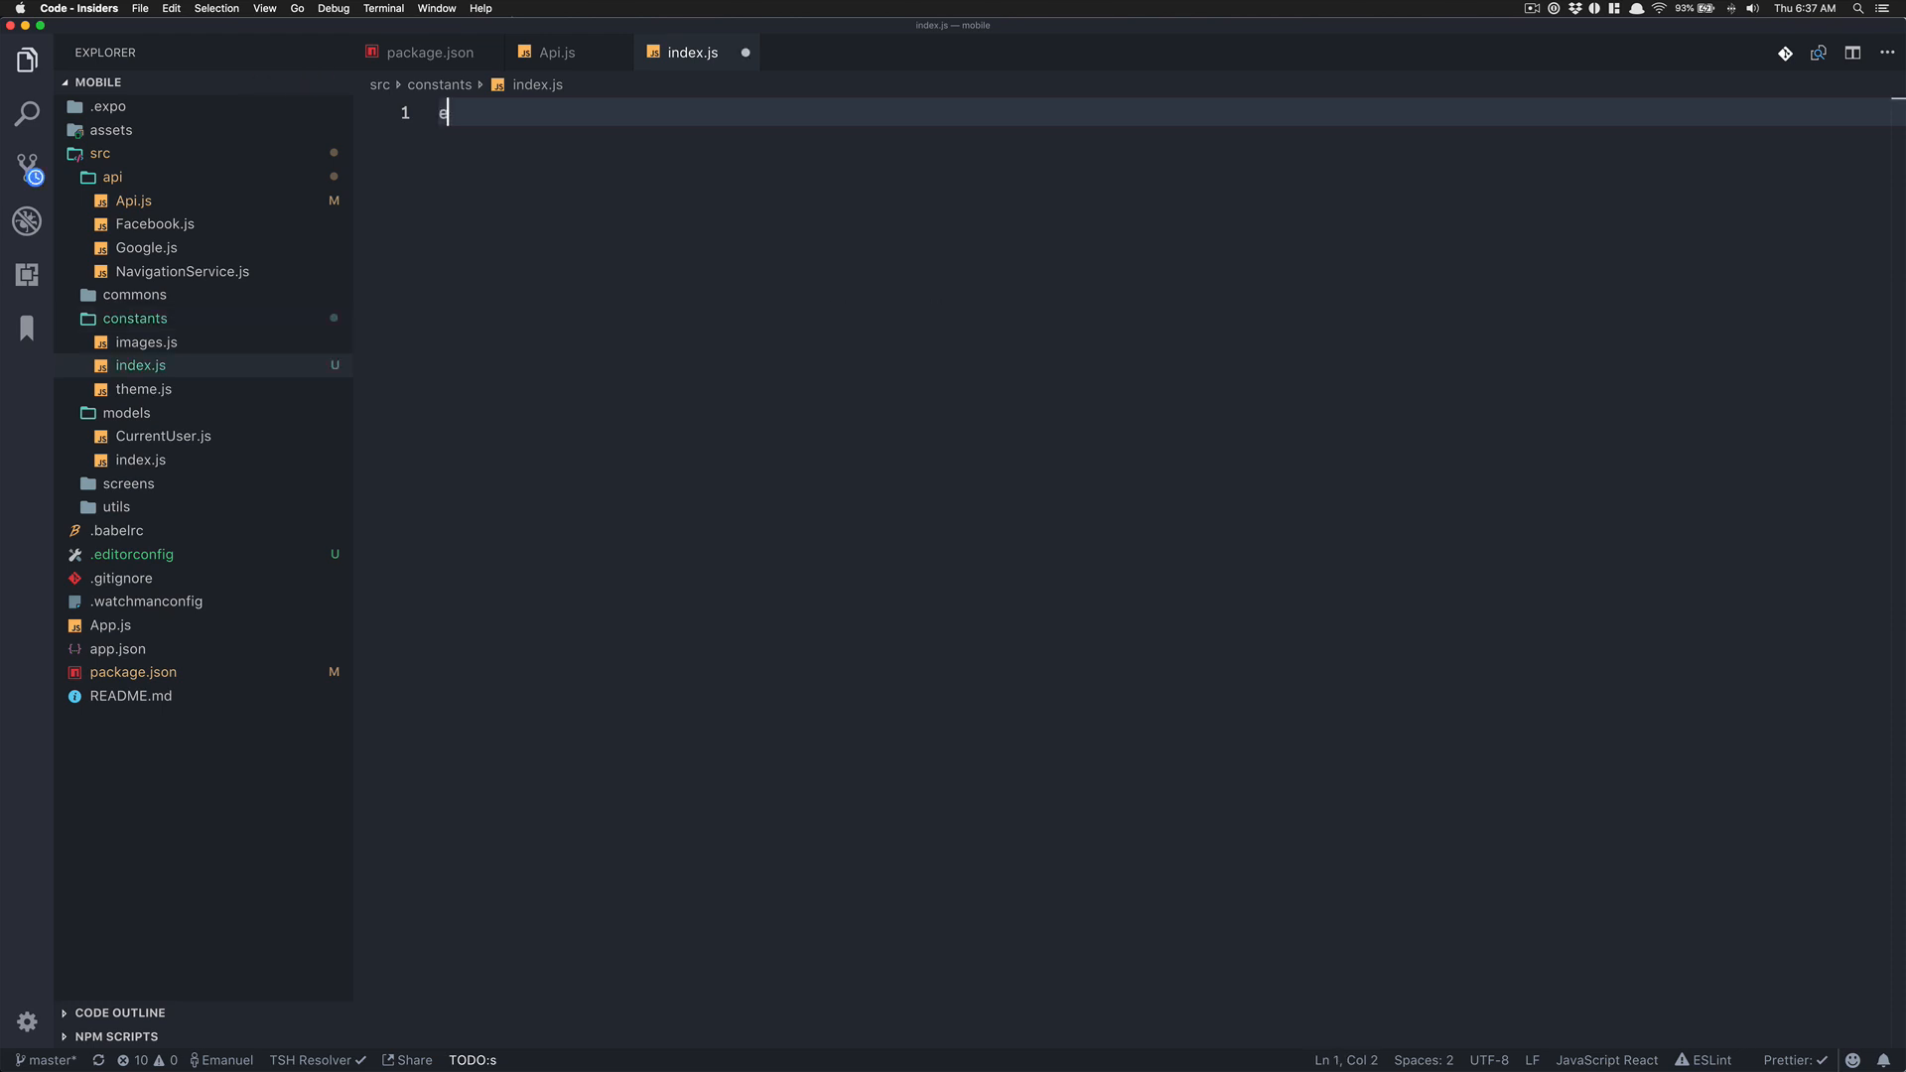
Begin export const BASE_URL = 'ht… in constants/index.js, copying the host from Api.js's customers URL
type("xport const BASE")
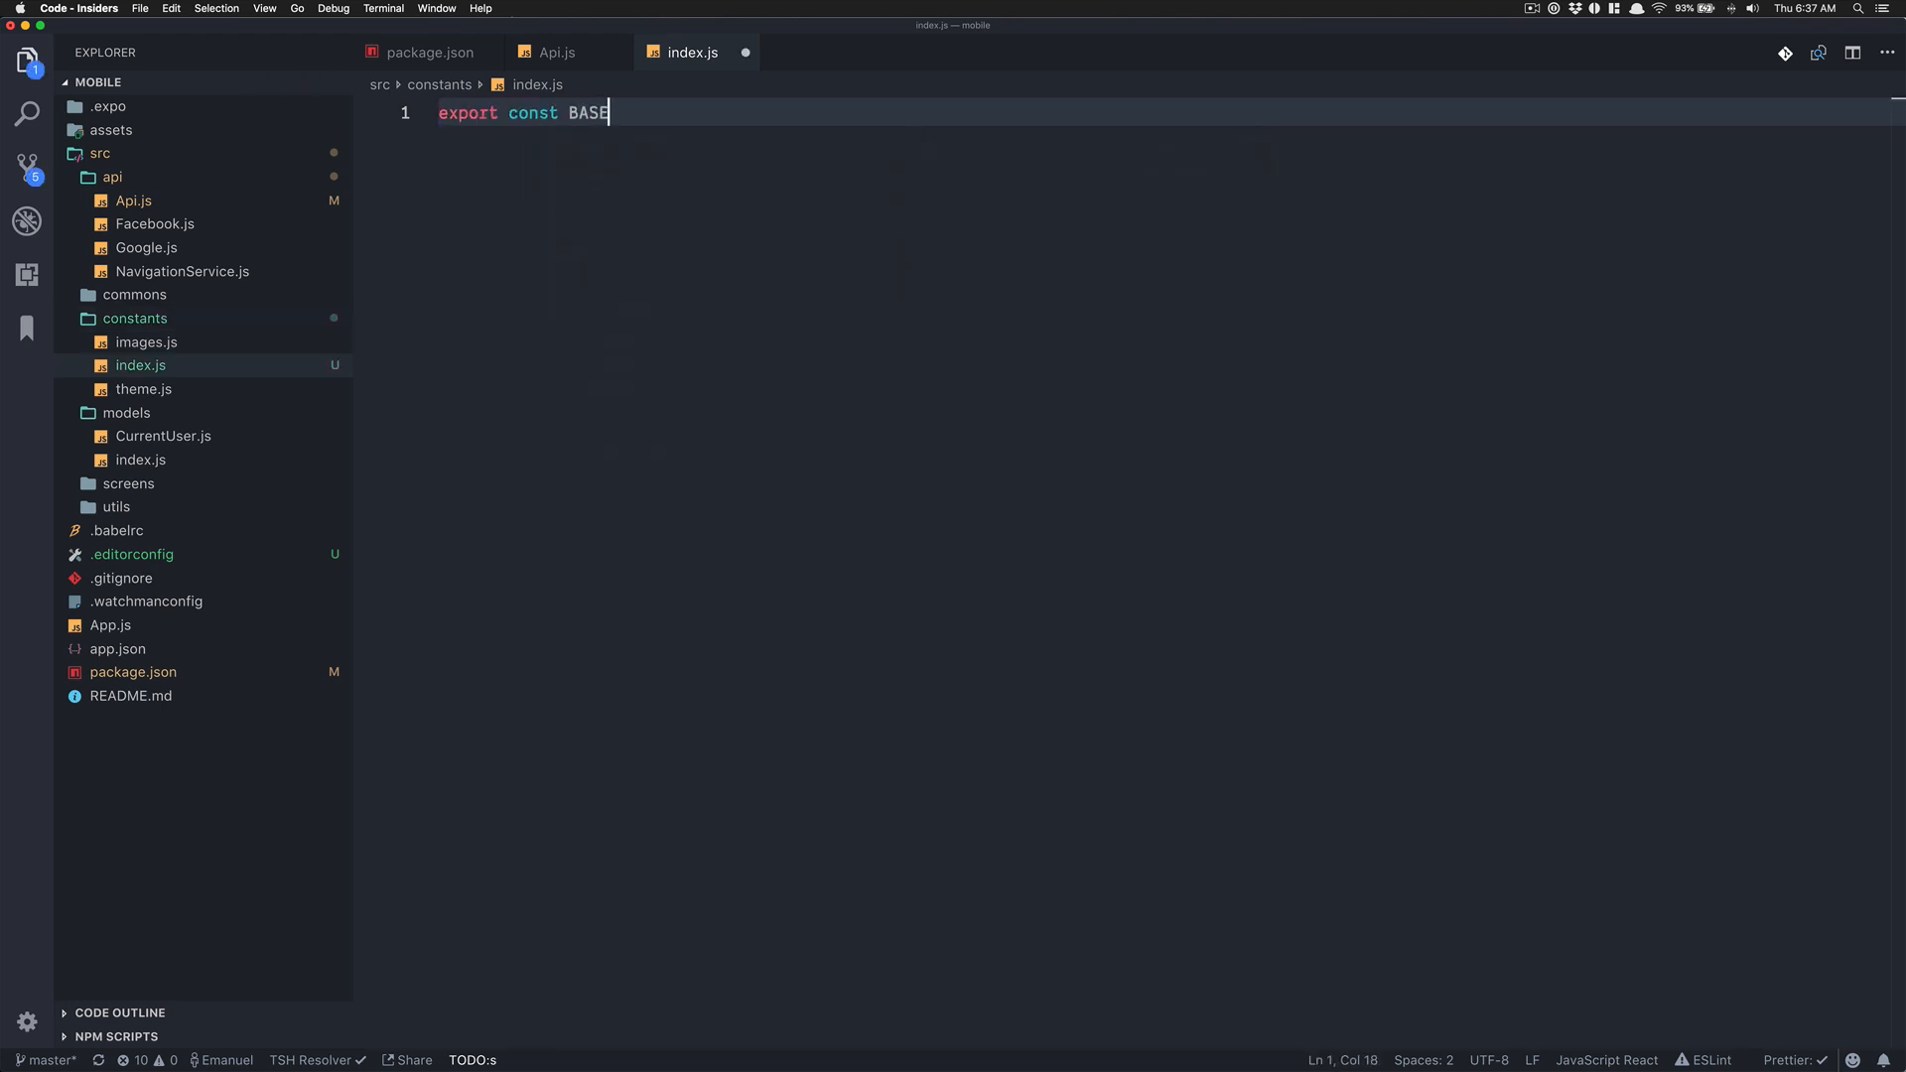
type("_URL = 'ht")
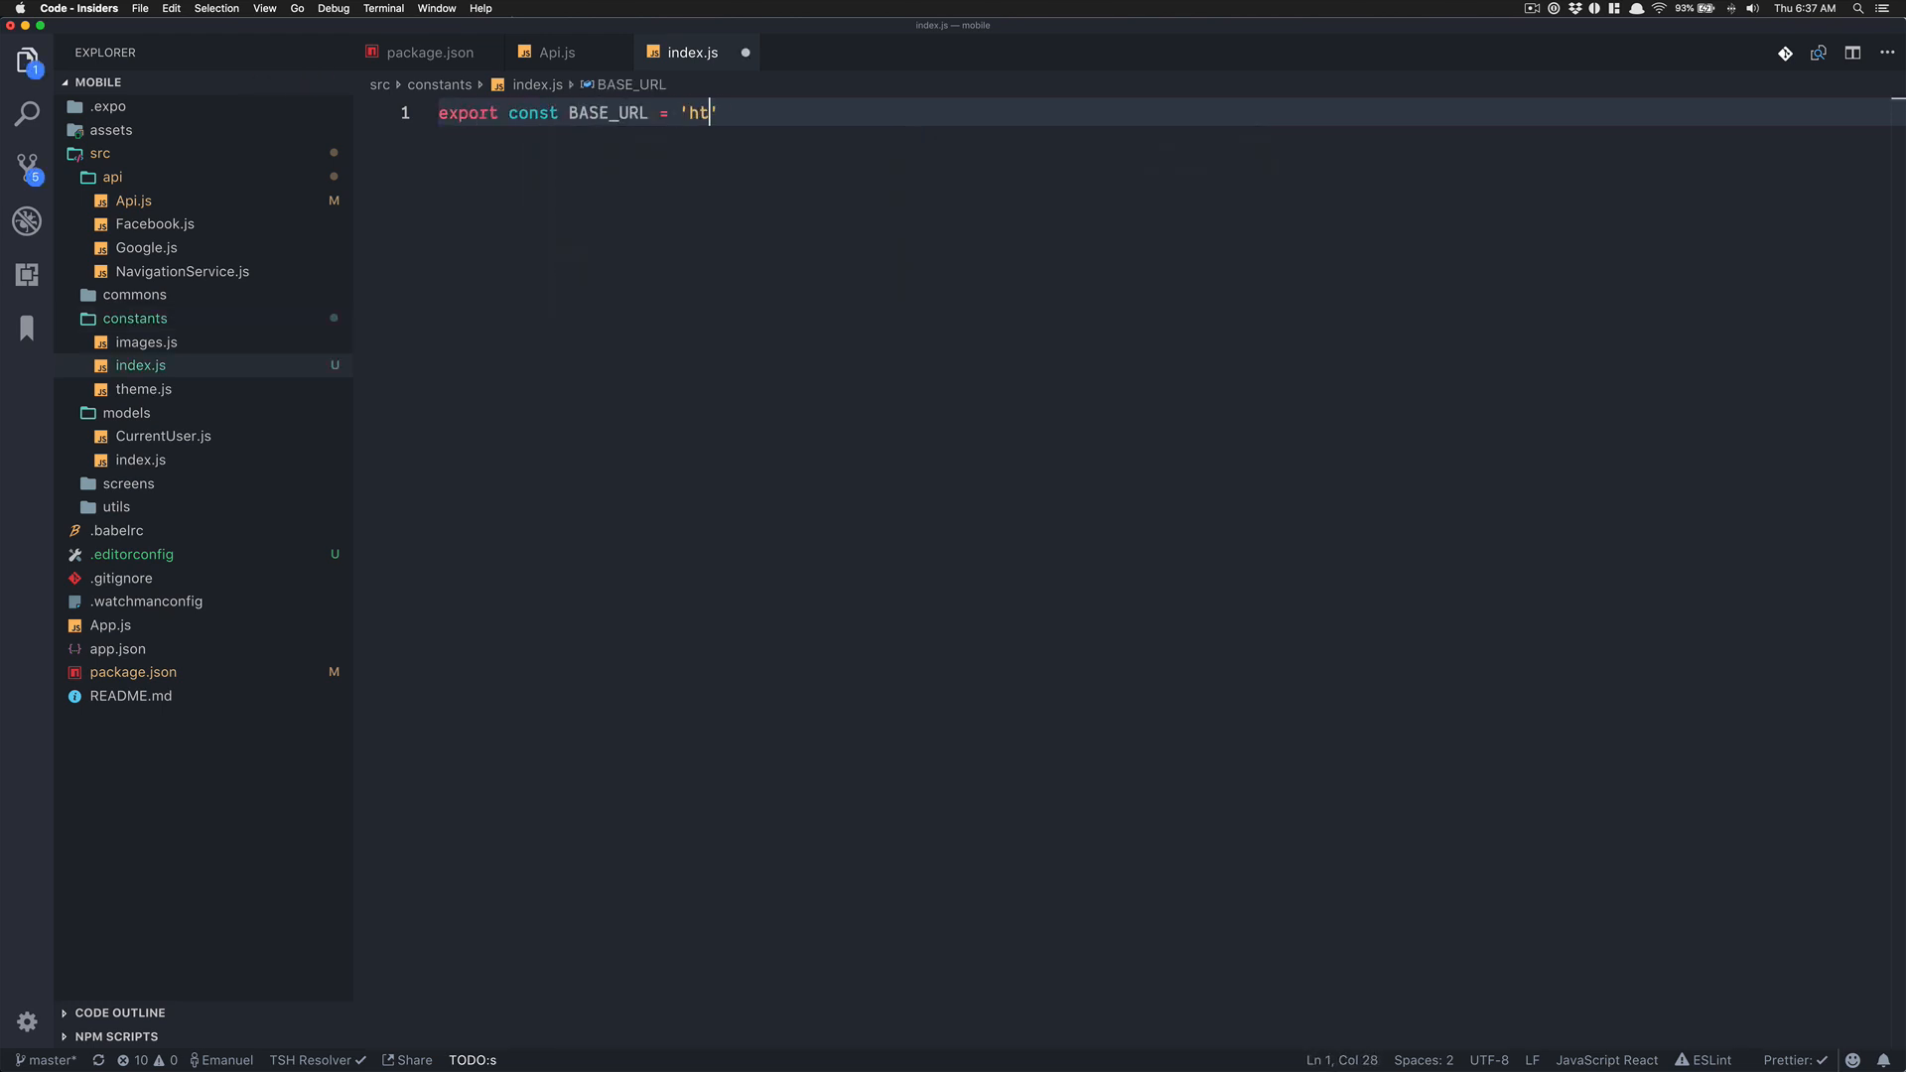
left_click(556, 51)
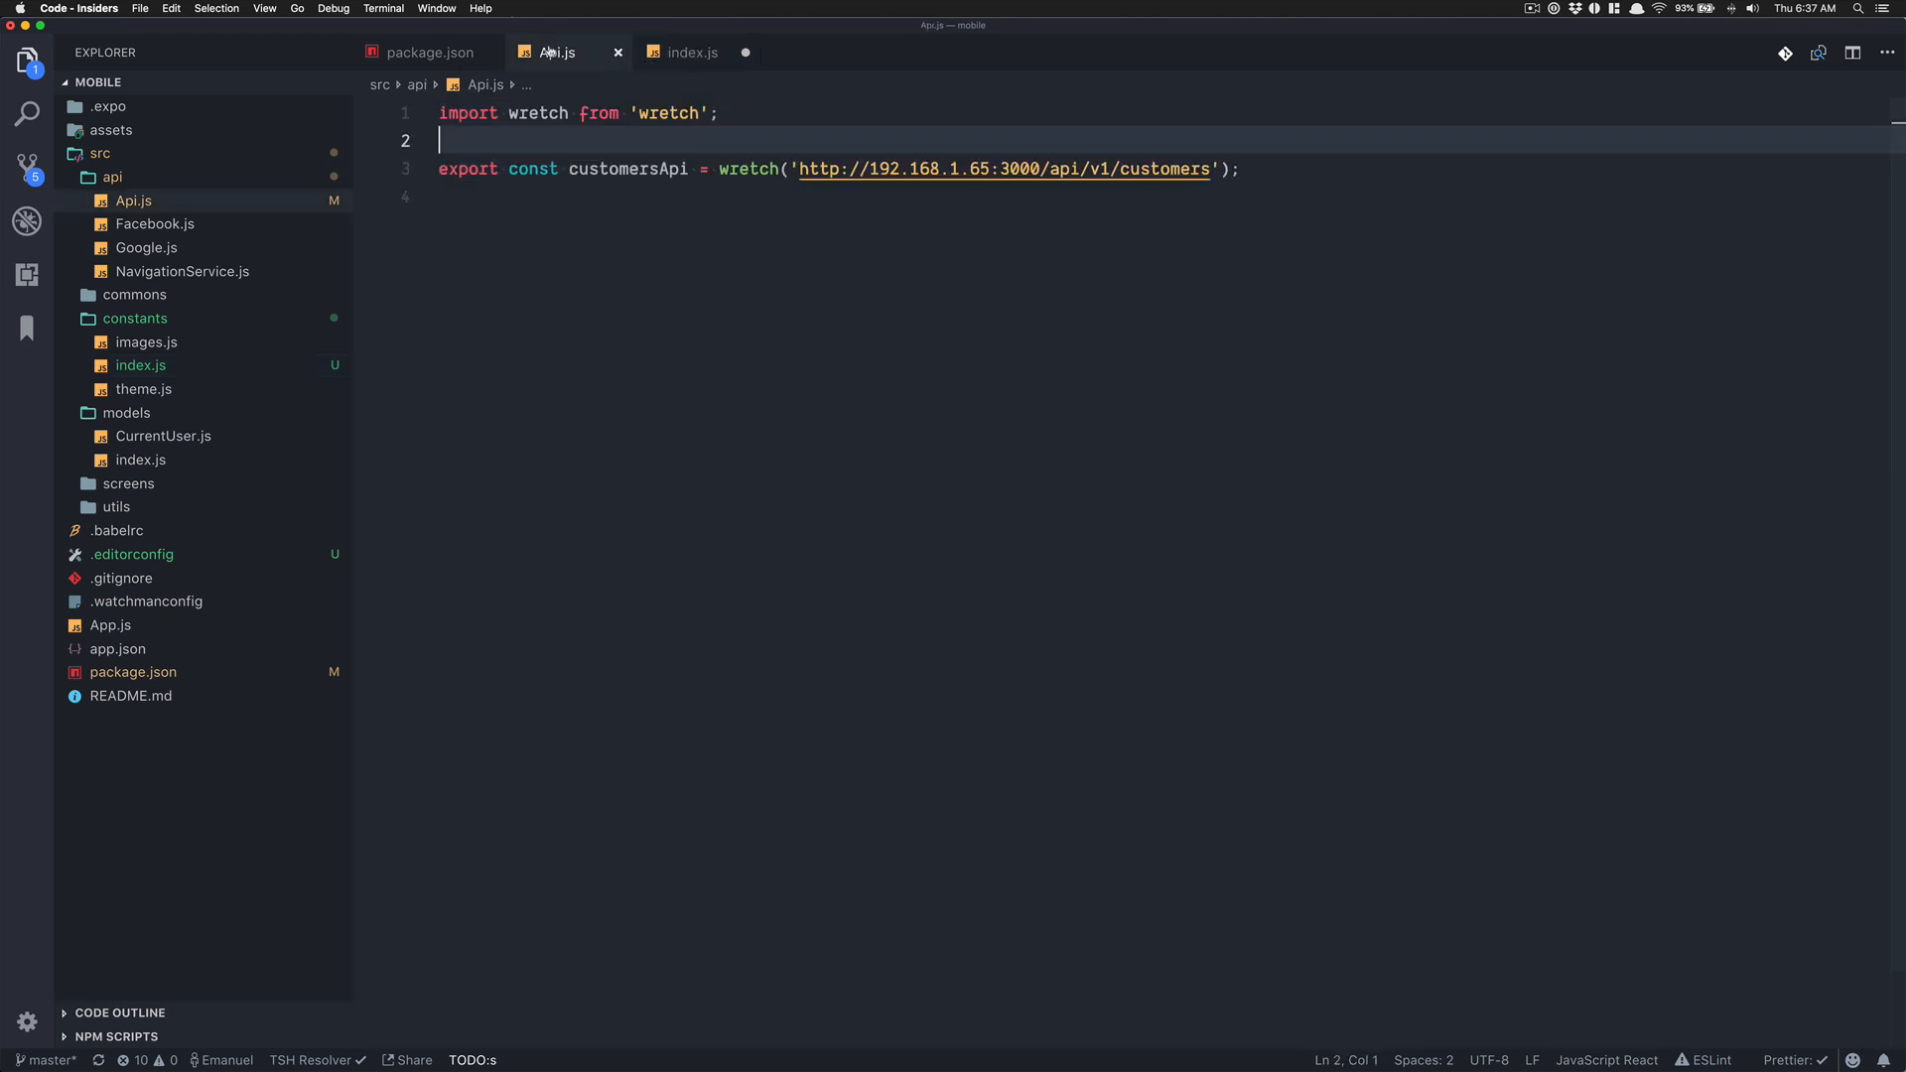
double_click(1084, 169)
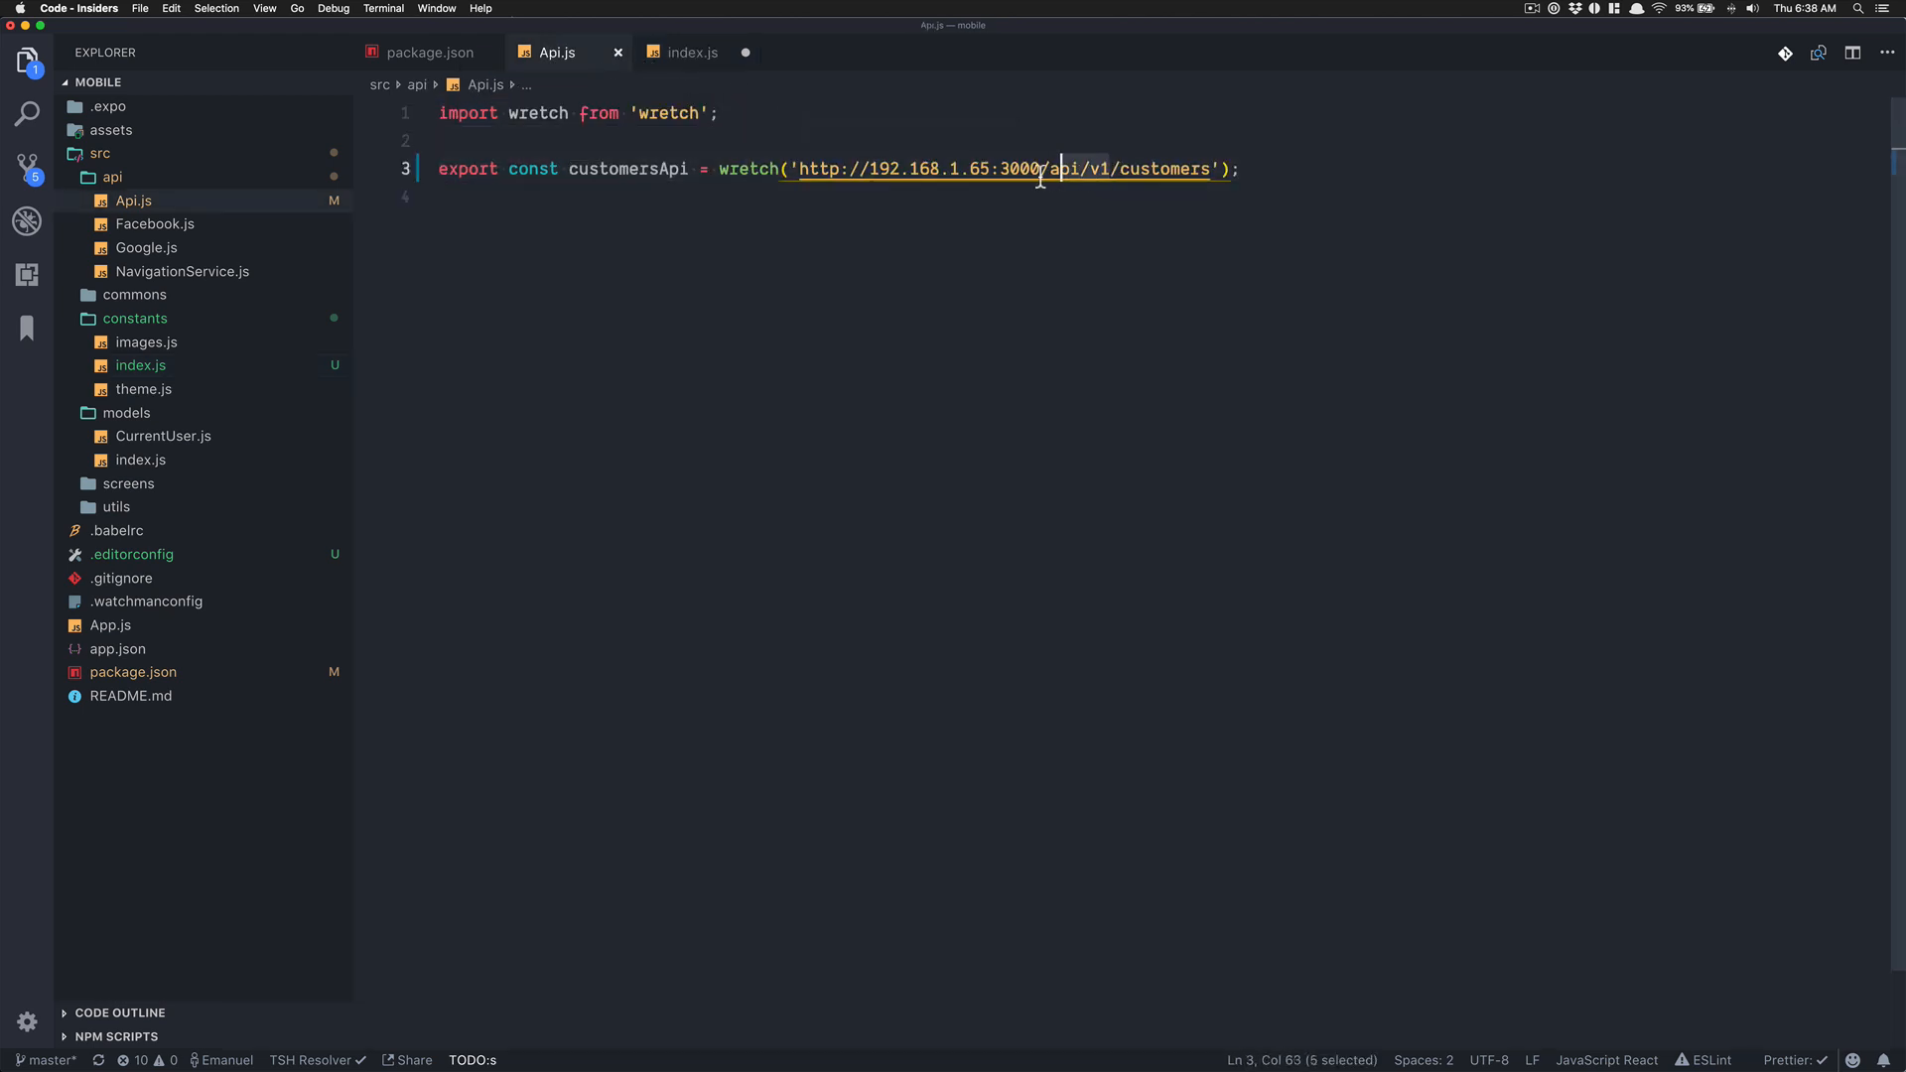
left_click(693, 52)
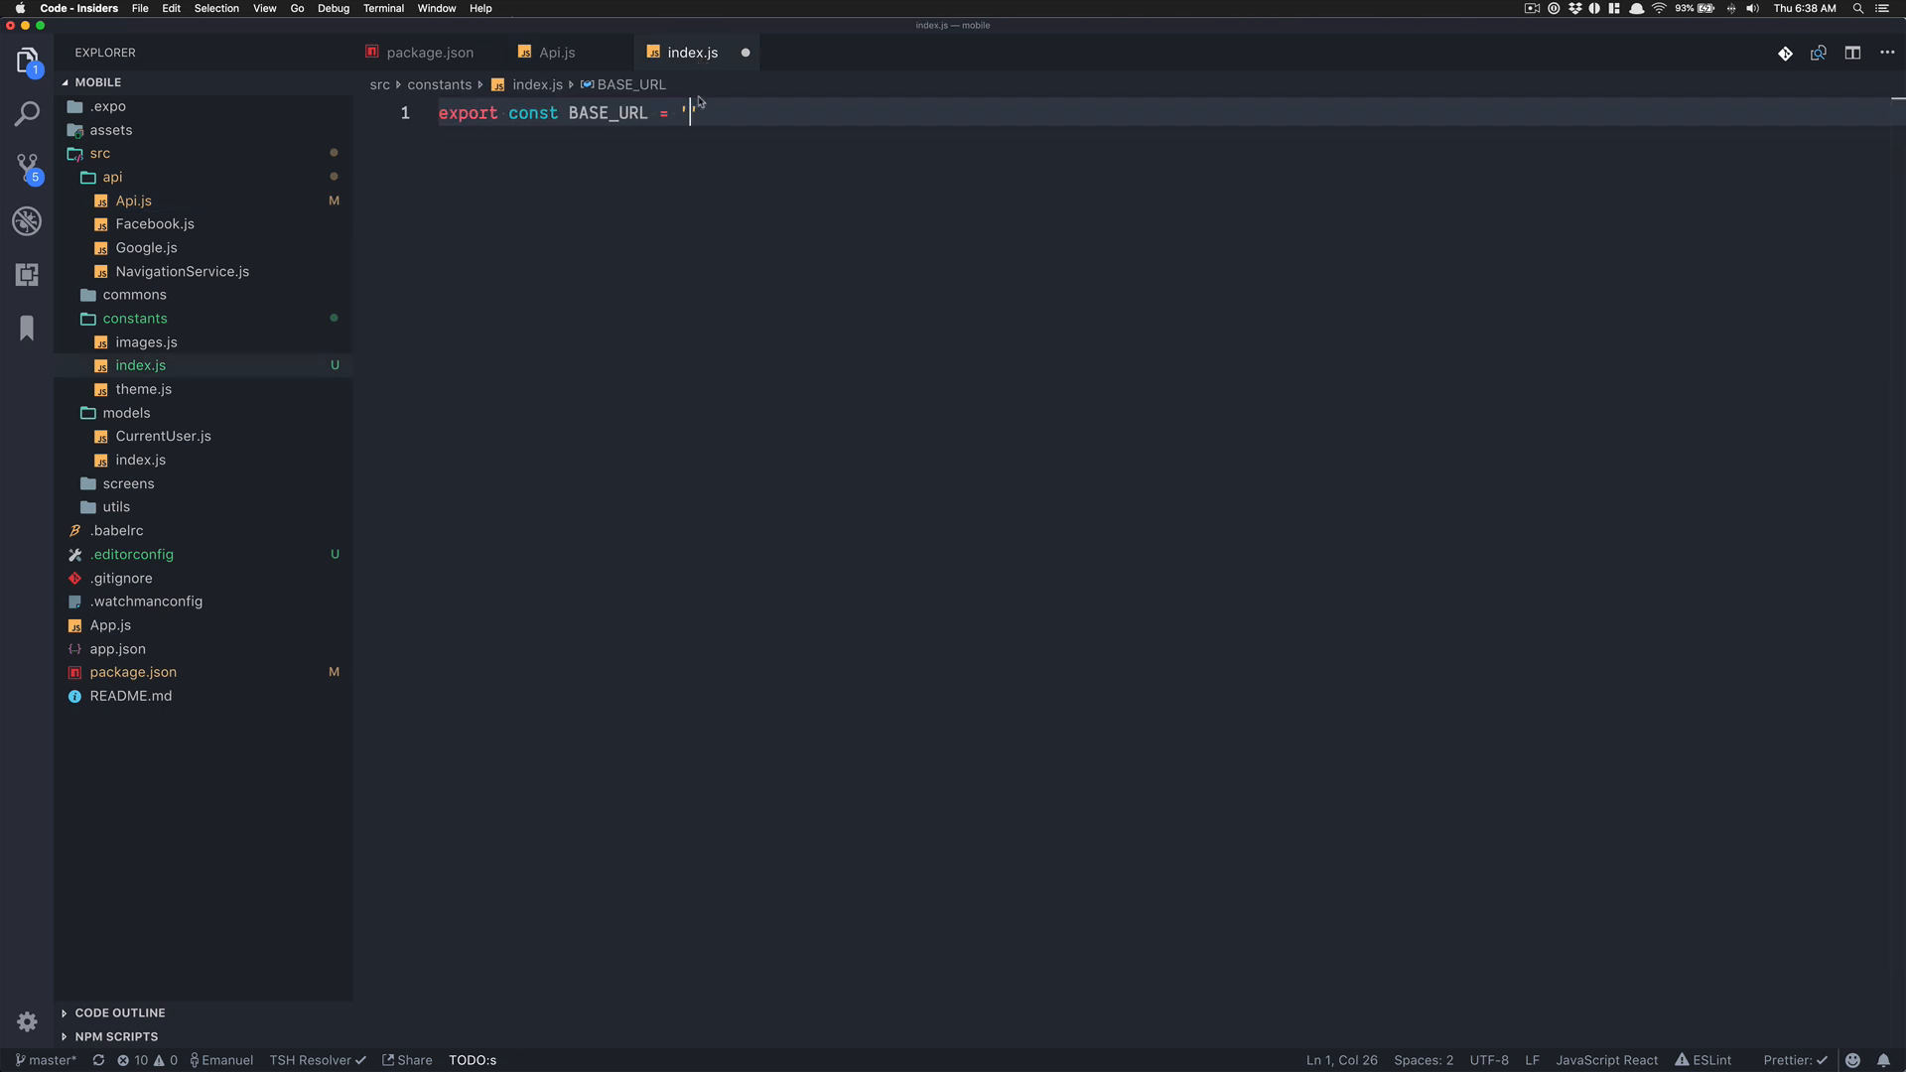
left_click(555, 51)
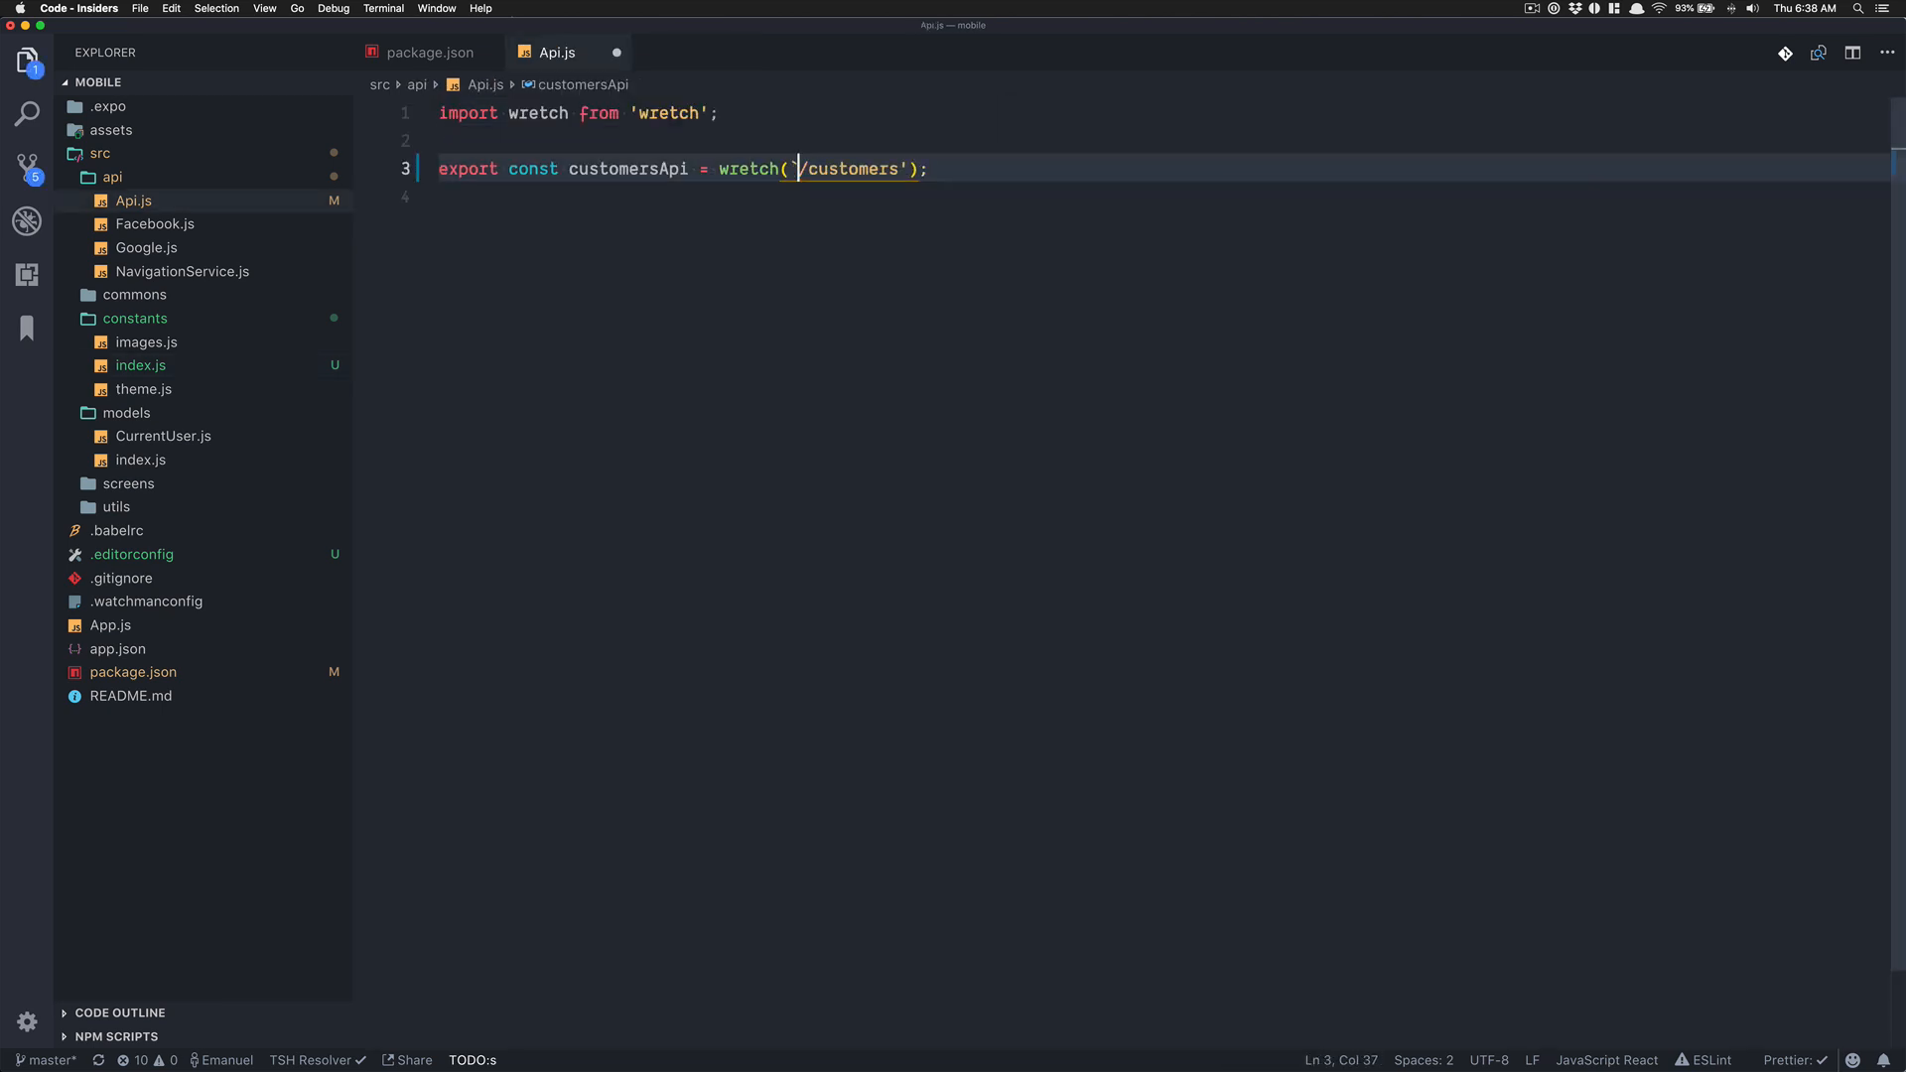
Build the customers endpoint as `${BASE_URL}/customers` in Api.js
type("${BASE")
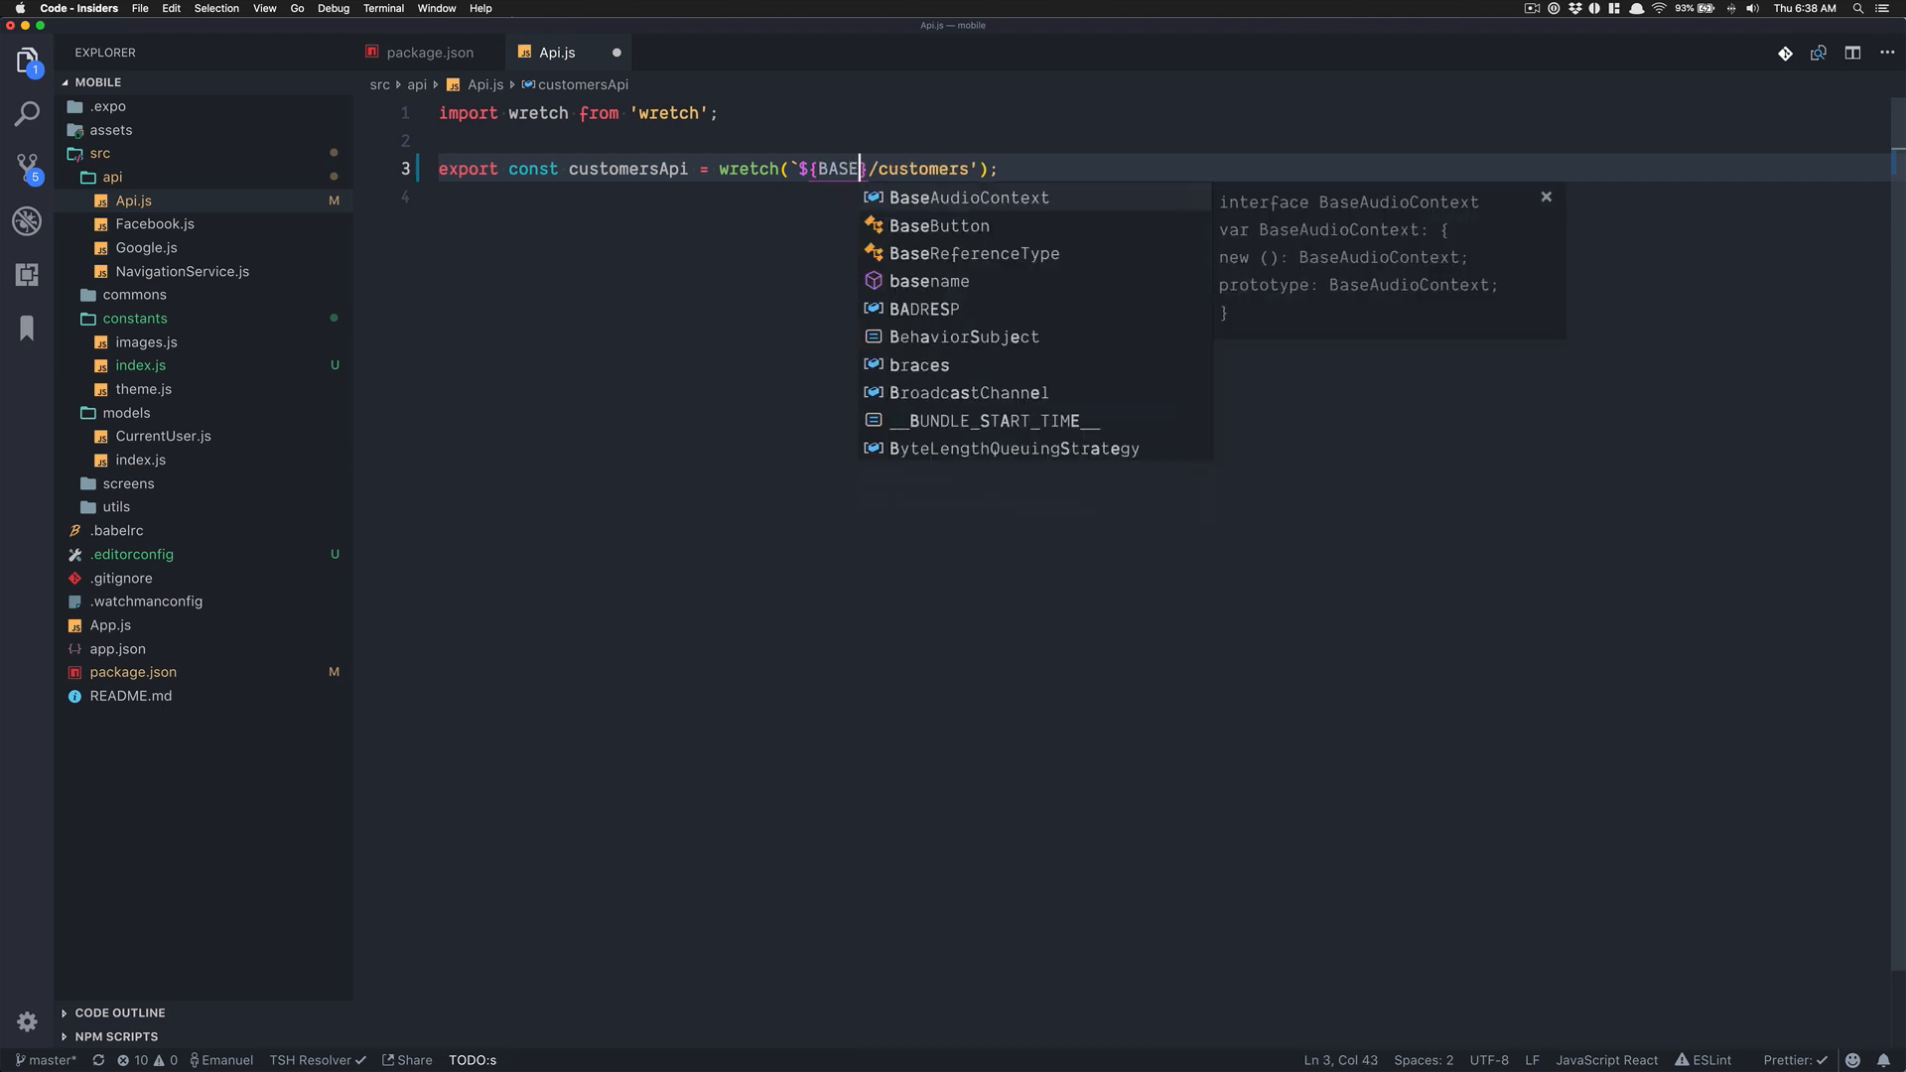
type("_URL")
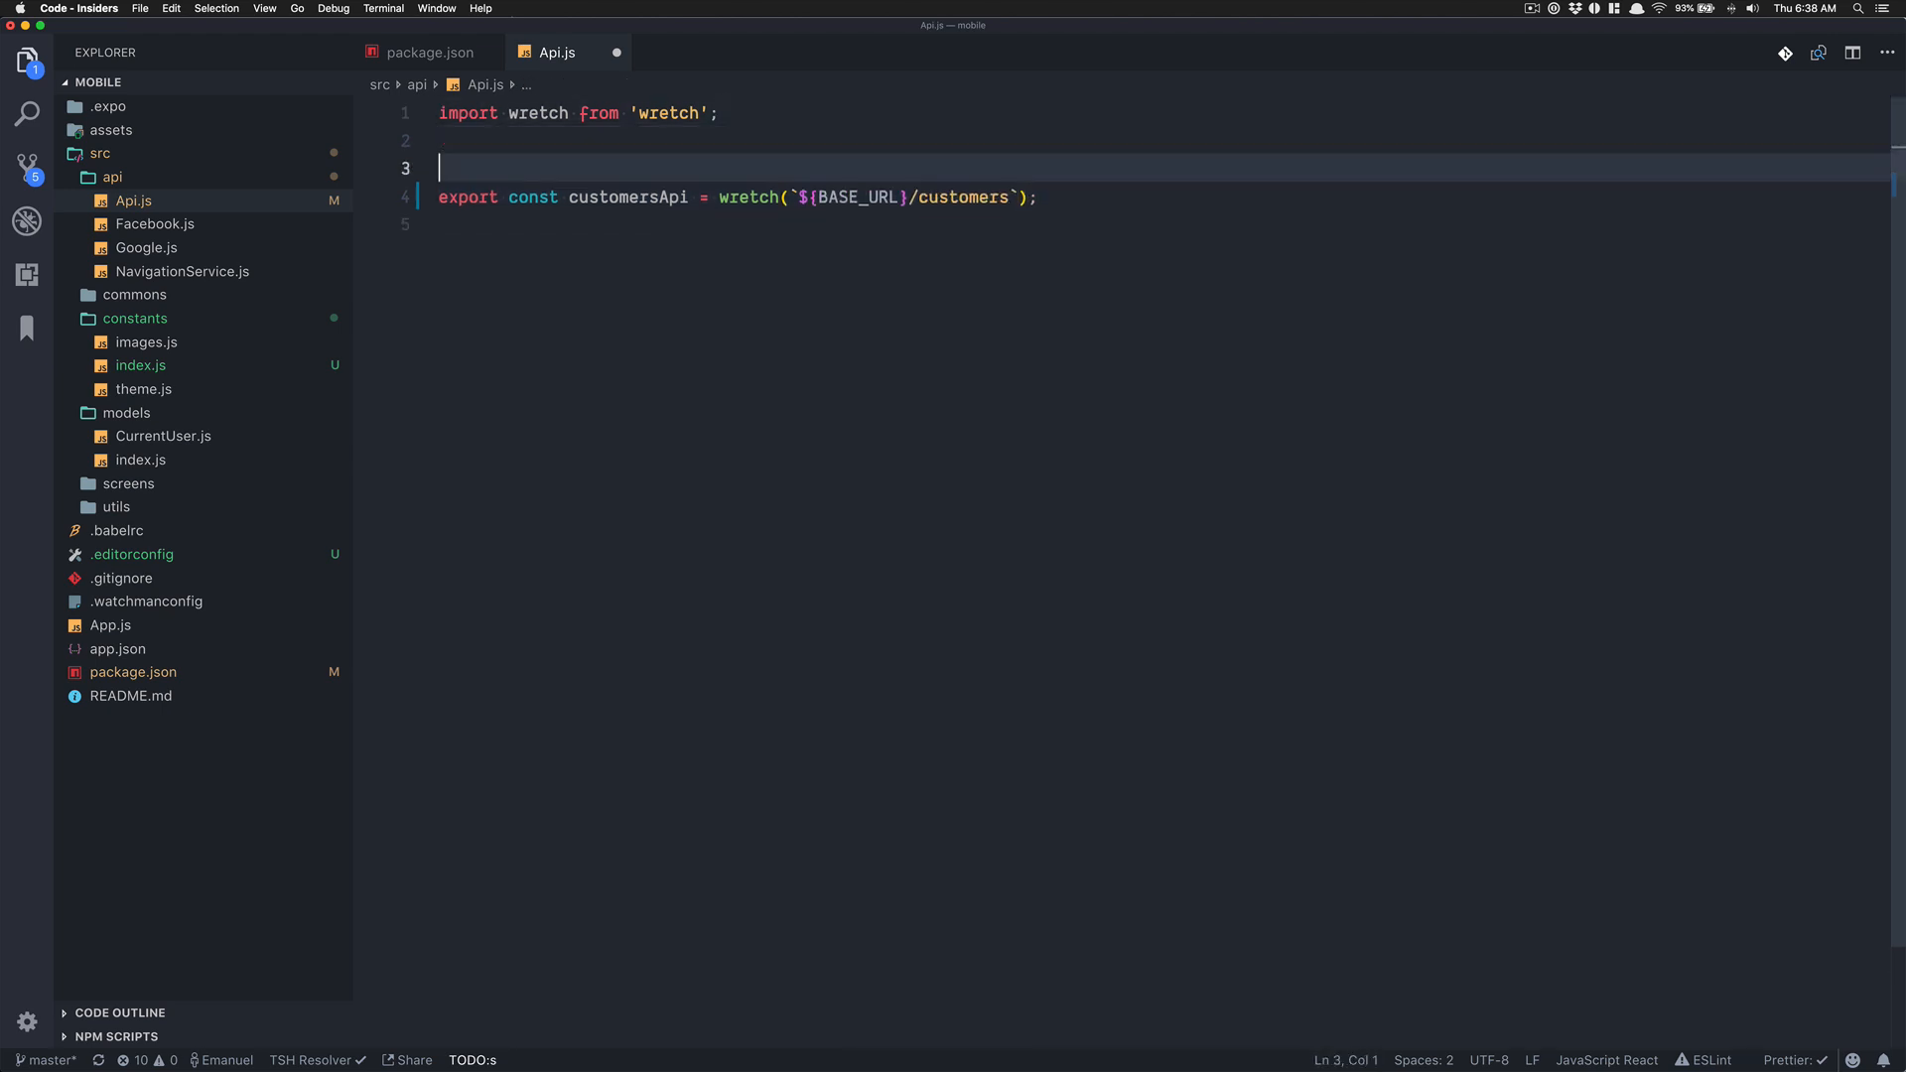
Add import { BASE_URL } from '../constants' at the top of Api.js
type("imp")
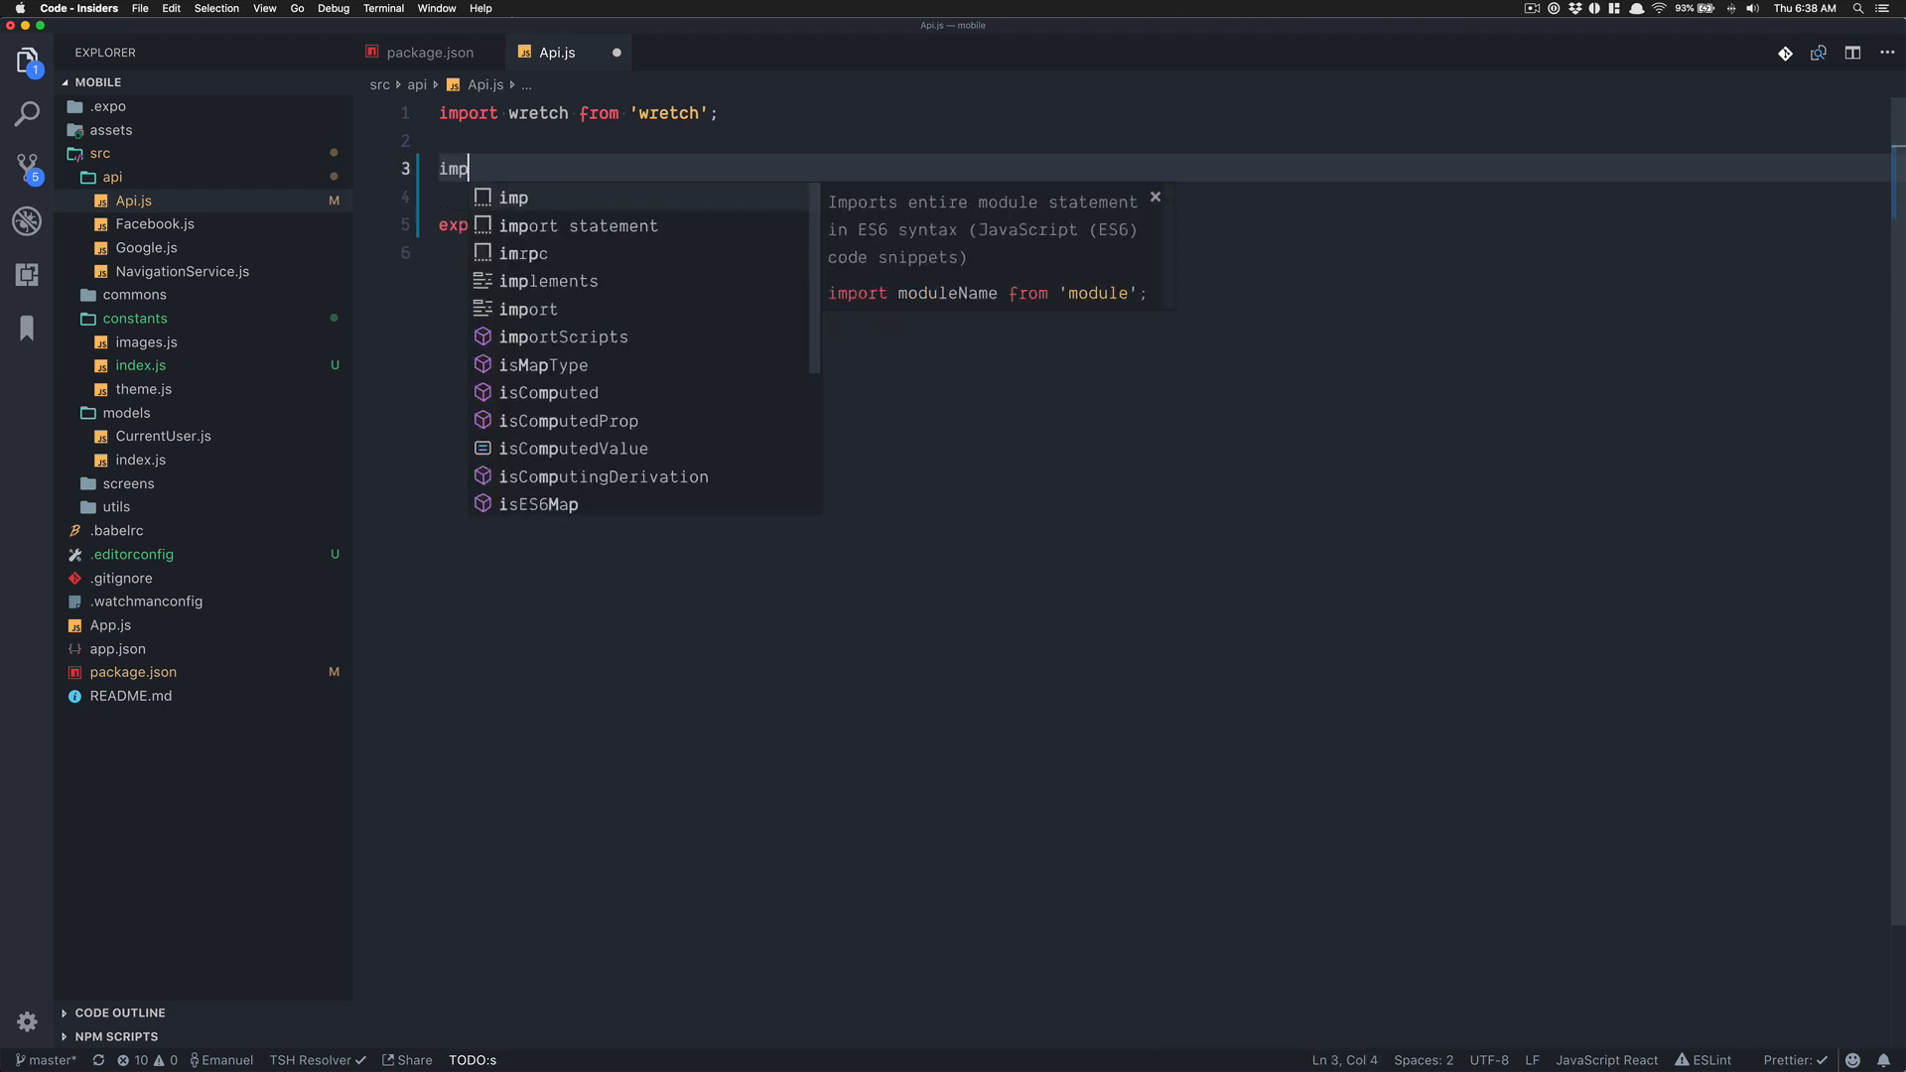
type("import { } from '..'")
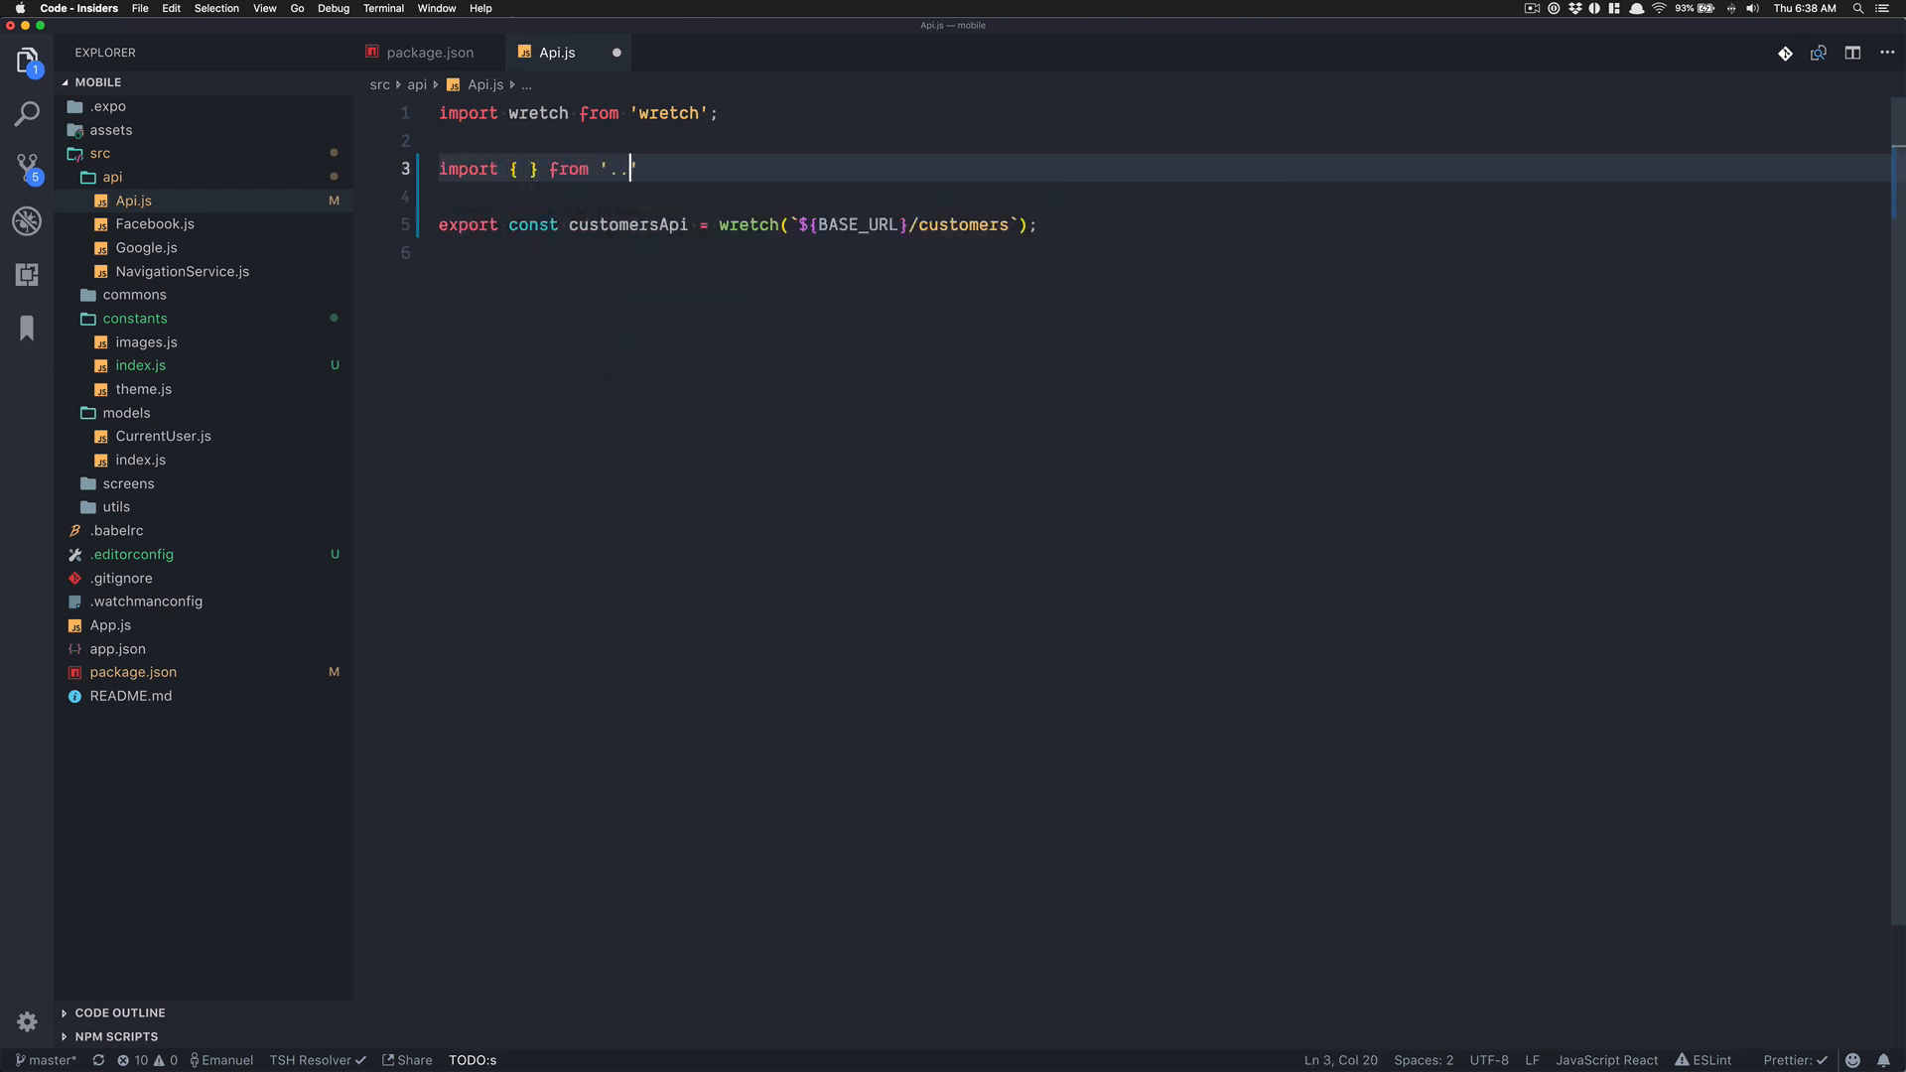
type("/constants'")
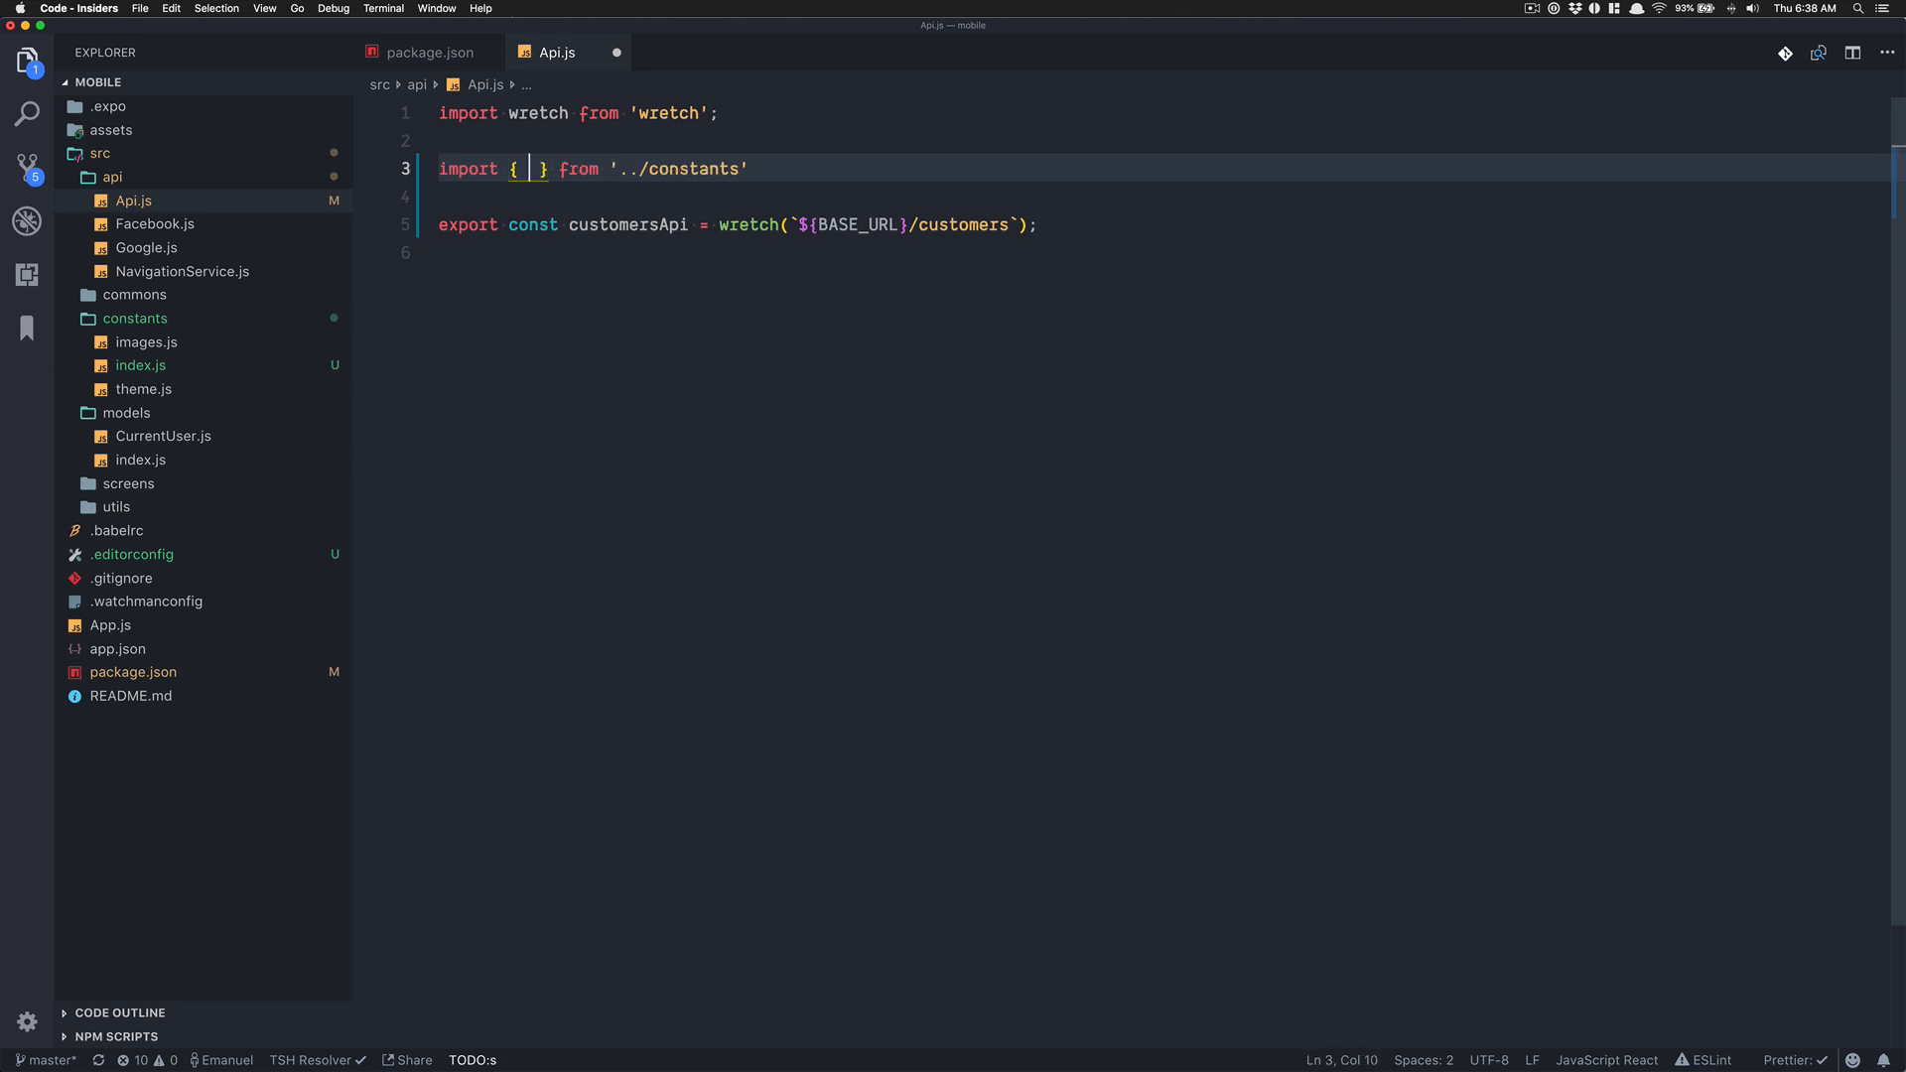
type("BASE_URL")
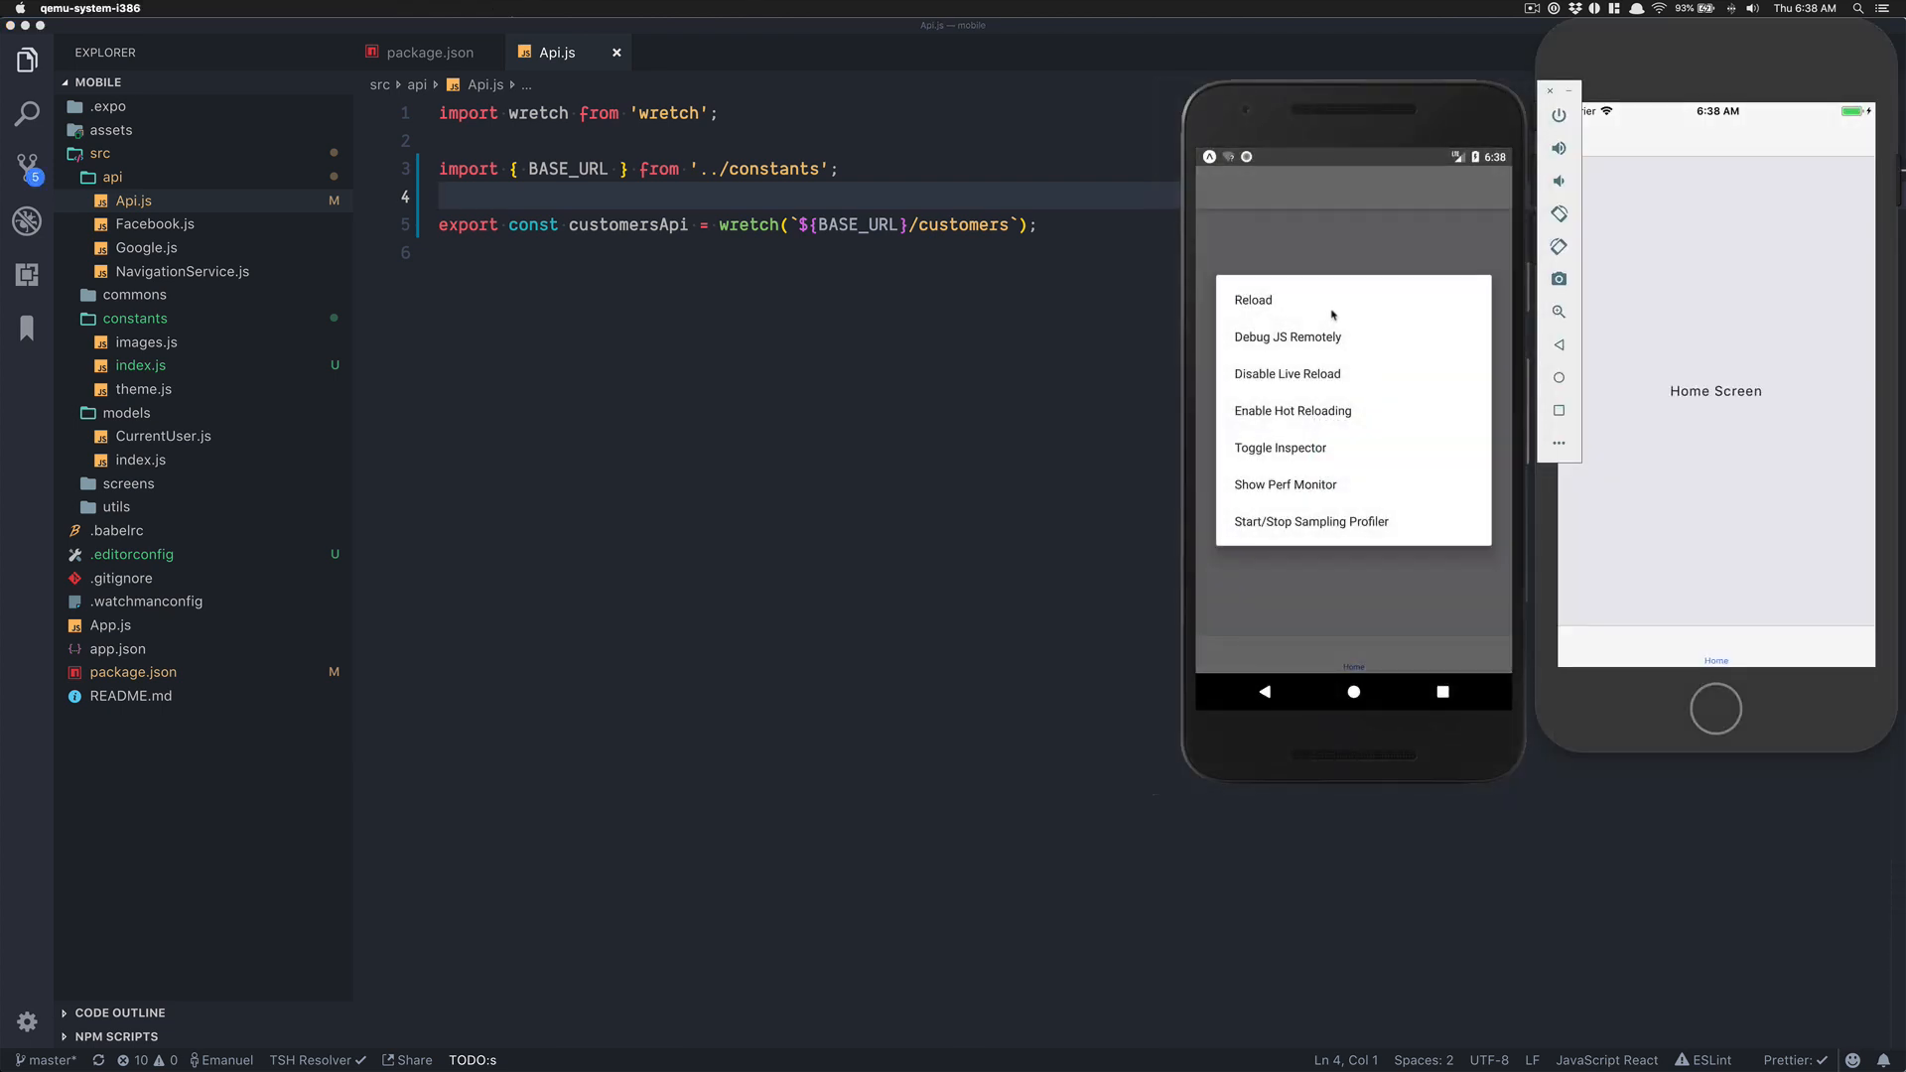
Reload the InStore app from the React Native dev menu so it lands on the Home Screen
left_click(1253, 300)
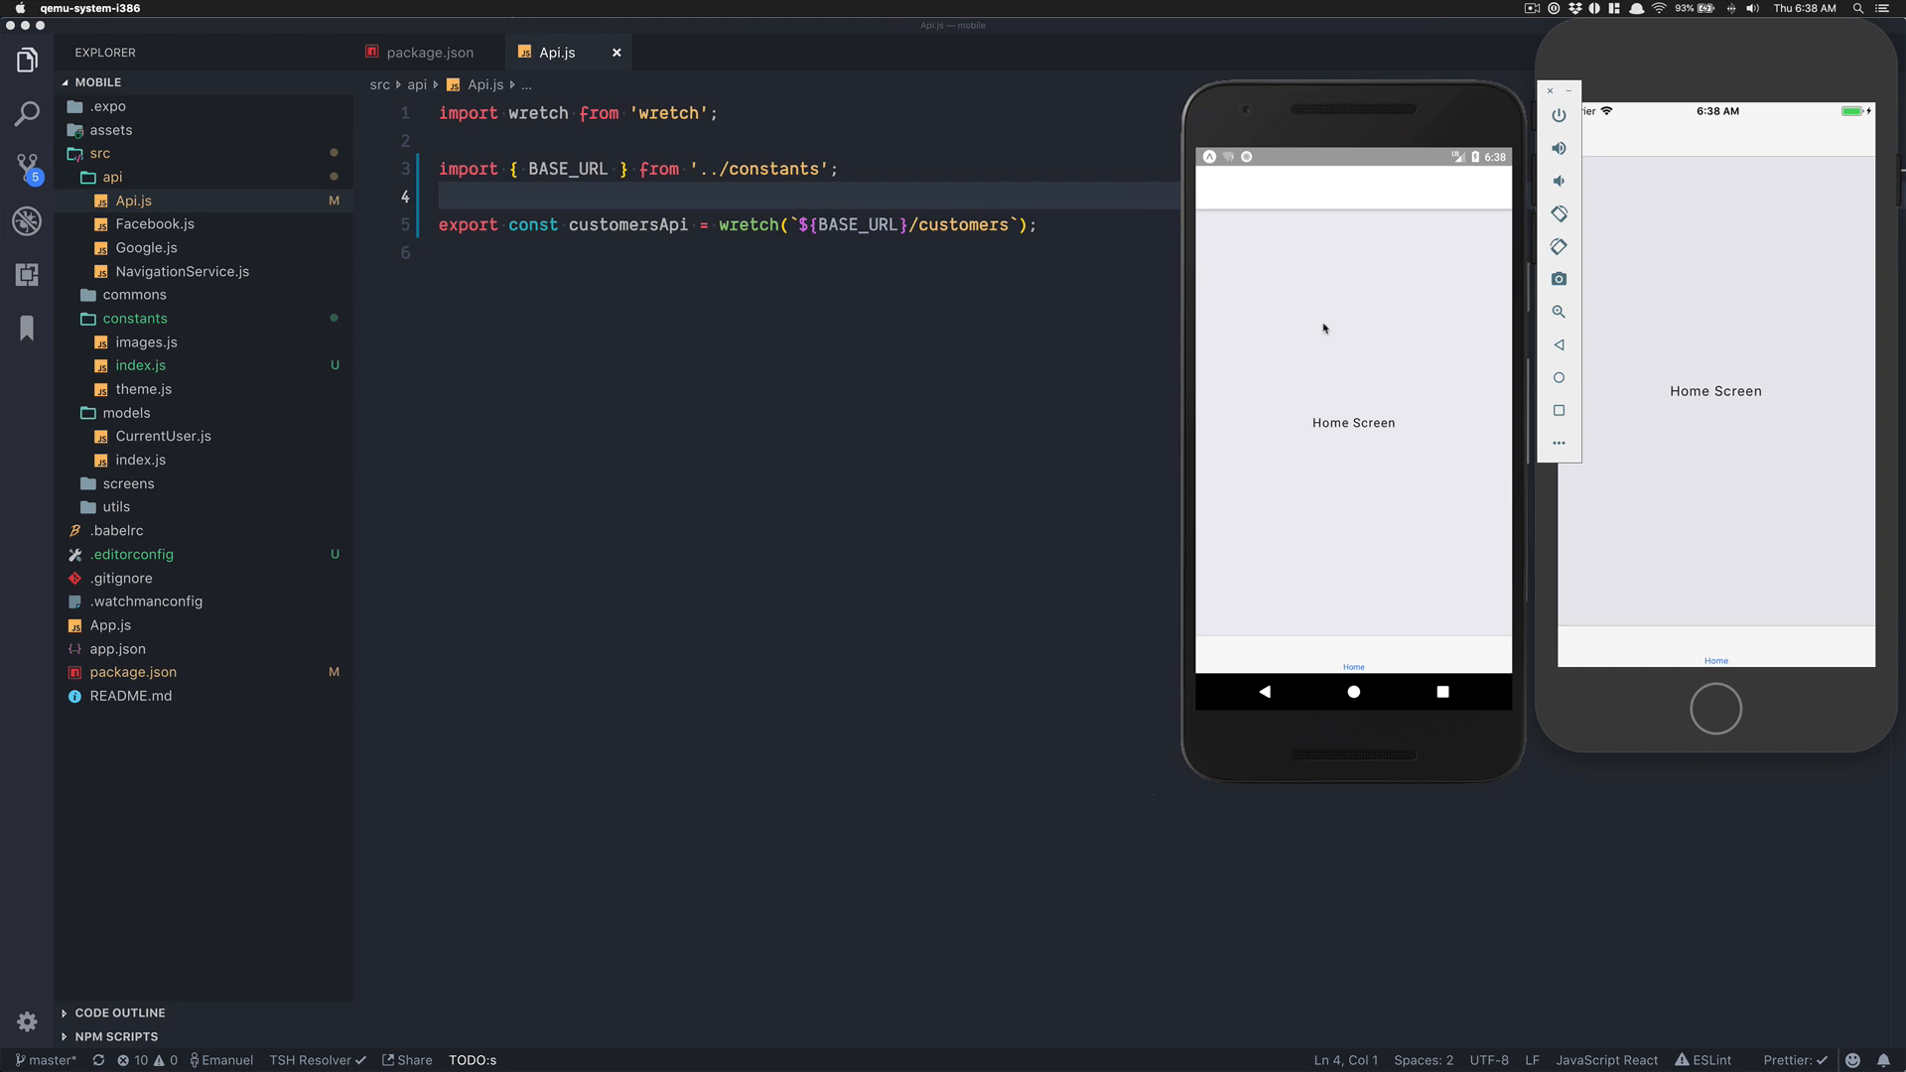
left_click(1324, 324)
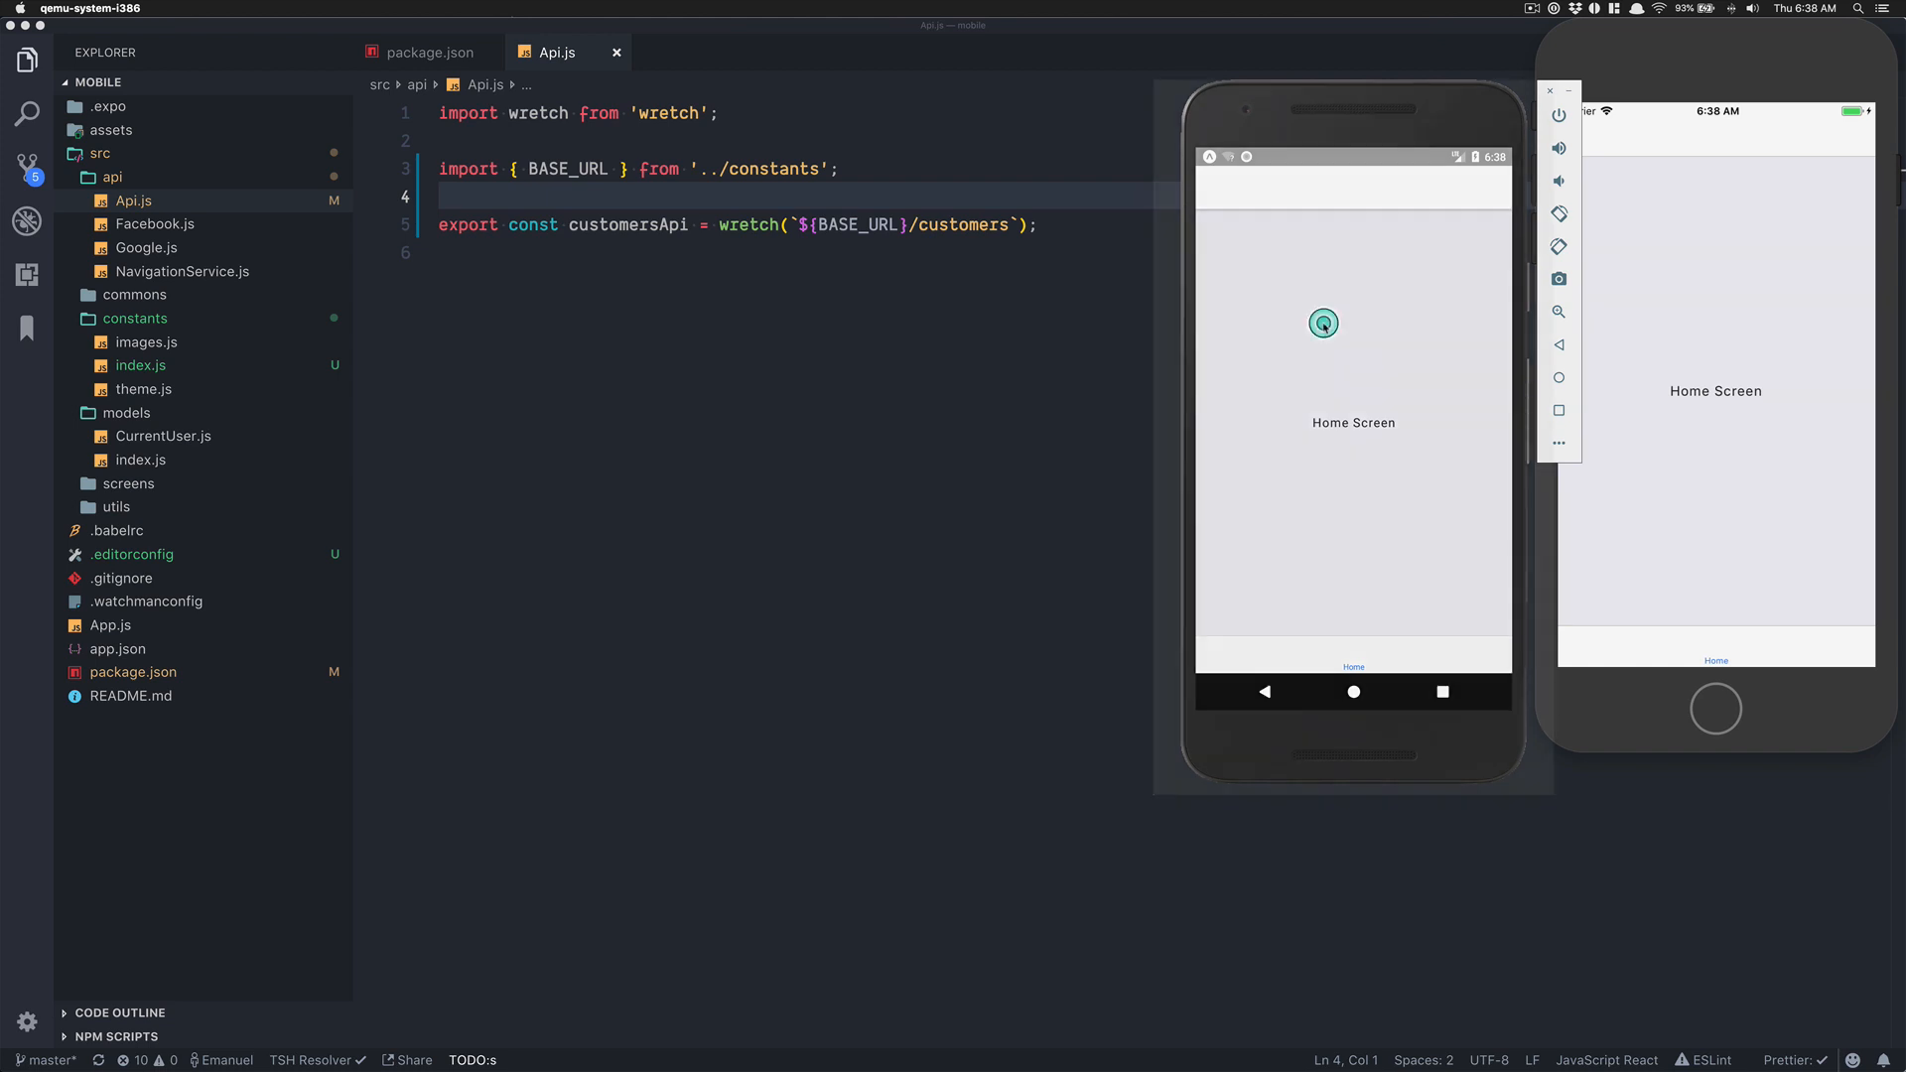